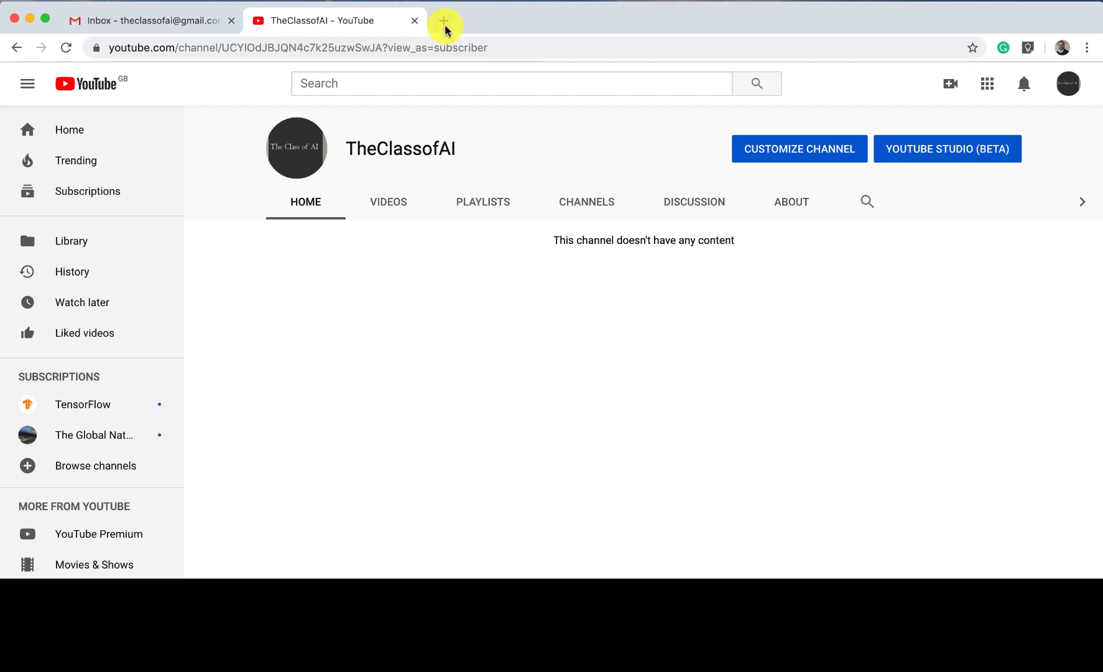
pyautogui.moveTo(443, 26)
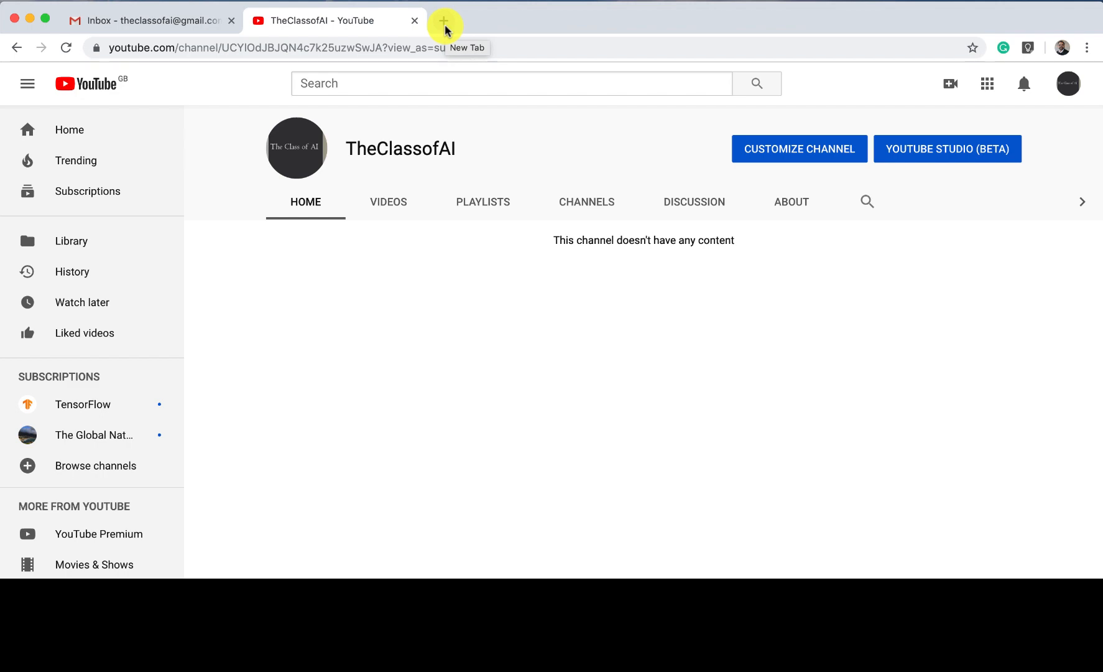
# Open a new Chrome tab to enter the Colab address
pyautogui.click(445, 20)
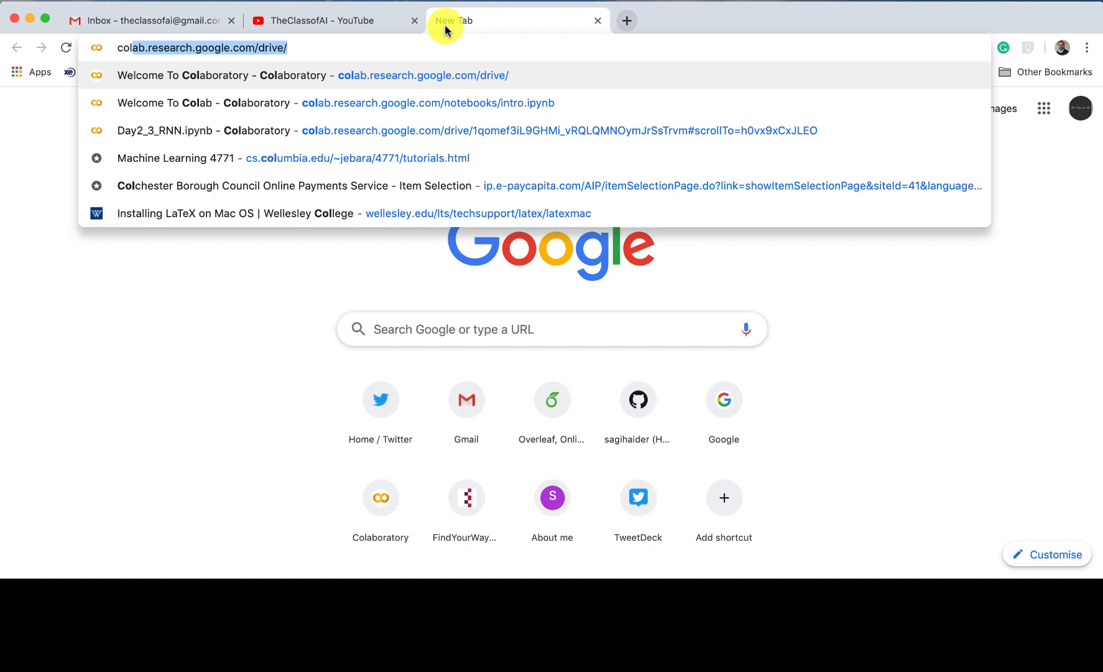
# Go to Colab and browse the Examples, Recent and Google Drive notebook lists
pyautogui.click(314, 75)
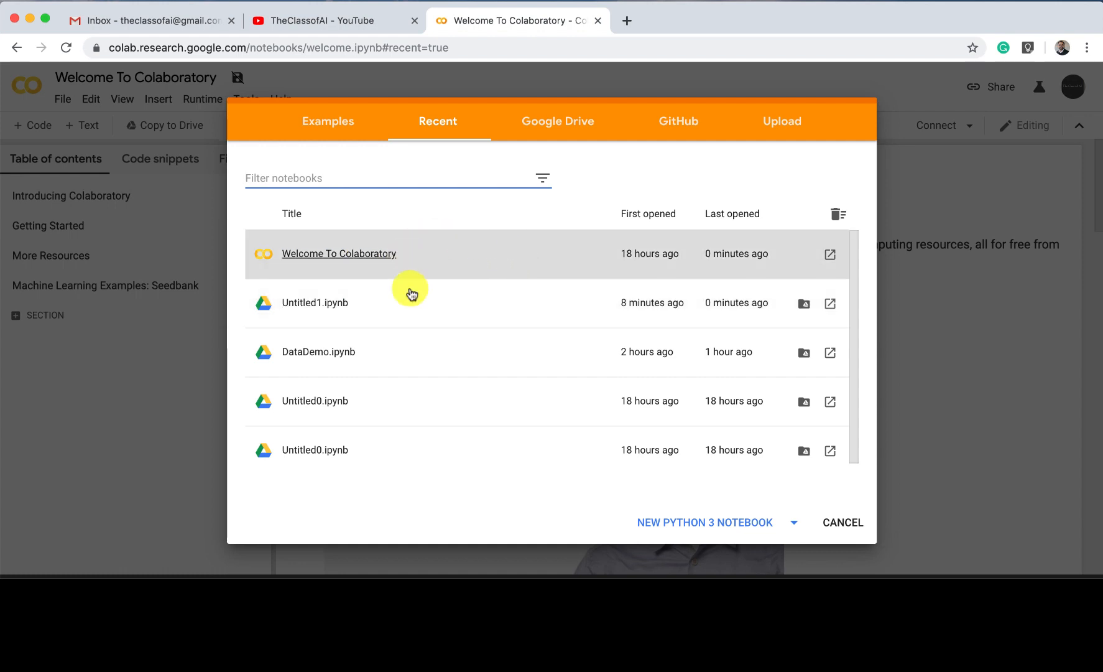
pyautogui.click(328, 121)
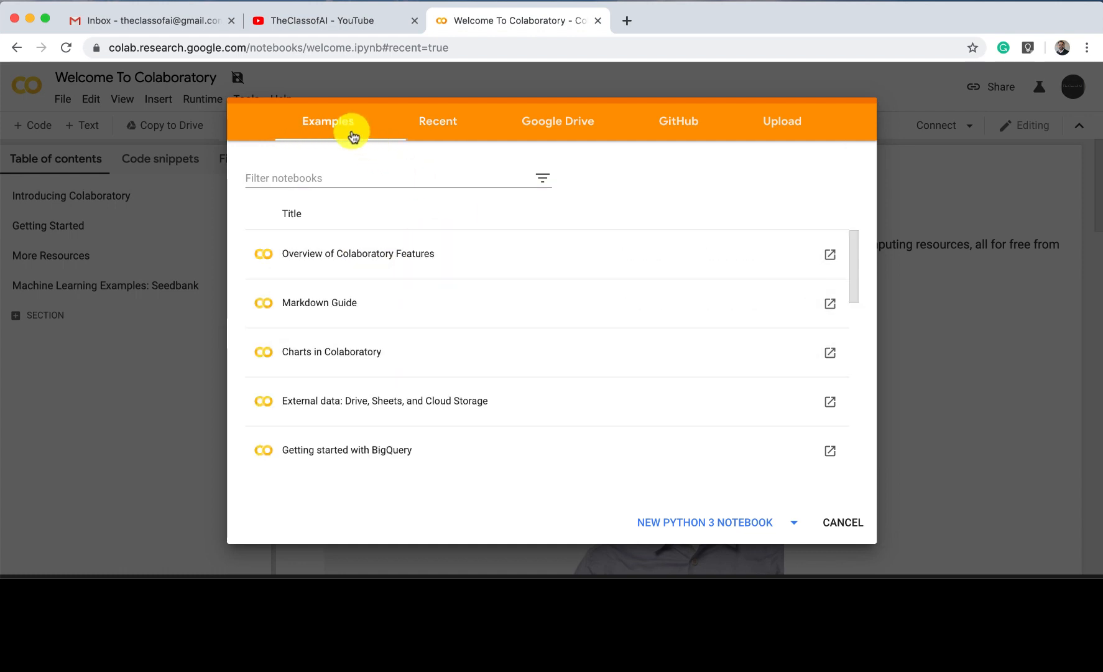
pyautogui.moveTo(320, 302)
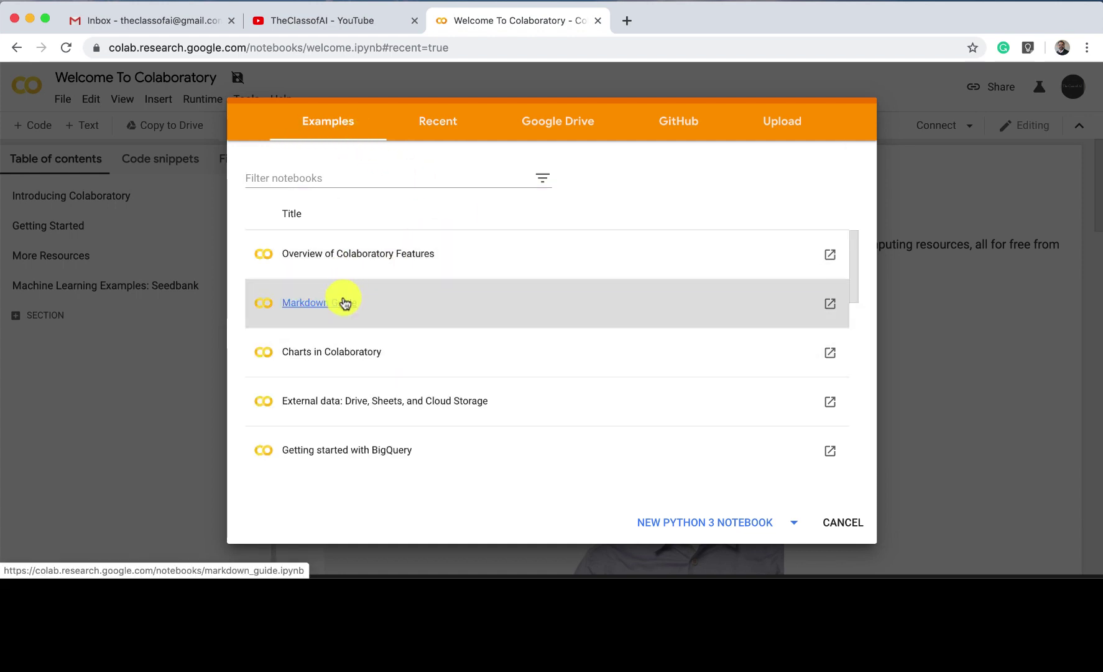
pyautogui.moveTo(396, 170)
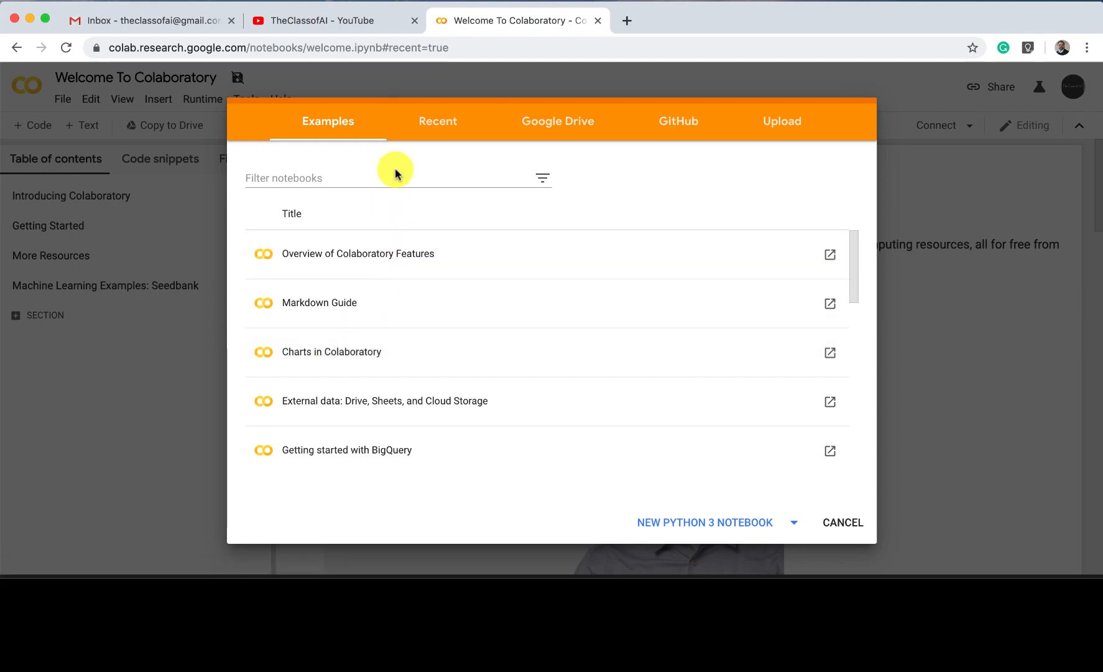
pyautogui.click(438, 121)
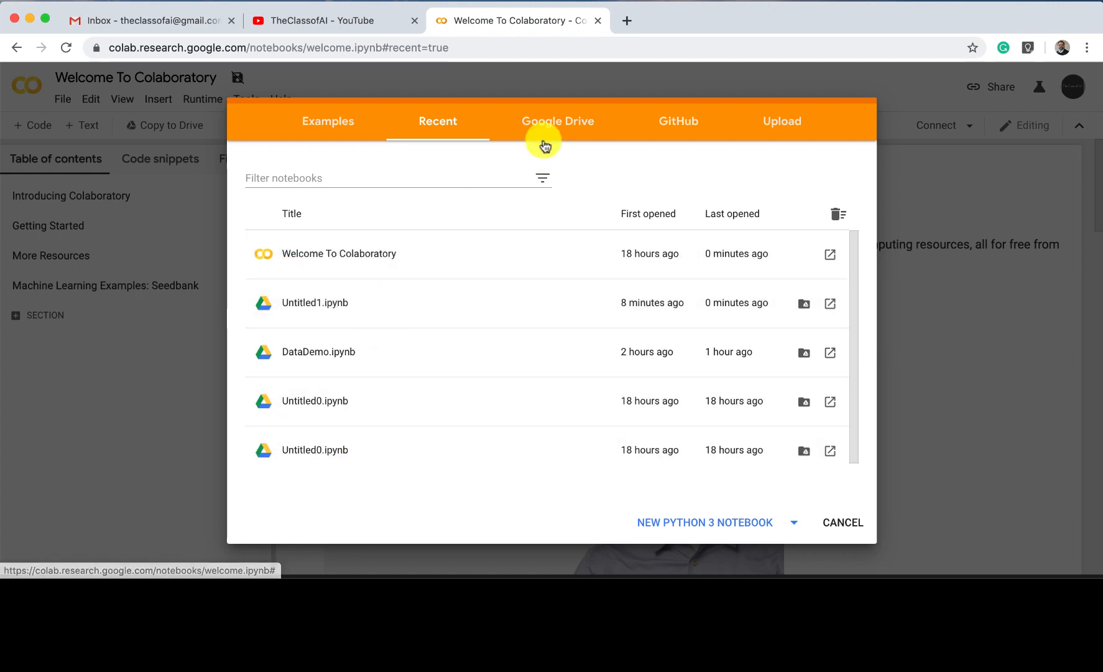
pyautogui.click(557, 121)
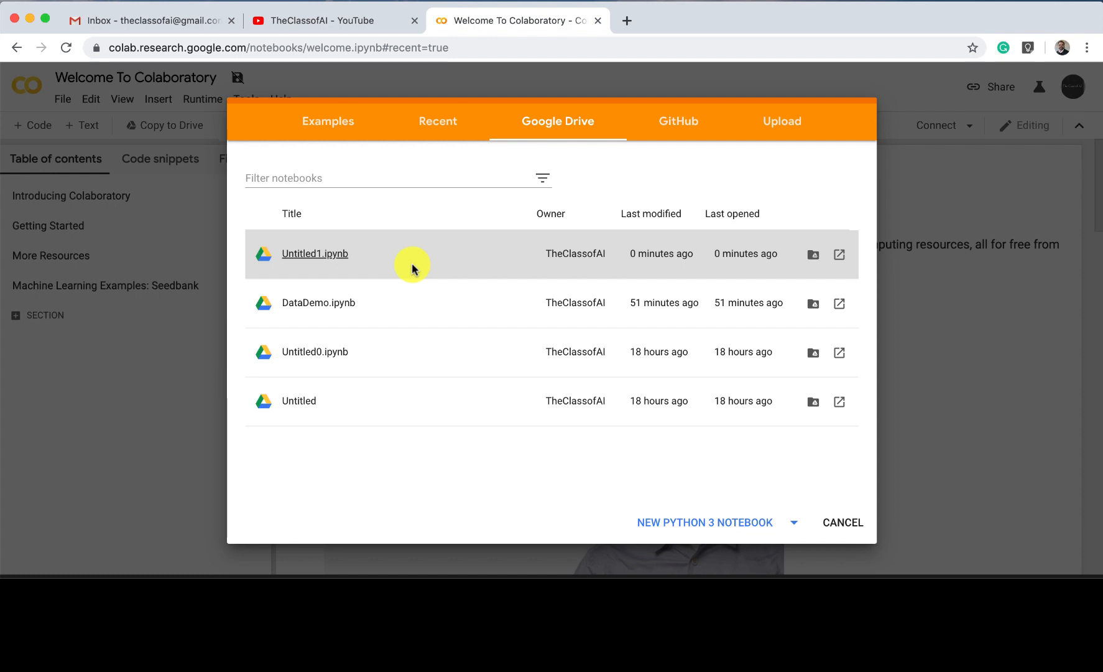
pyautogui.moveTo(676, 208)
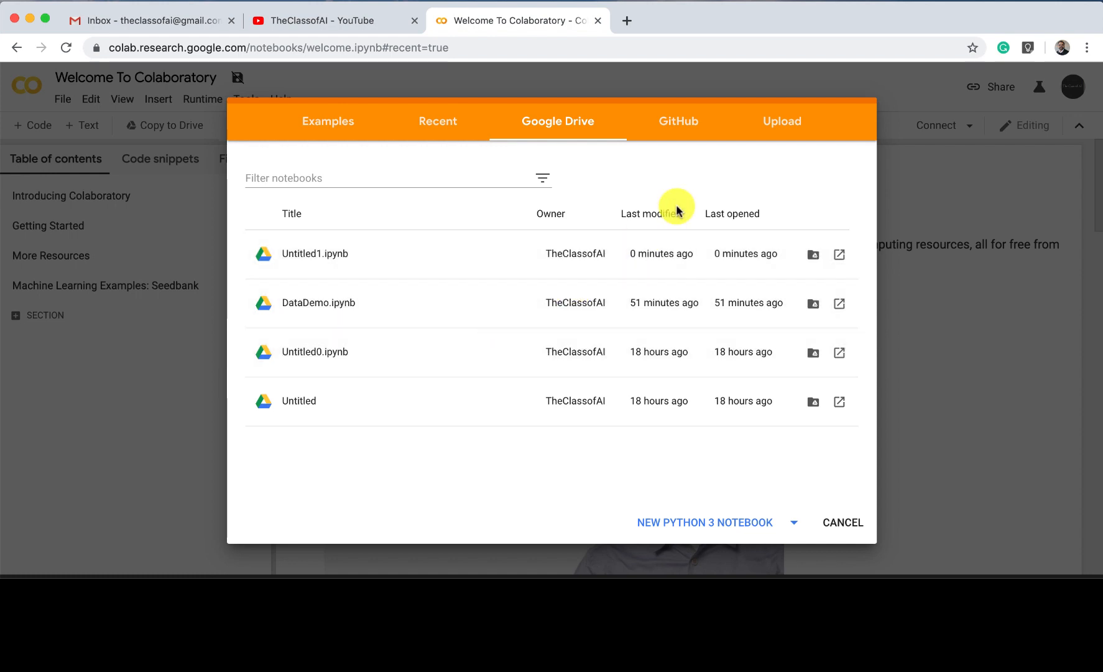
pyautogui.moveTo(687, 193)
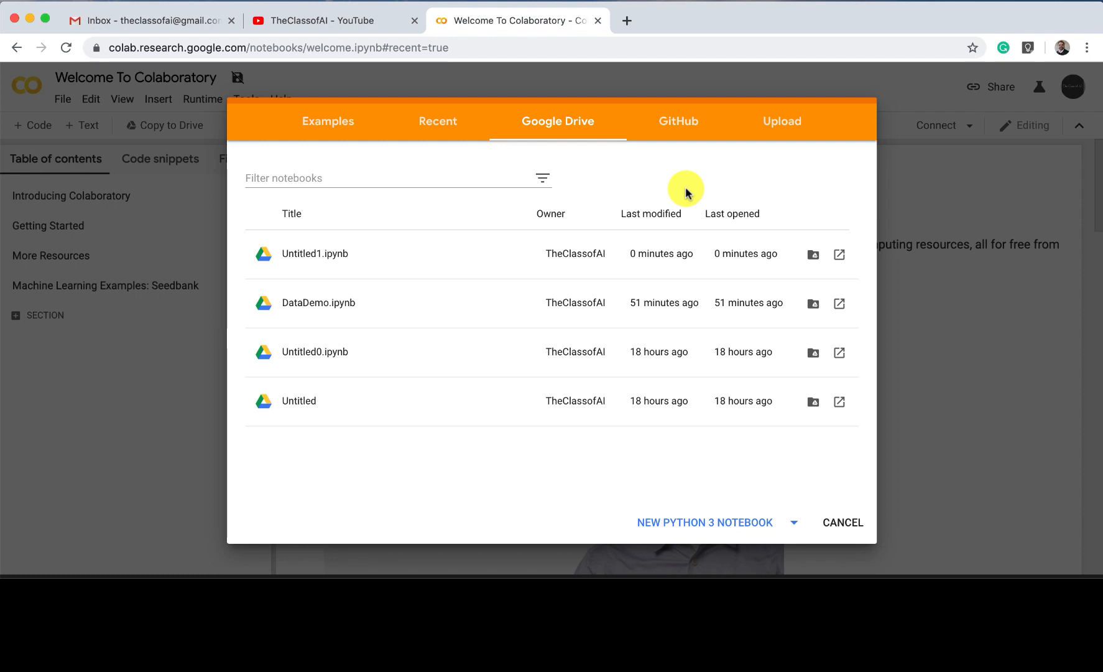
pyautogui.moveTo(686, 134)
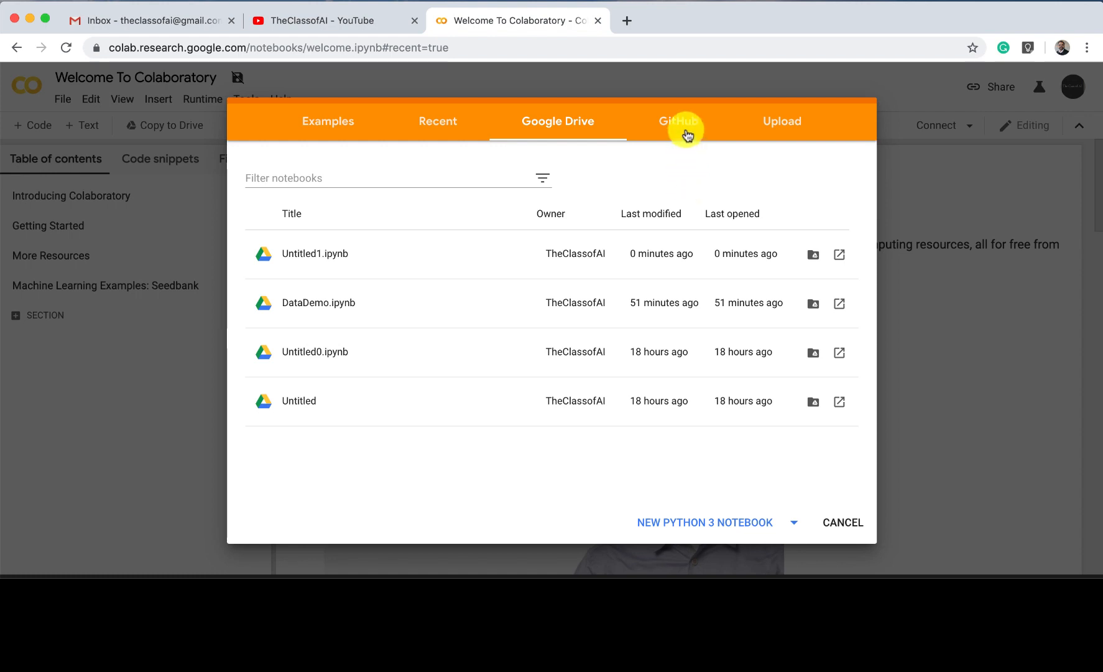
# View the theclassofai GitHub repository's notebooks, then show the Upload option
pyautogui.click(679, 121)
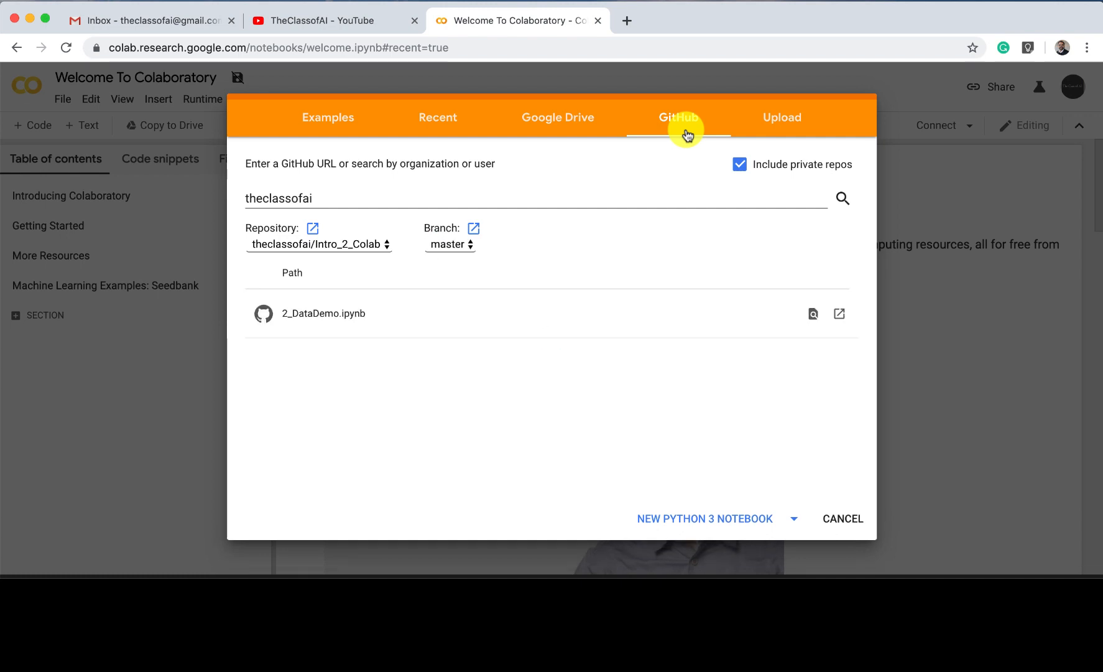
pyautogui.moveTo(605, 192)
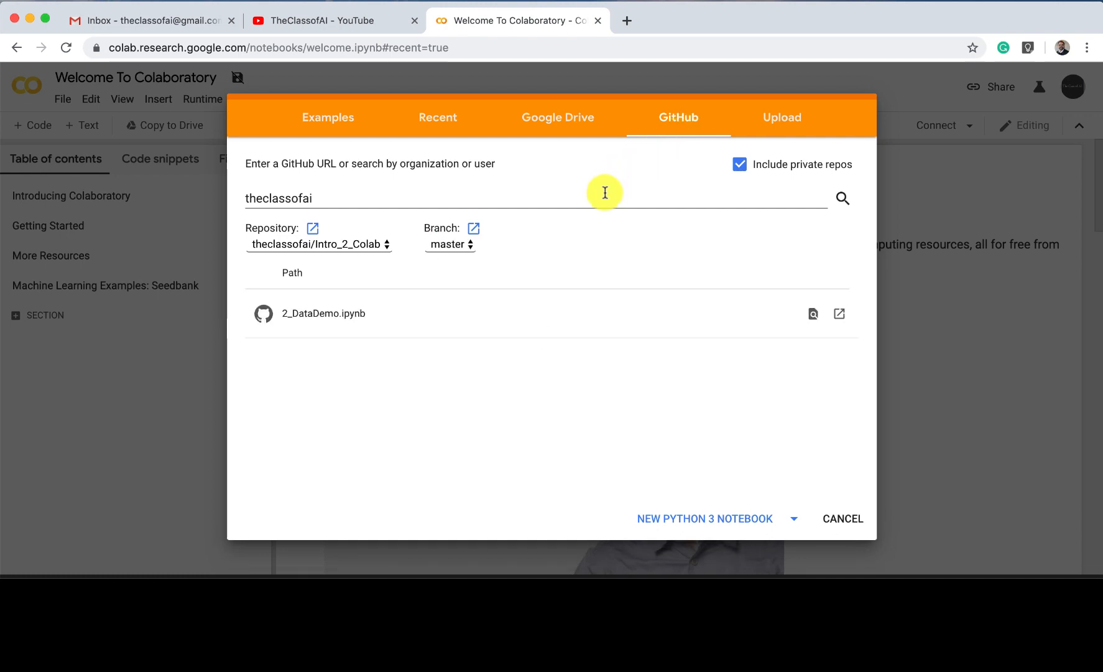
pyautogui.click(439, 198)
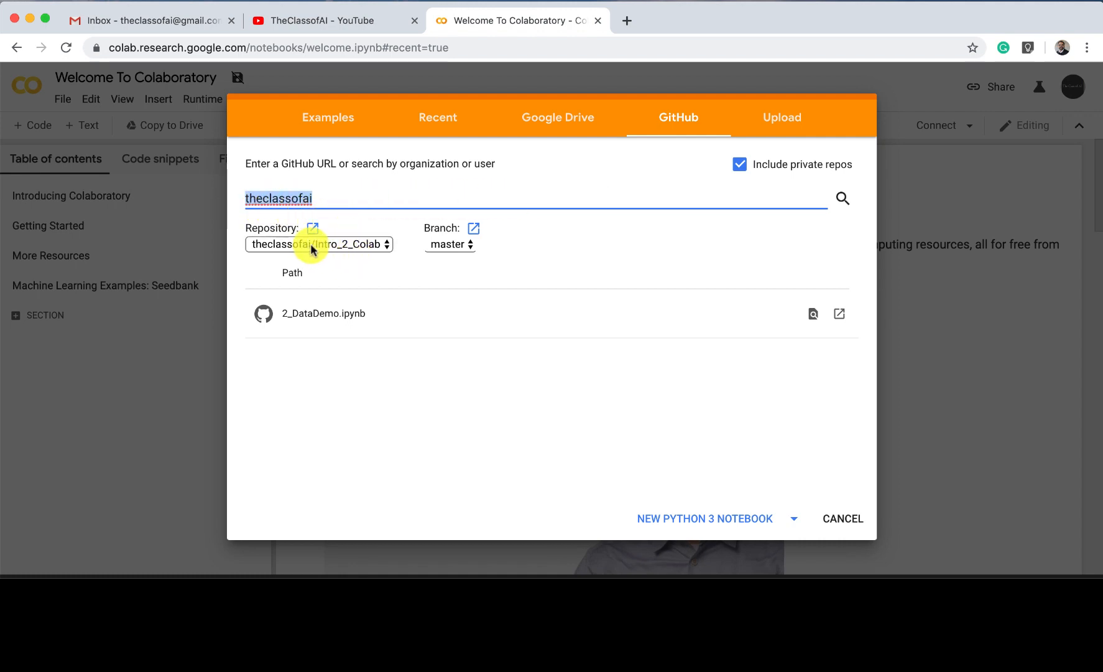
pyautogui.click(318, 244)
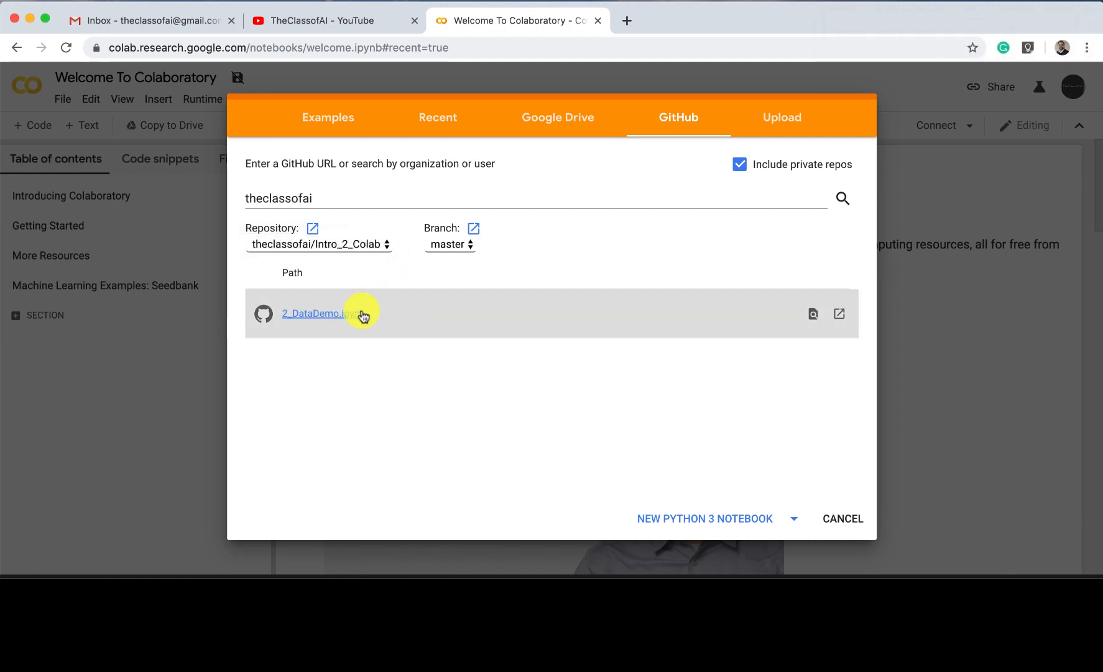
pyautogui.click(782, 121)
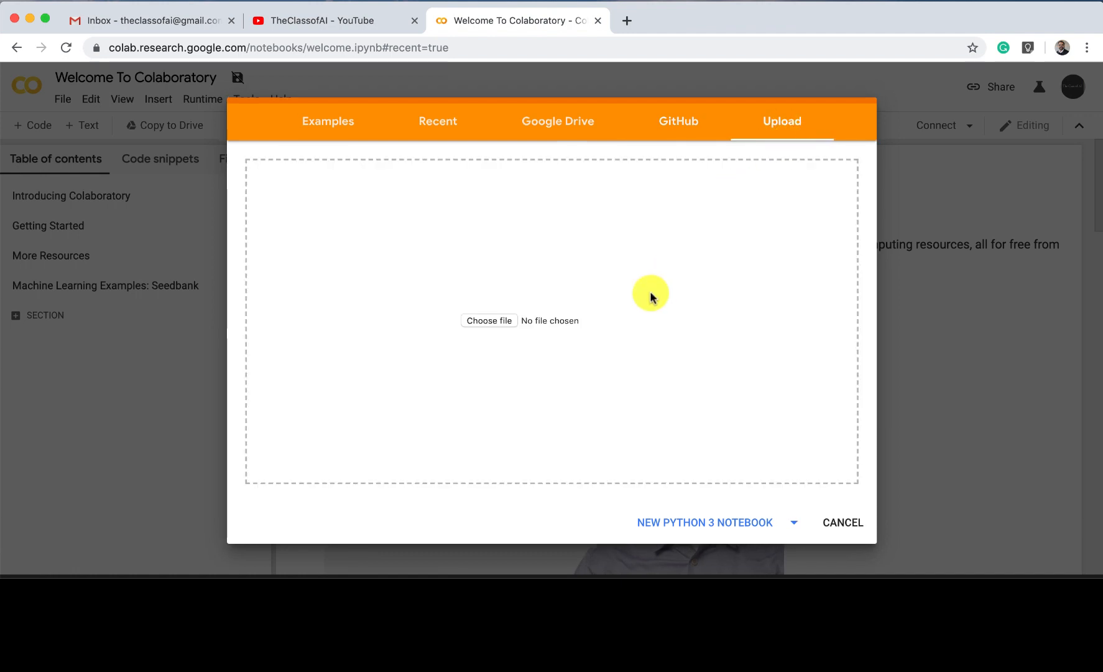
pyautogui.moveTo(514, 322)
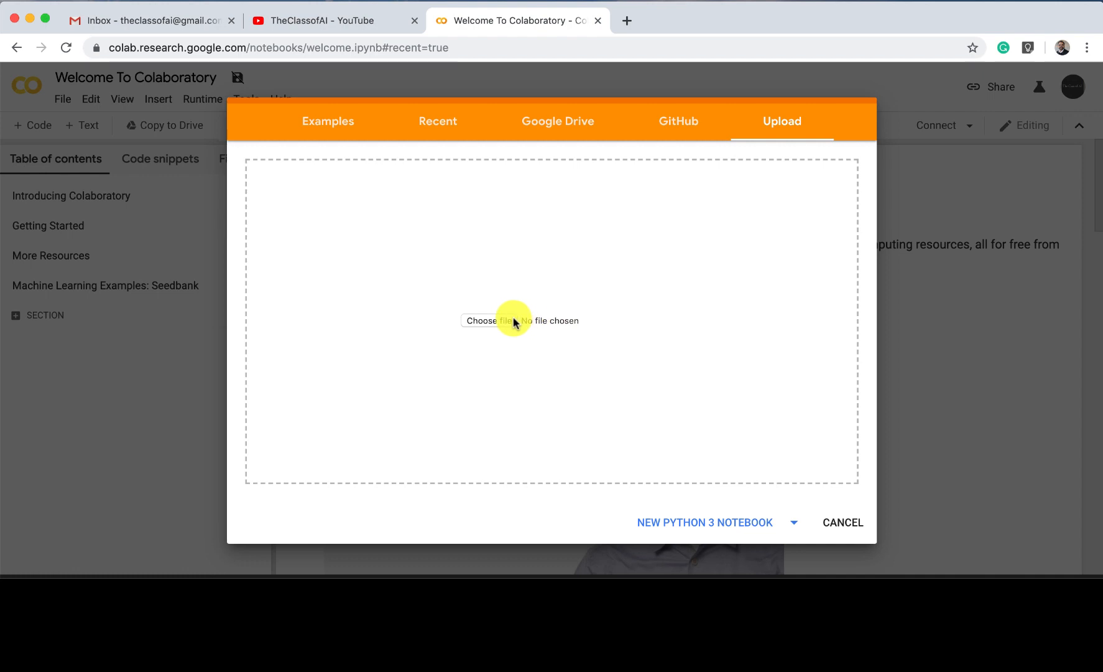
pyautogui.moveTo(674, 481)
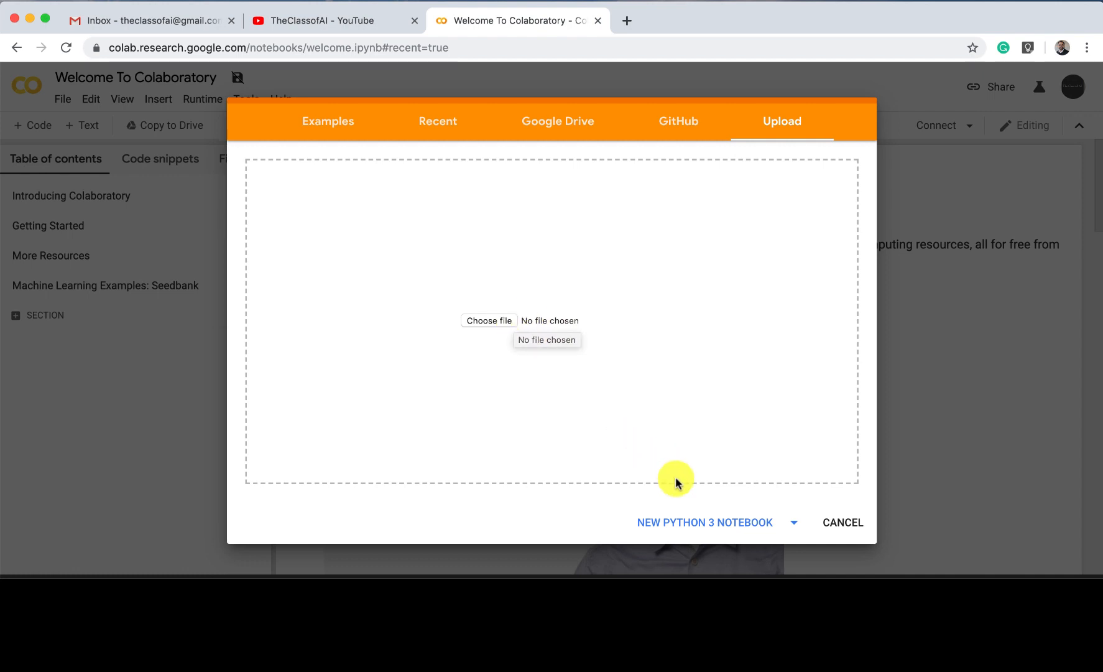
pyautogui.moveTo(704, 522)
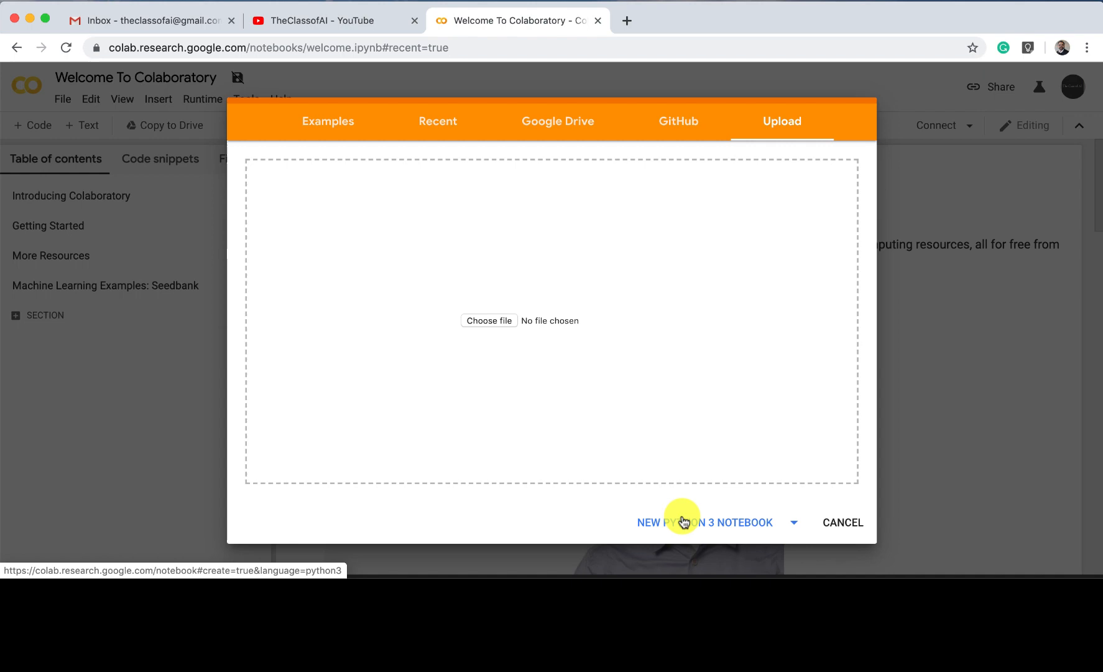
# Create a new Python 3 notebook with print('Hello and Welcome to the class of AI')
pyautogui.click(705, 523)
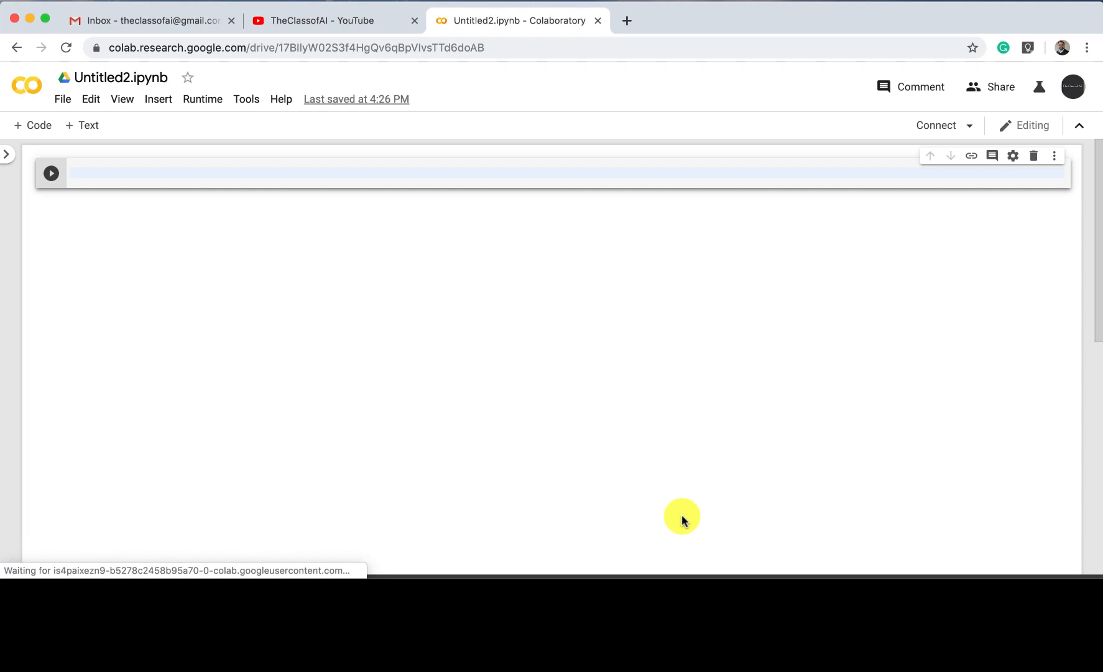
pyautogui.moveTo(366, 263)
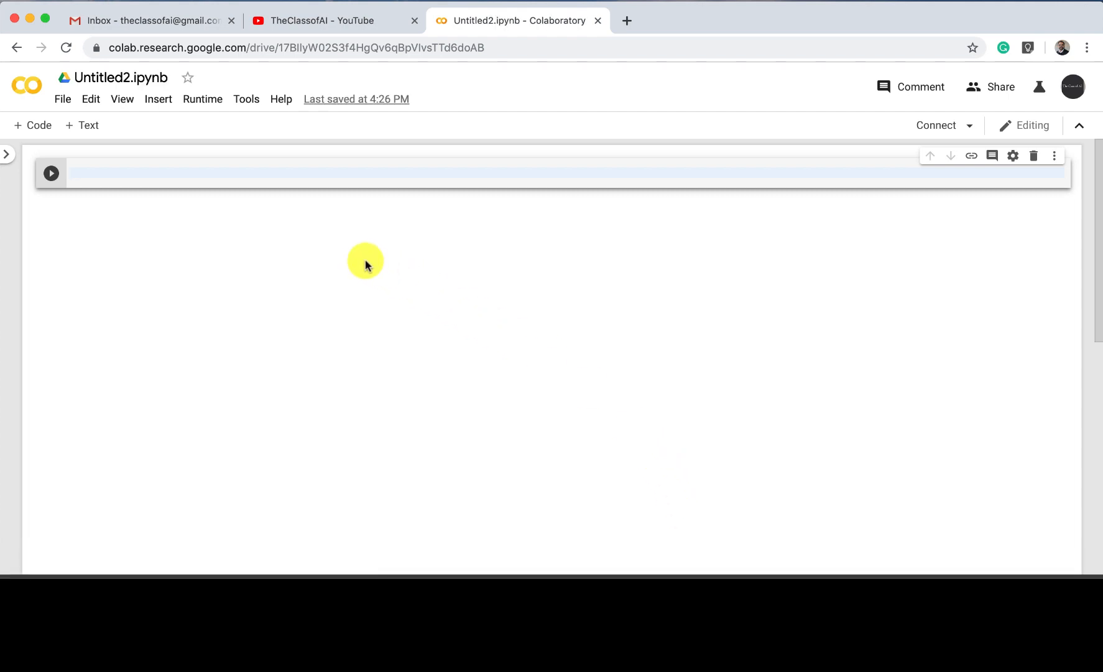
pyautogui.moveTo(177, 208)
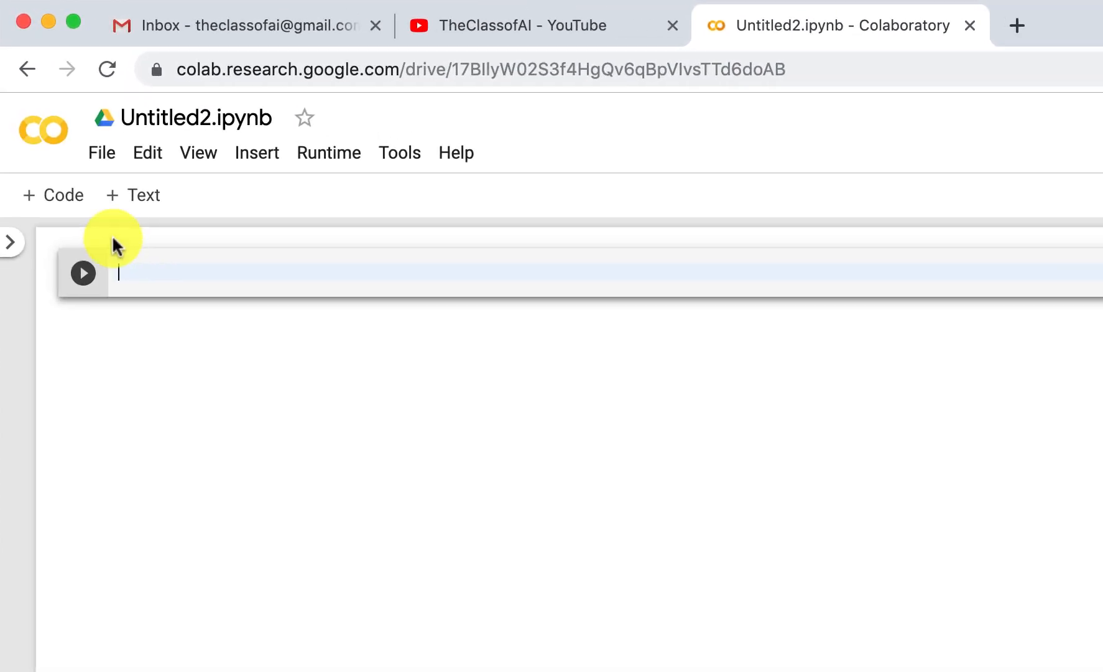
pyautogui.moveTo(133, 194)
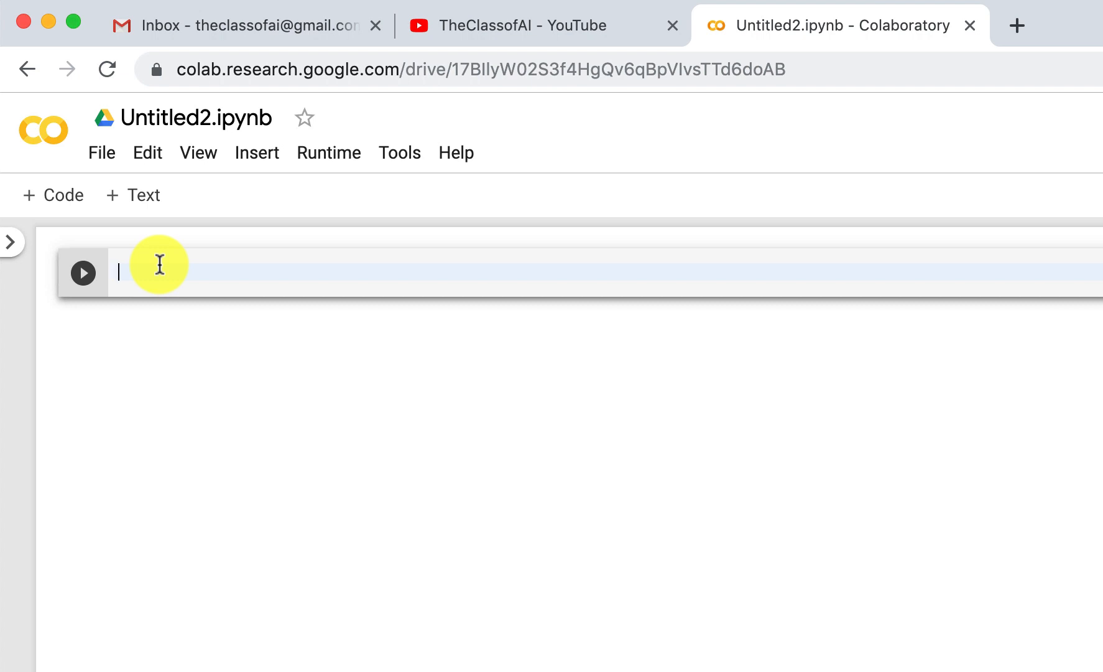
pyautogui.write("print('")
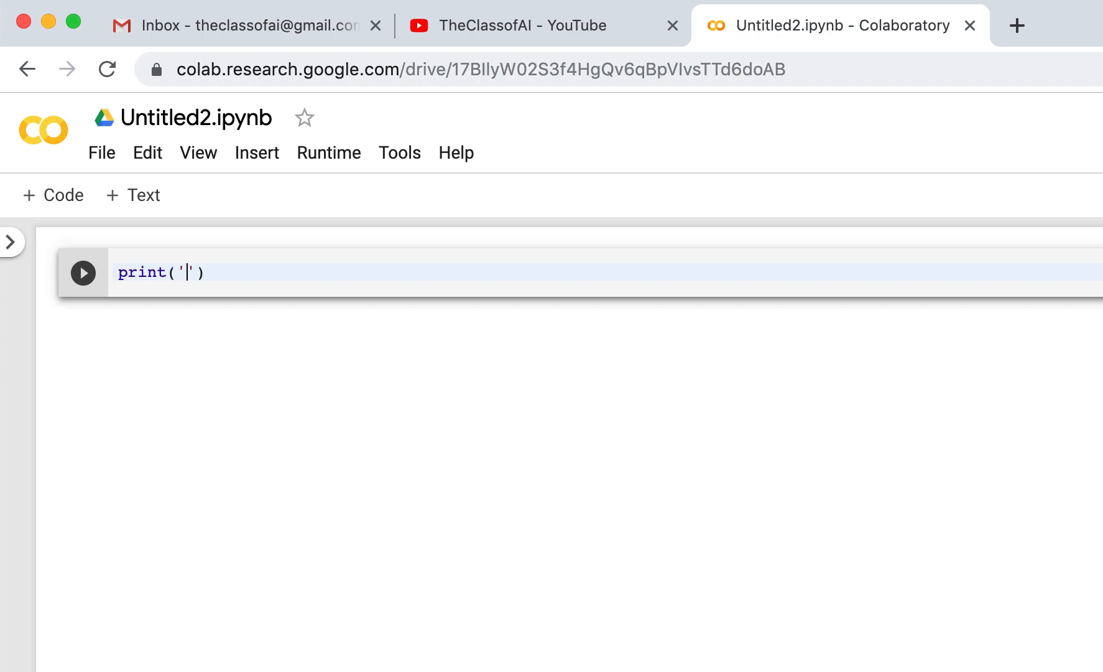
pyautogui.write('Hello')
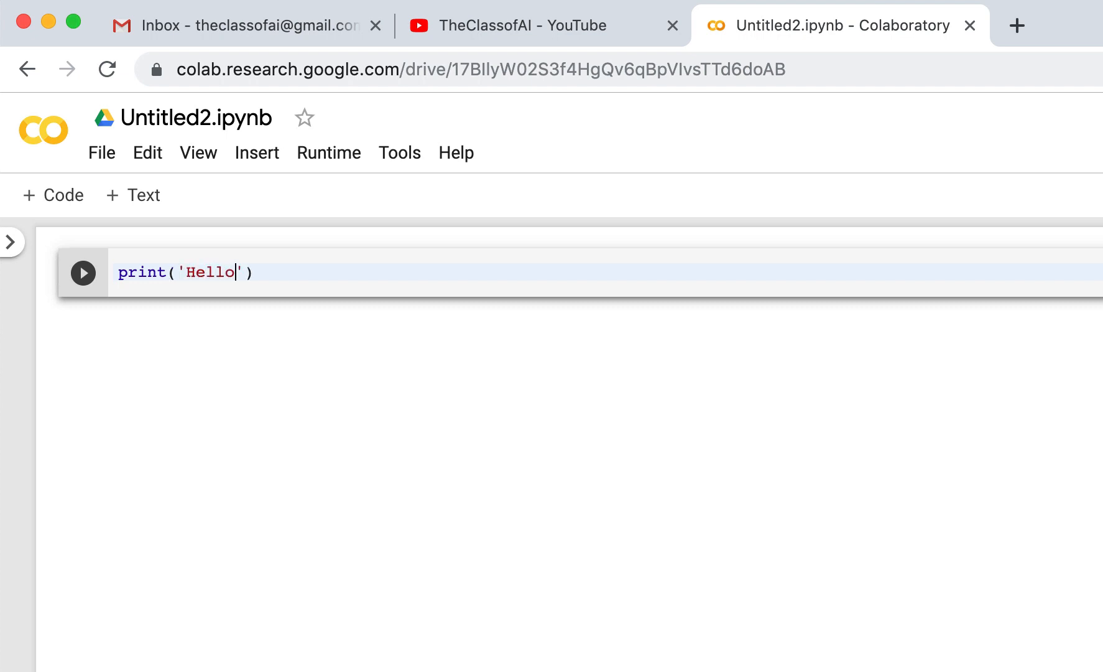
pyautogui.write('and We')
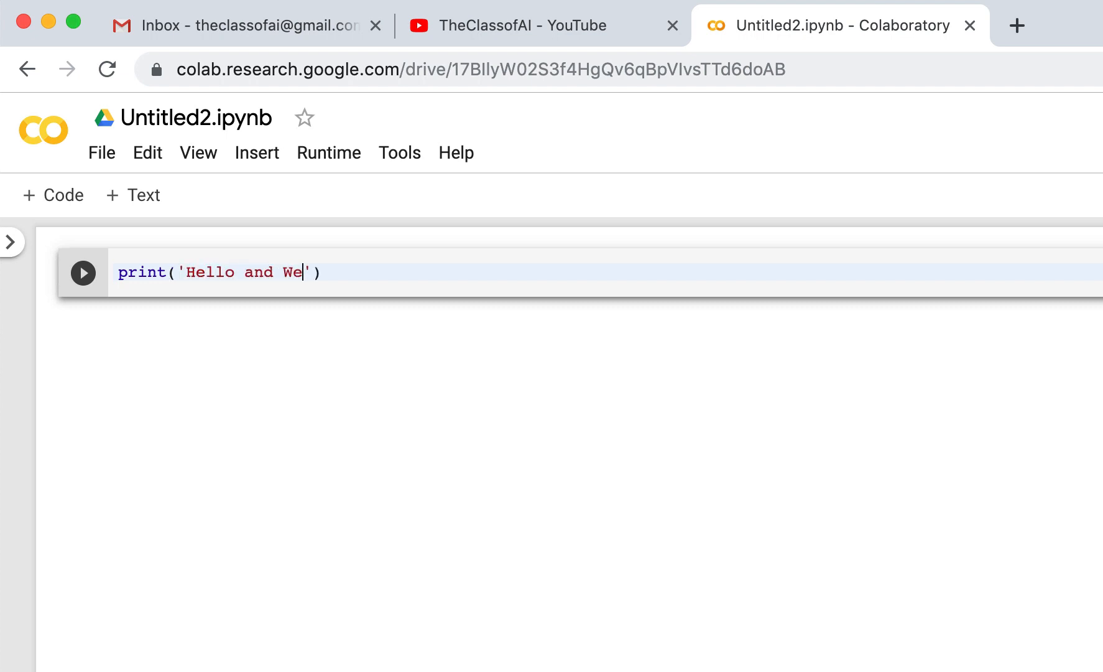
pyautogui.write('lcome to the class of')
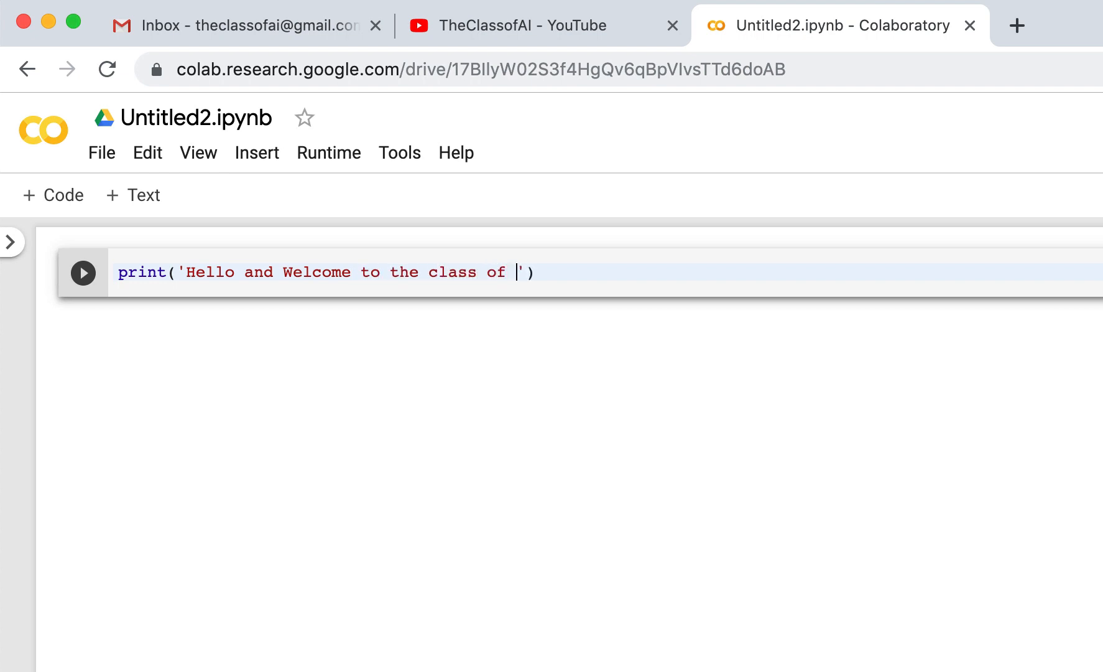
pyautogui.write('AI')
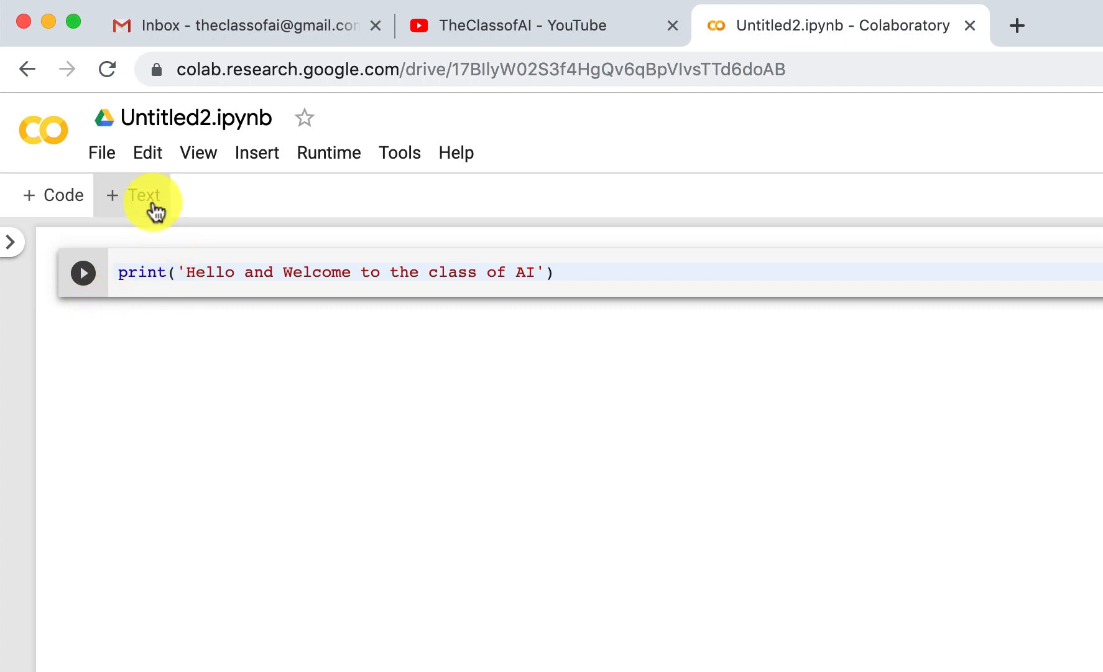
# Add a text cell with heading '## This is the introduction to Colab' and render it
pyautogui.click(133, 195)
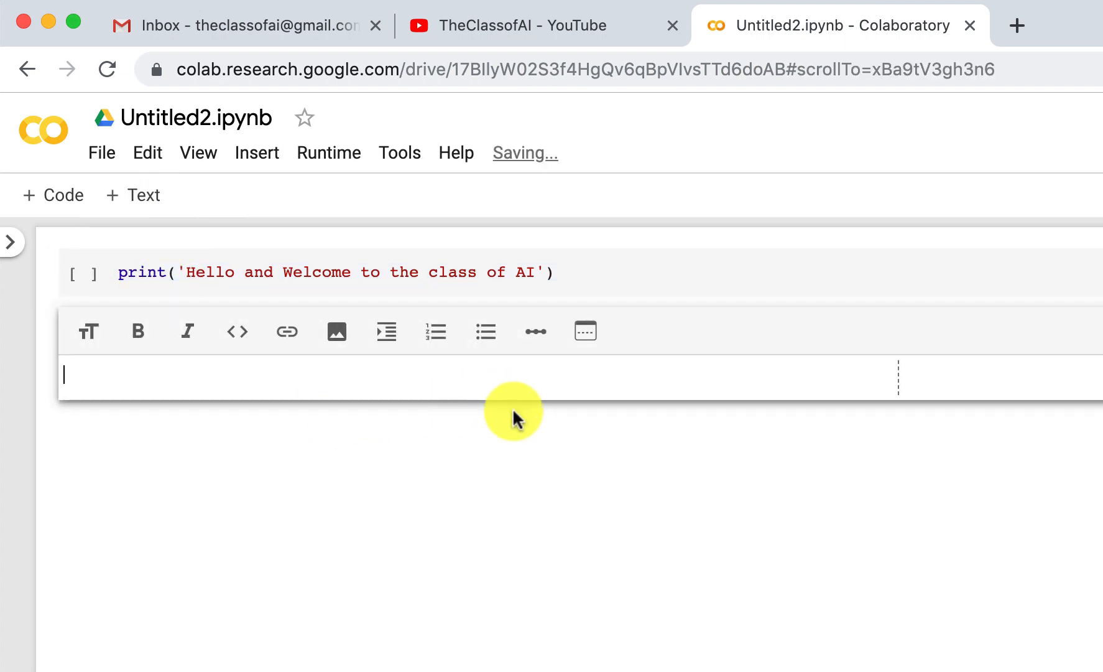
pyautogui.moveTo(512, 377)
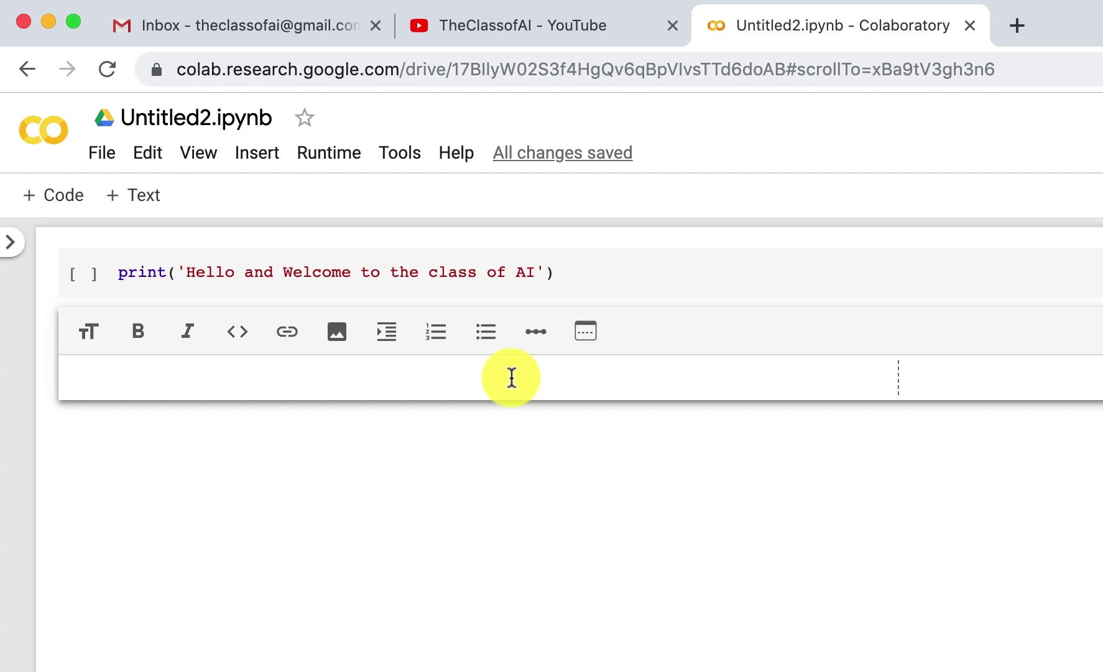
pyautogui.write('This is the')
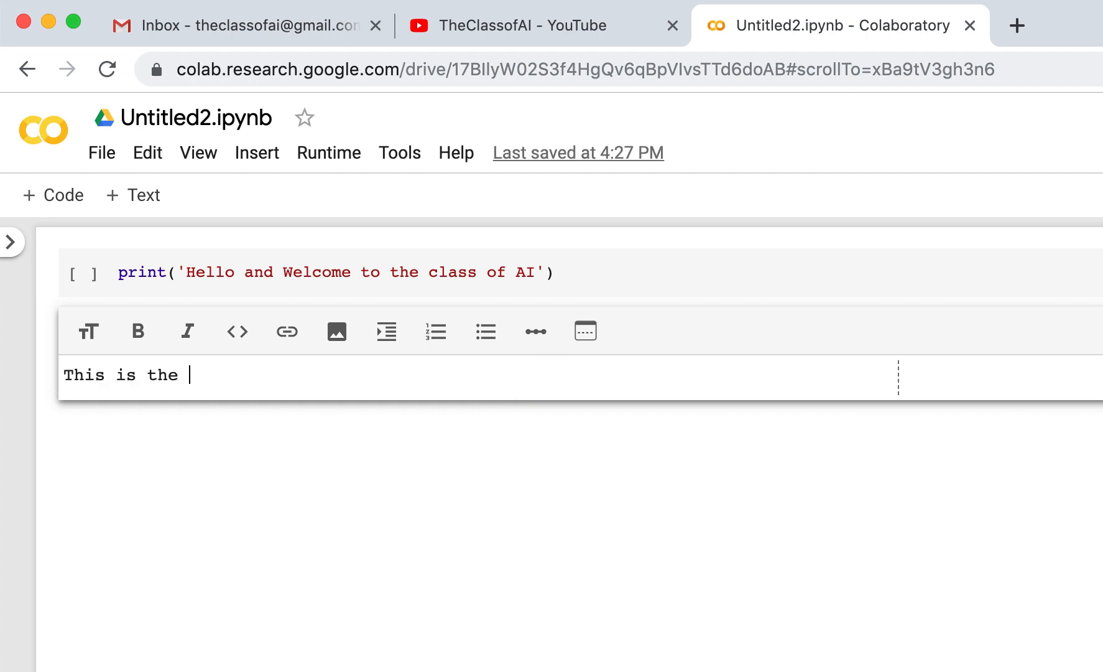
pyautogui.write('introductio')
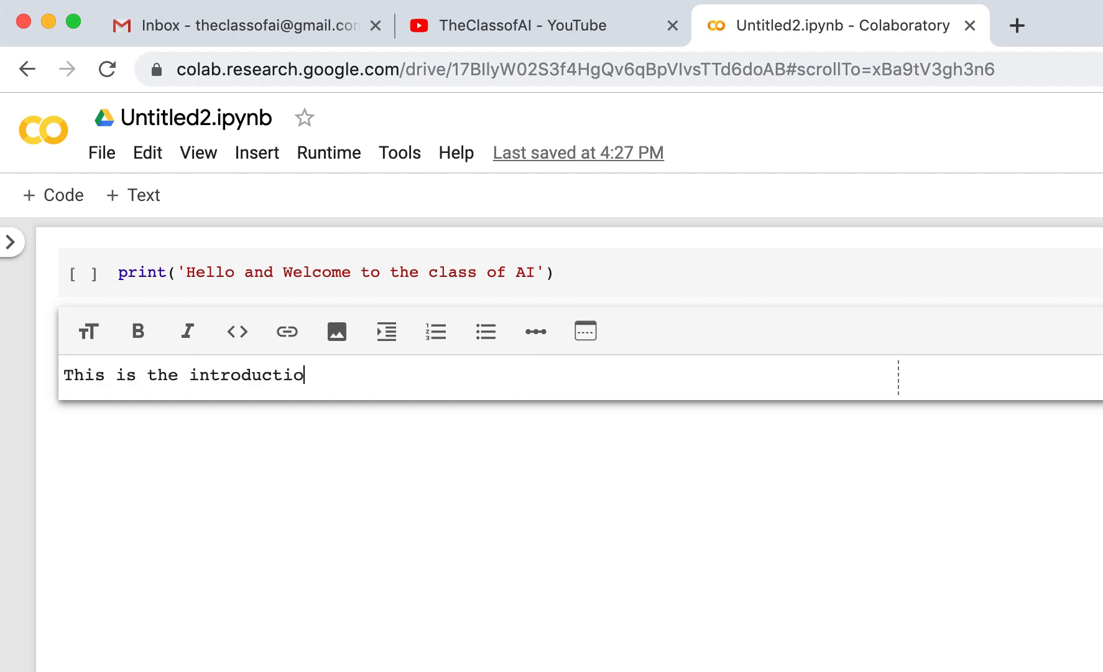
pyautogui.write('n to Colab')
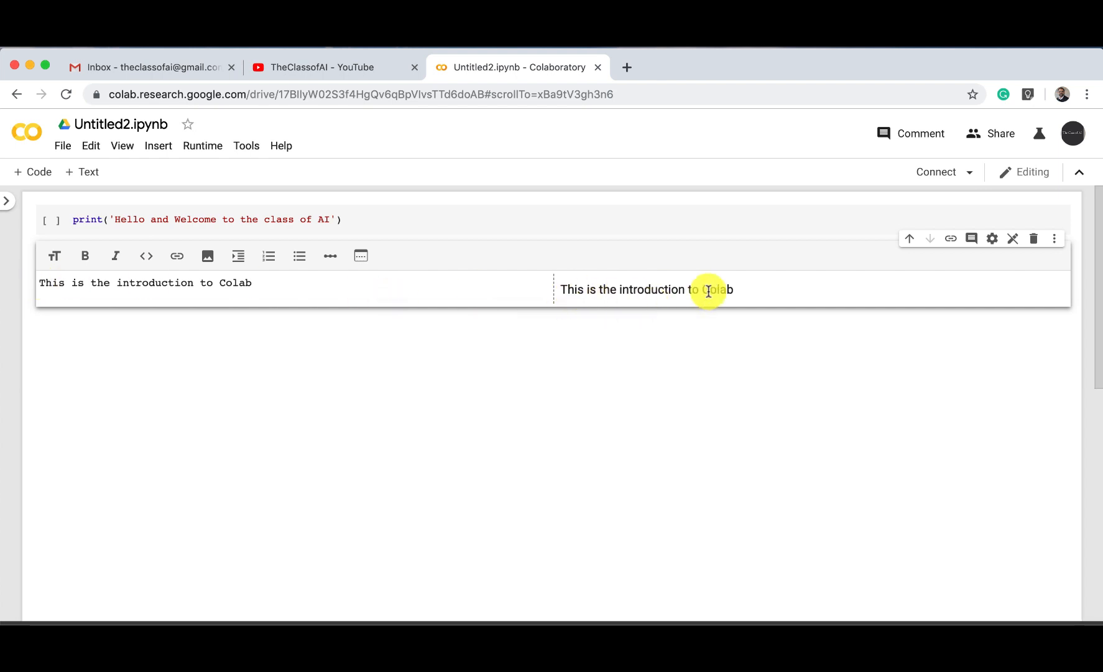
pyautogui.moveTo(156, 275)
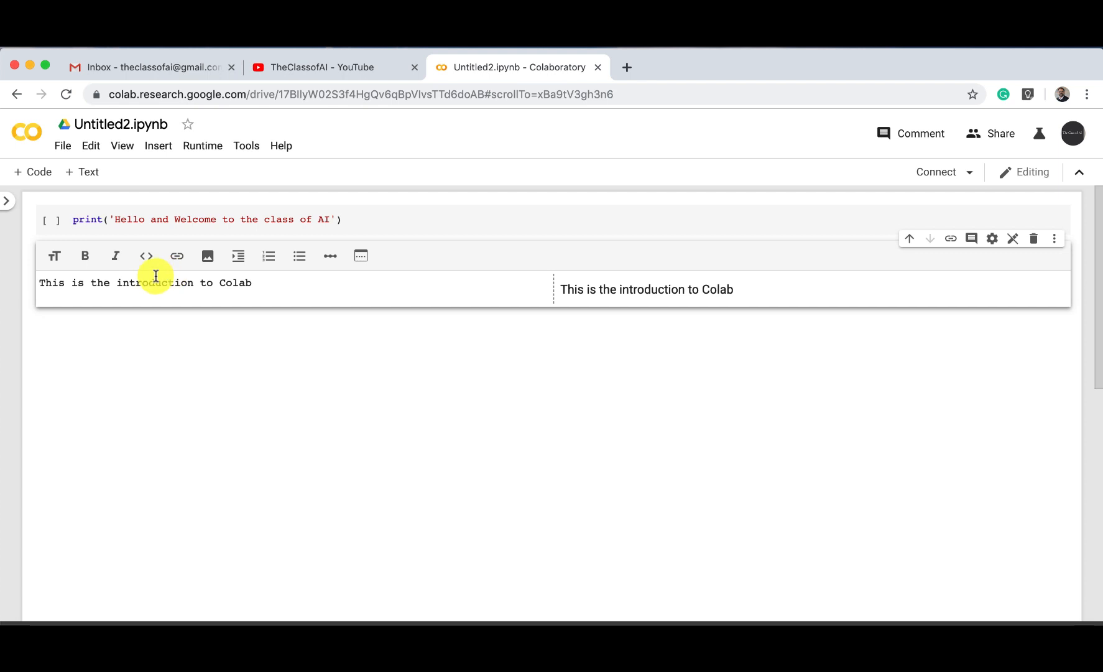
pyautogui.write('#')
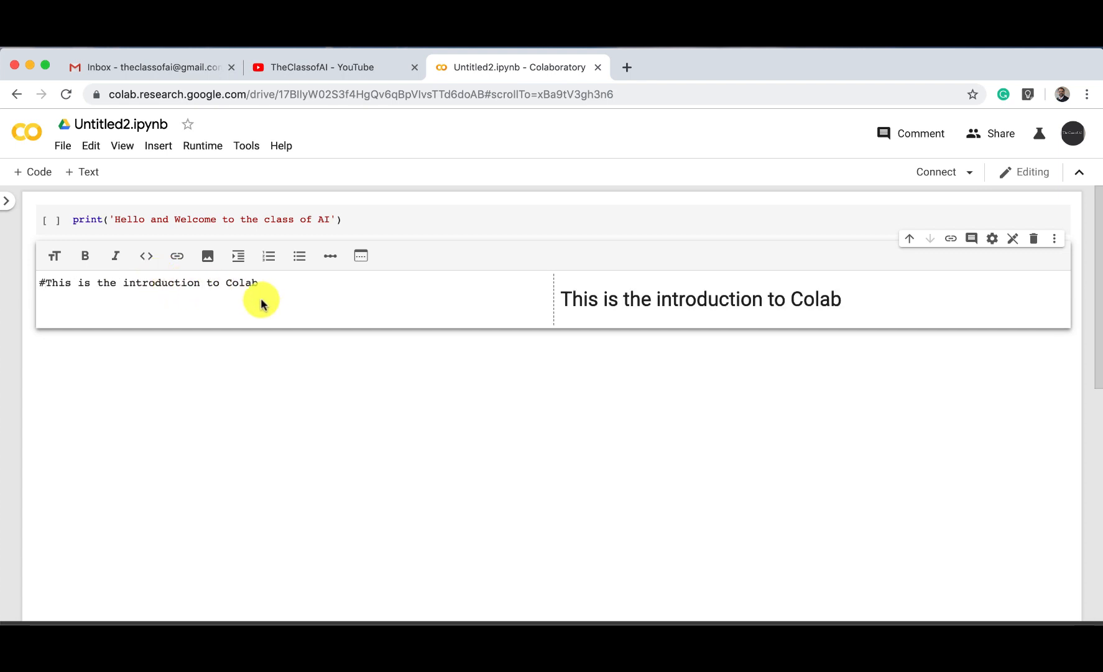
pyautogui.write('#')
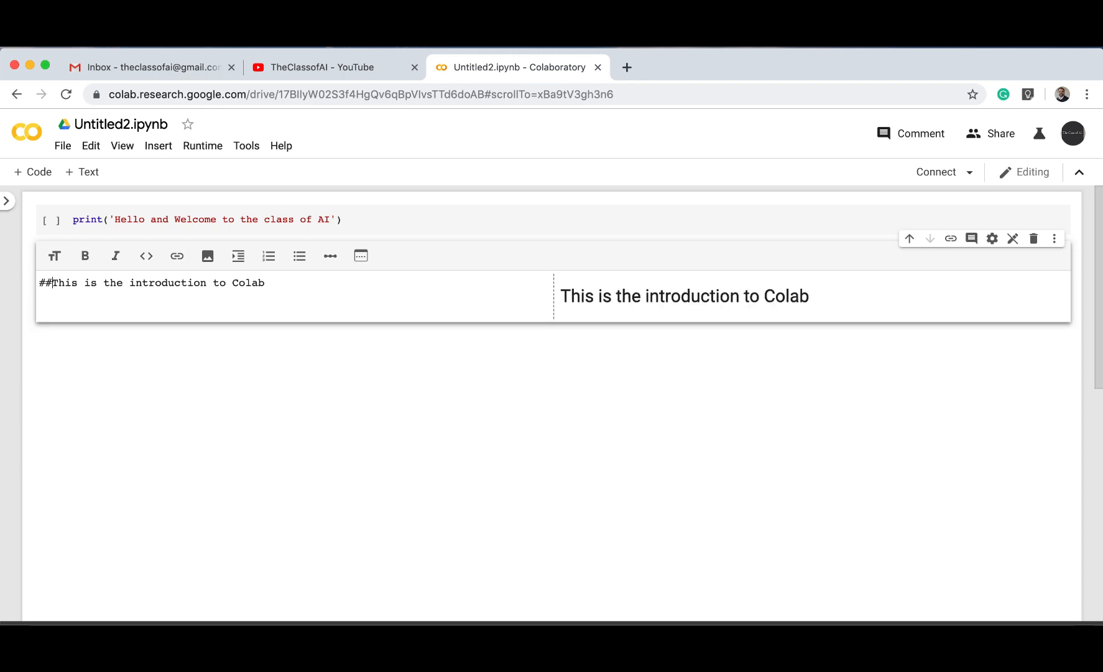
pyautogui.press('Backspace')
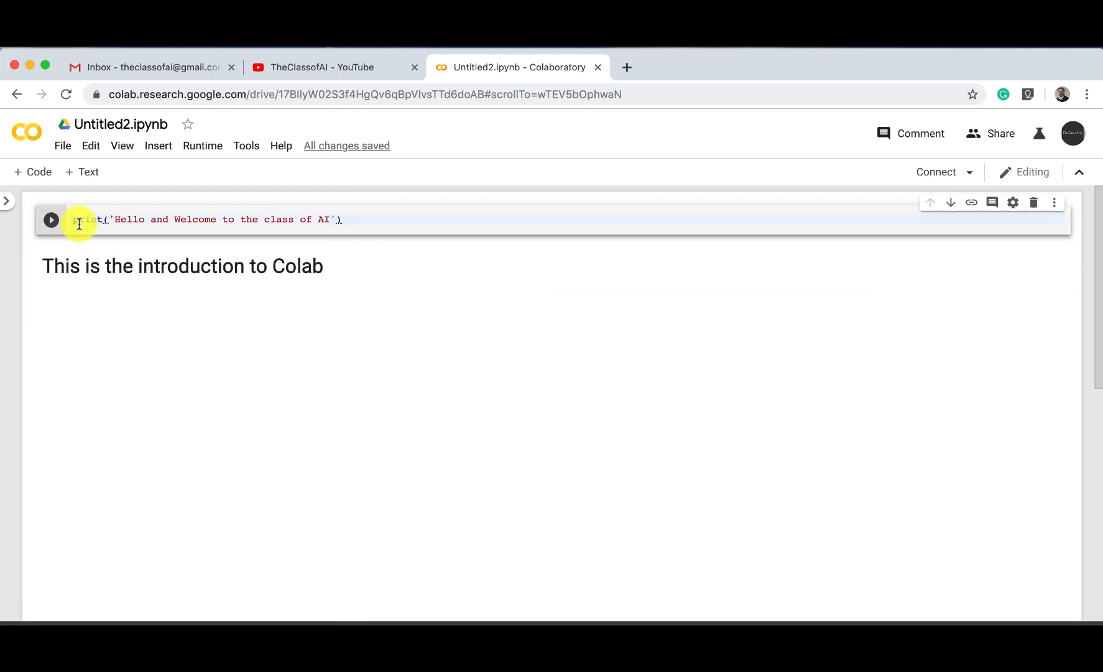
pyautogui.moveTo(51, 220)
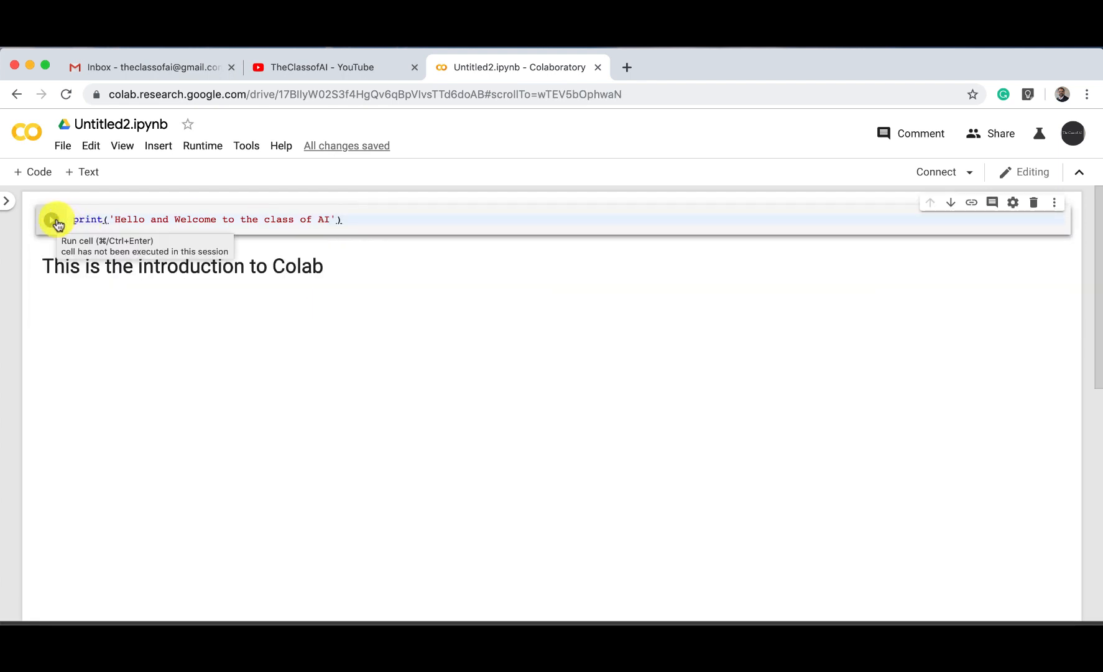
# Run the print cell to output 'Hello and Welcome to the class of AI'
pyautogui.click(54, 219)
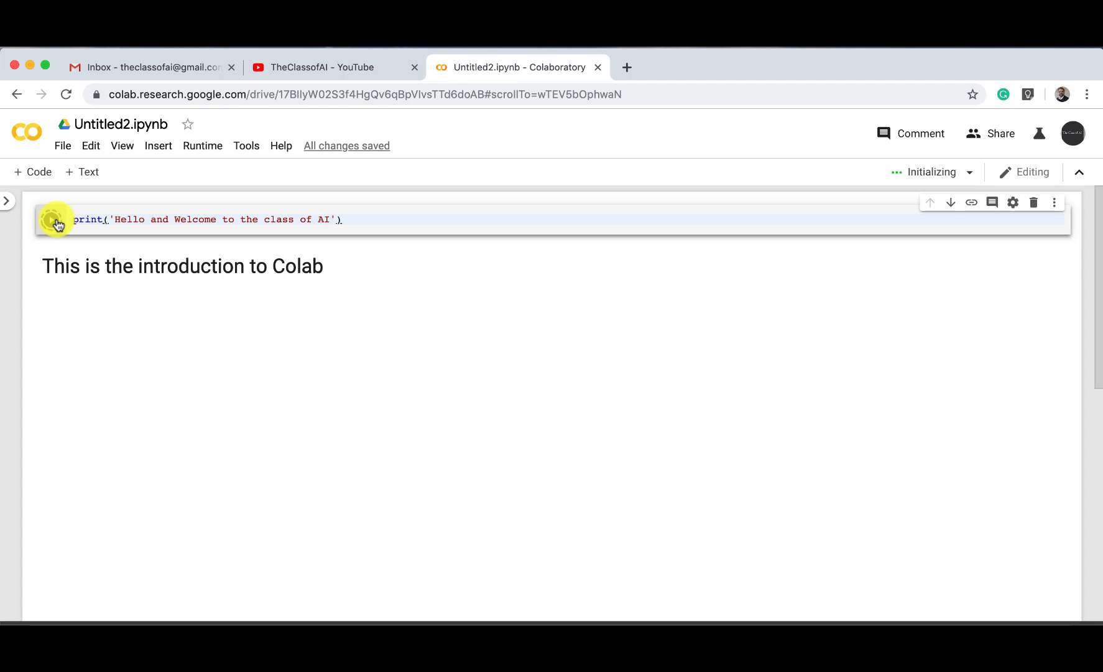
pyautogui.click(53, 220)
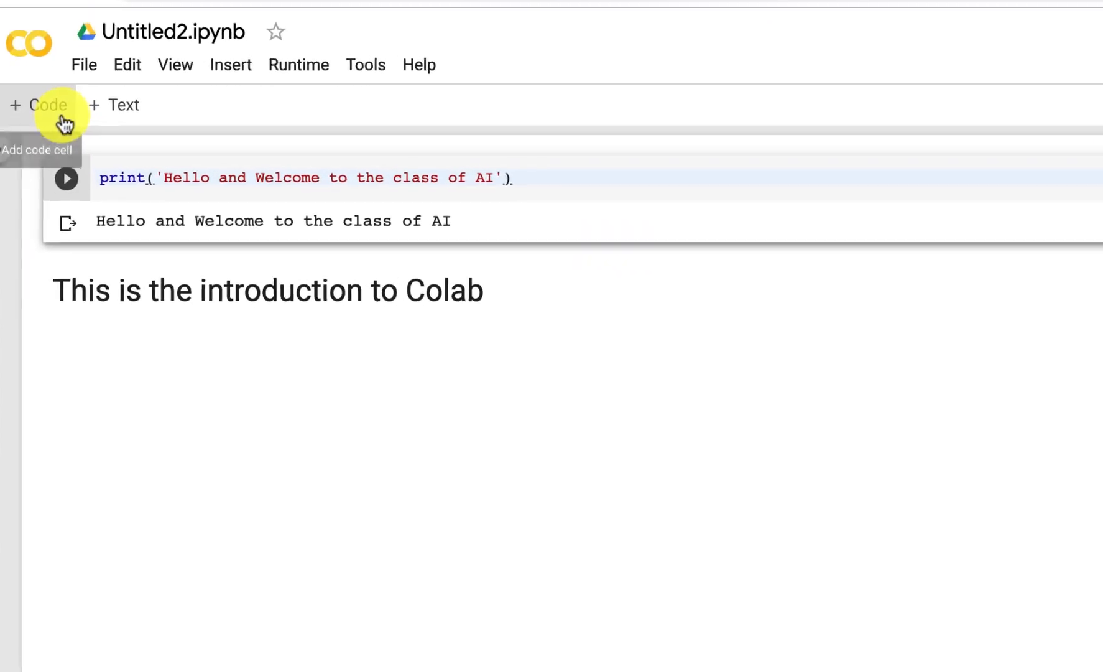
# Add a code cell computing 2+5 and run it to get 7
pyautogui.click(38, 105)
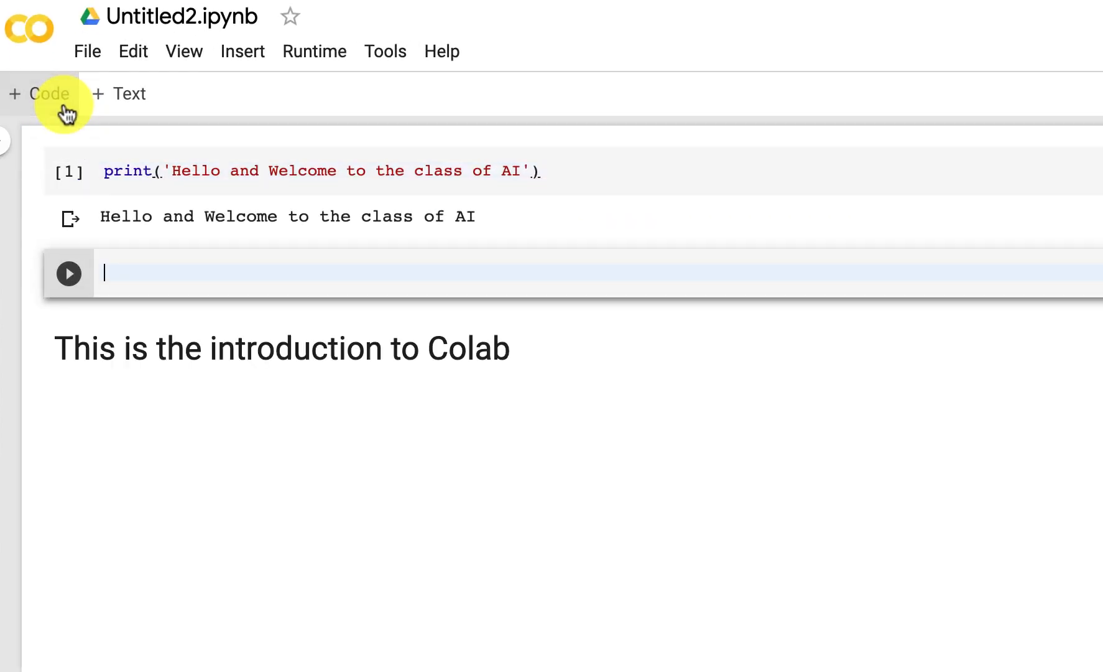
pyautogui.write('2+')
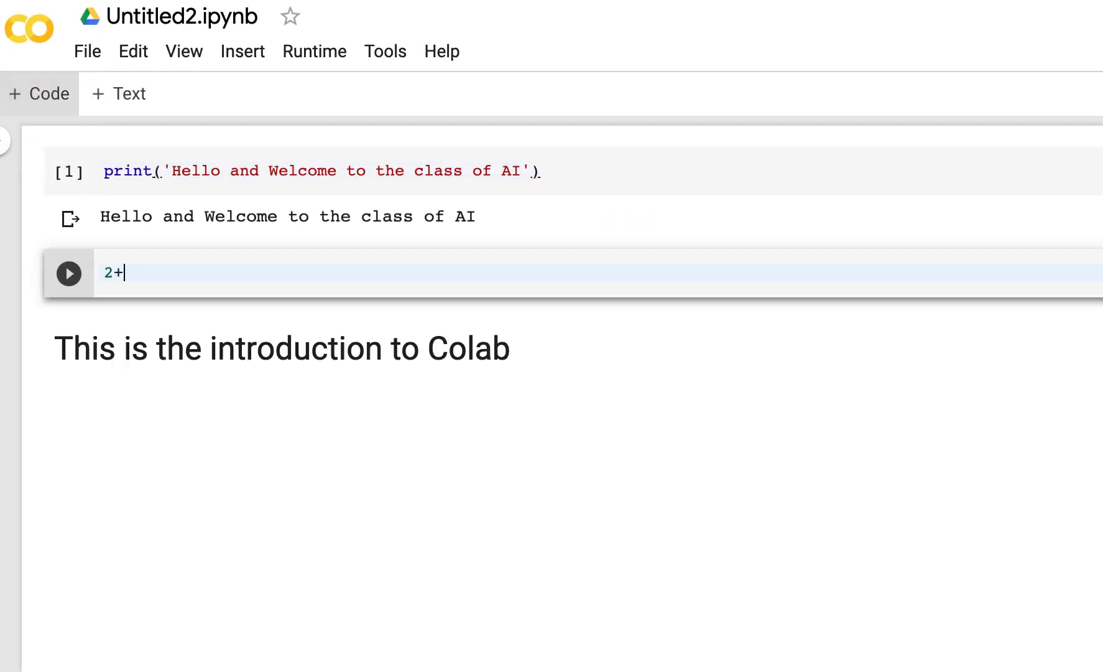
pyautogui.write('5')
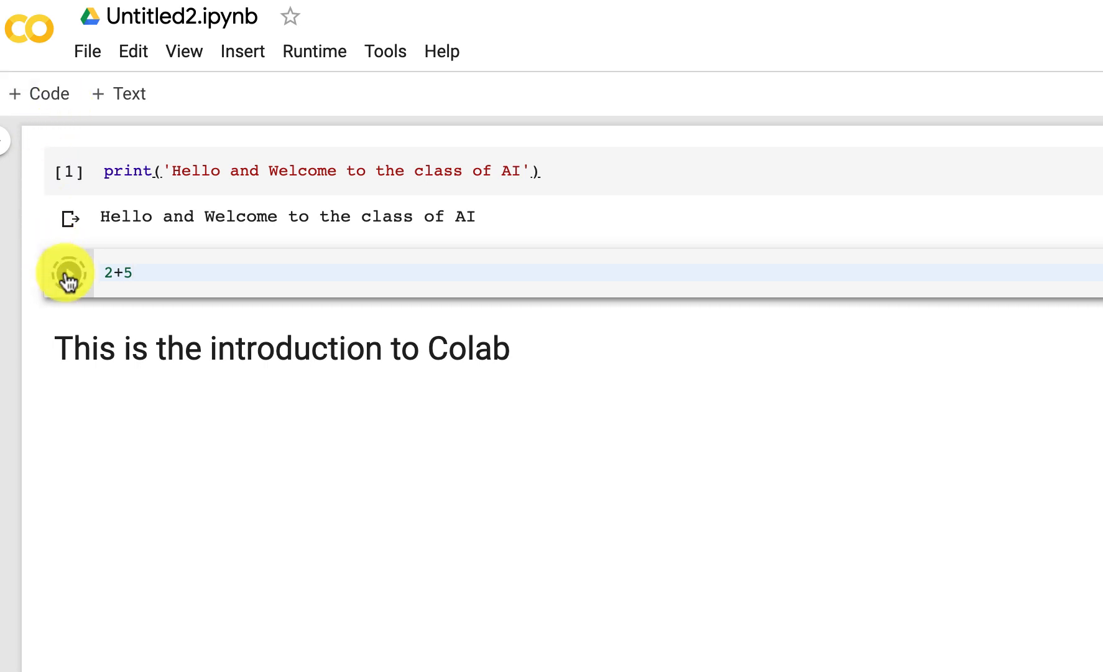
pyautogui.click(68, 273)
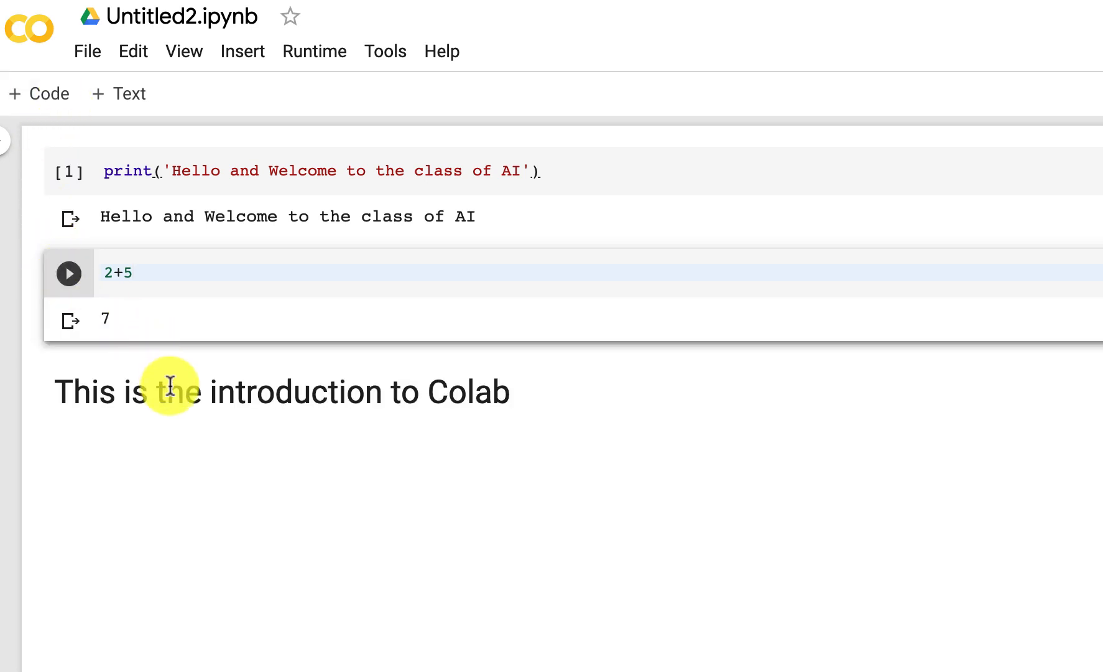
pyautogui.moveTo(49, 94)
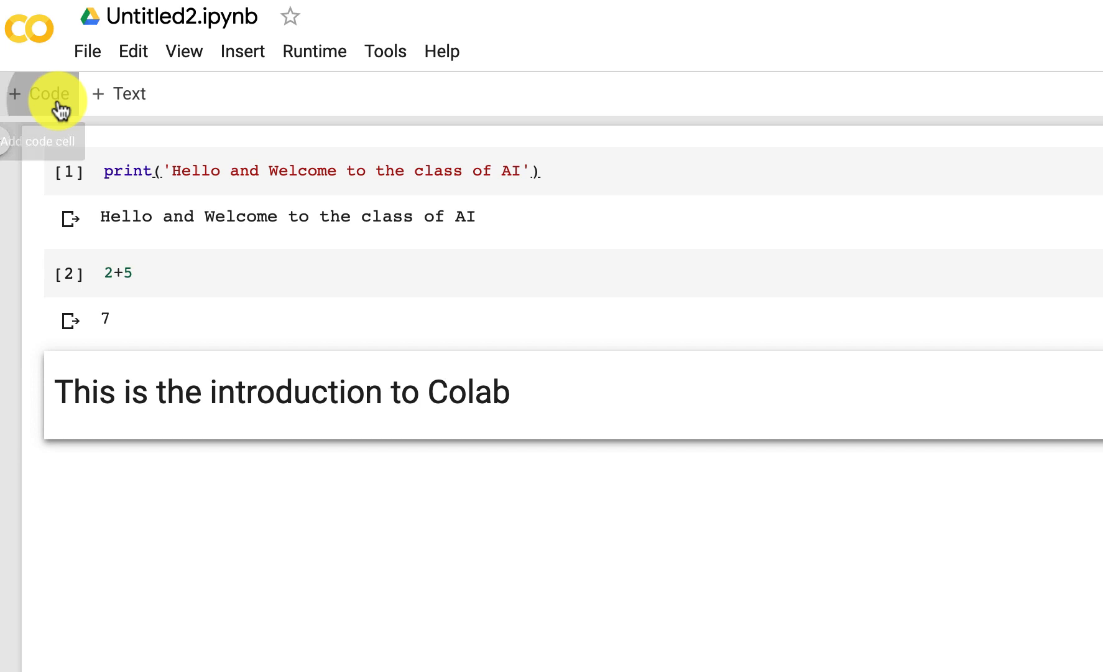
# Add a code cell under the heading computing 10-8 and run it to get 2
pyautogui.click(40, 94)
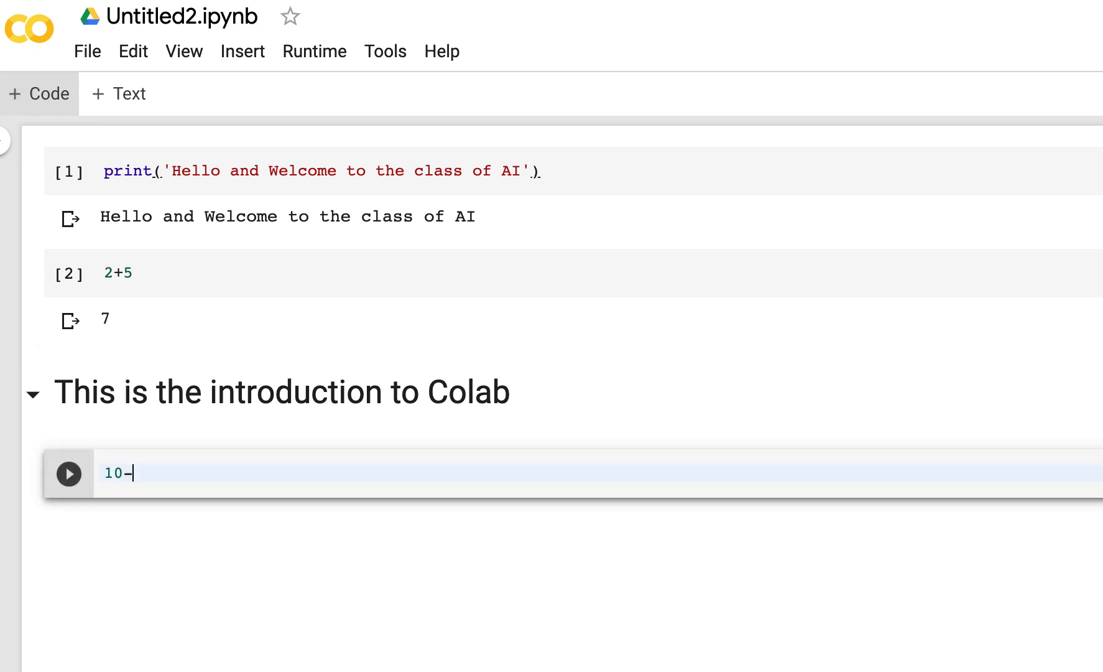
pyautogui.write('8')
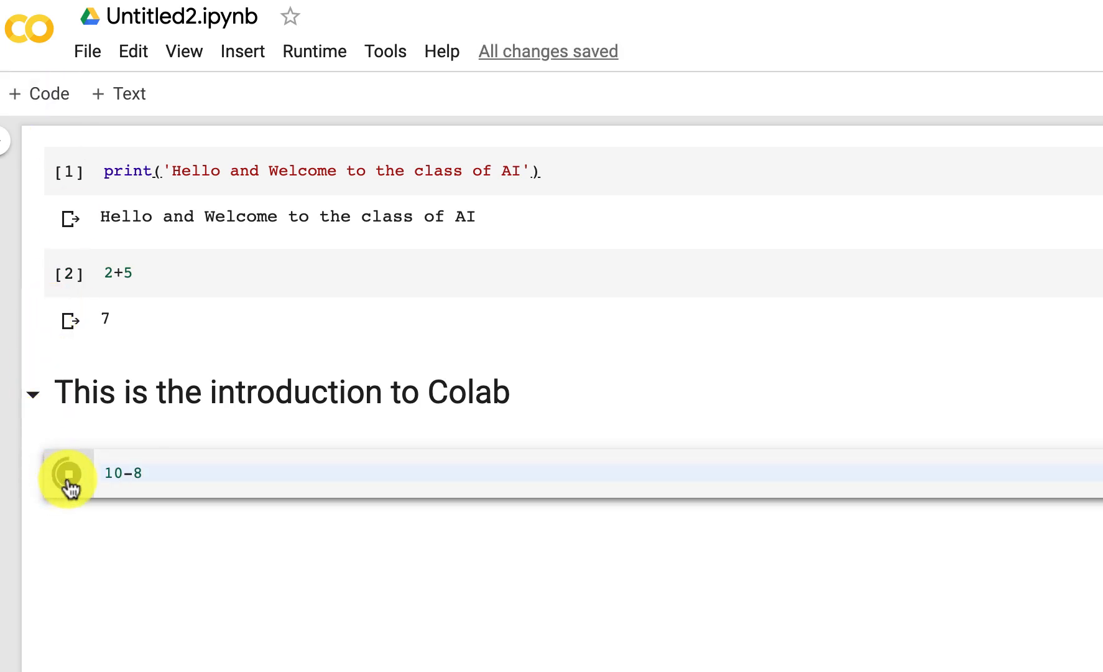
pyautogui.click(68, 472)
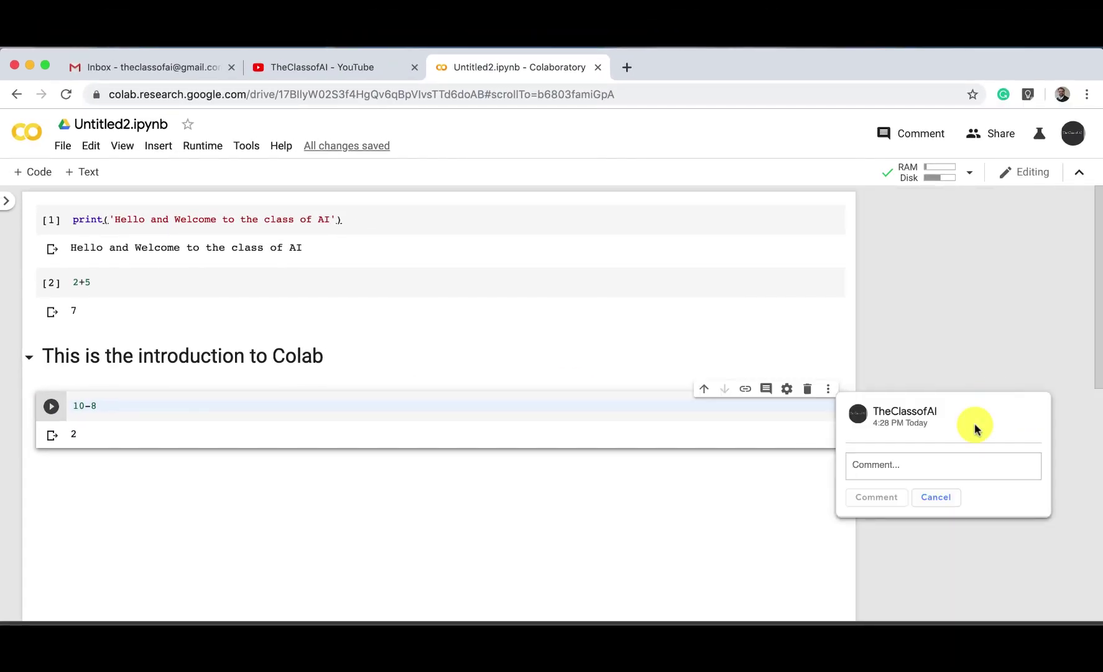
# Cancel the comment box on the 10-8 cell without commenting
pyautogui.click(935, 496)
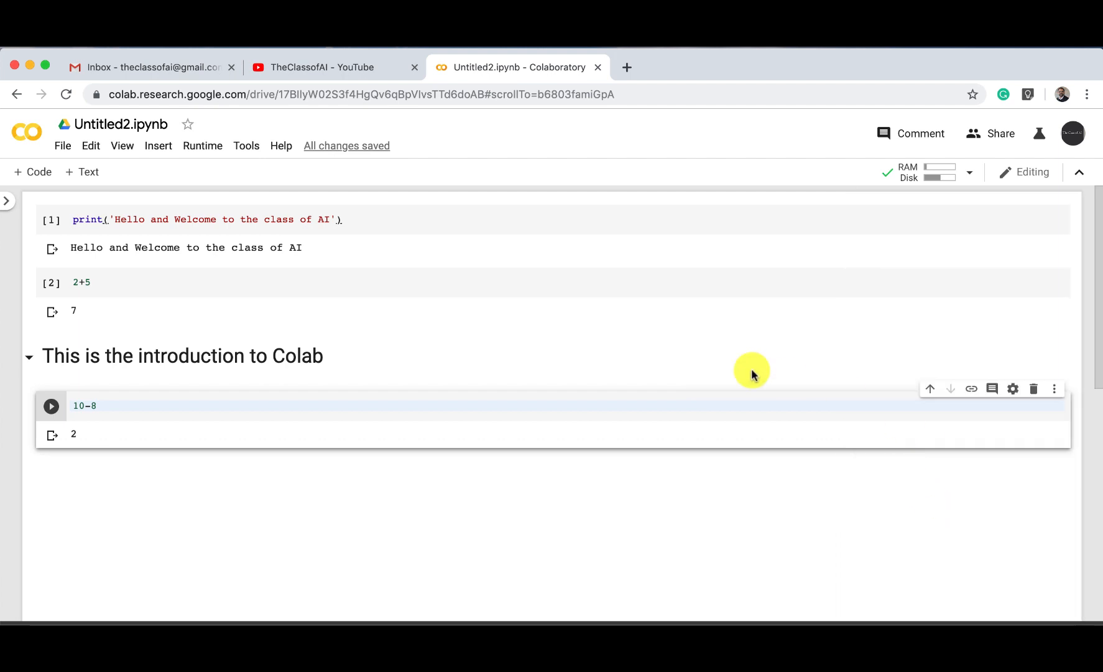
pyautogui.moveTo(344, 250)
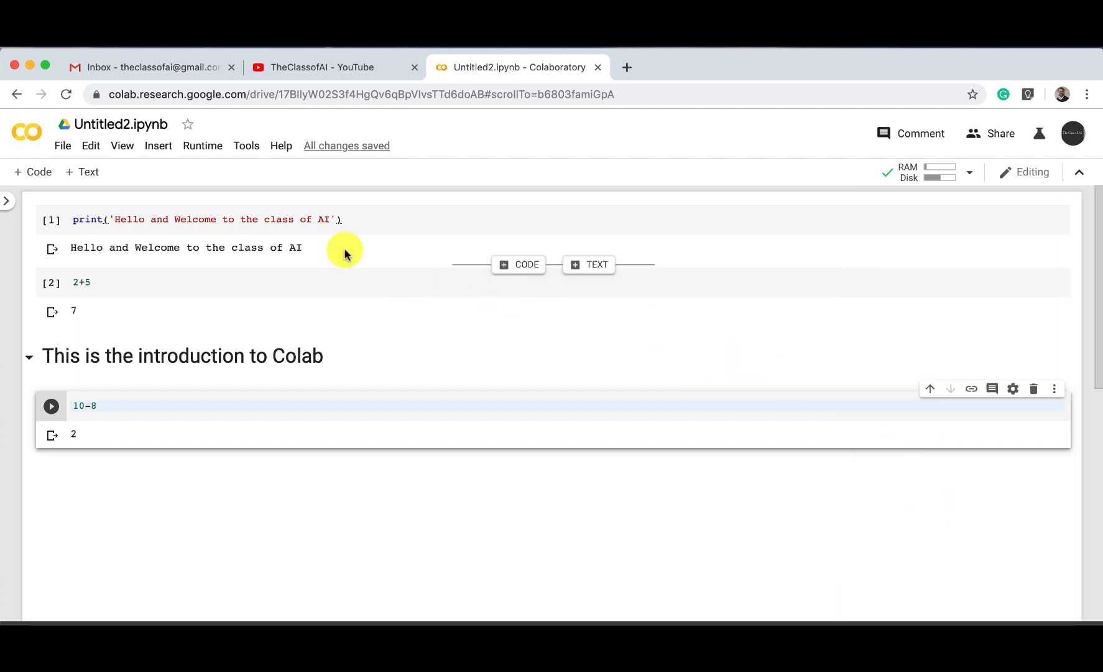
pyautogui.moveTo(62, 146)
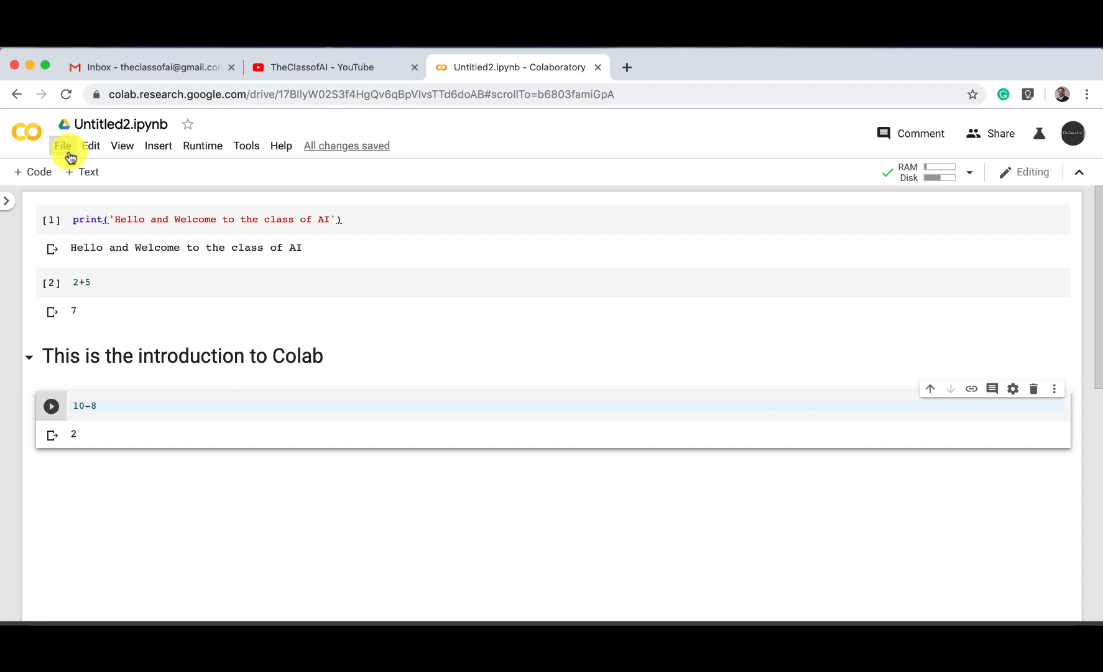
pyautogui.click(63, 146)
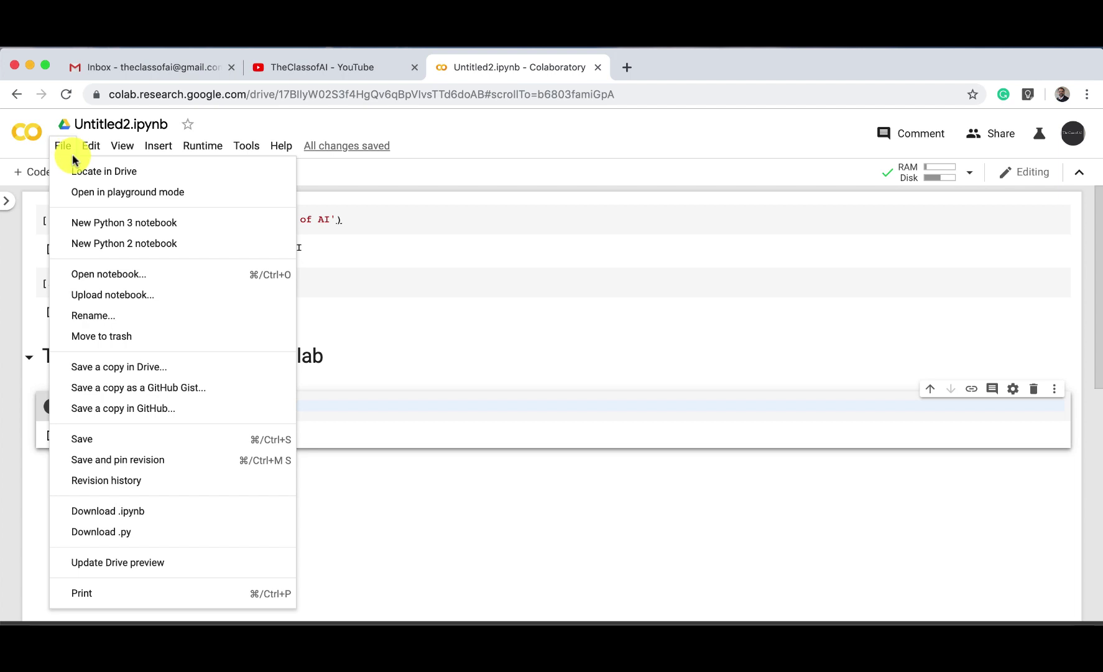
pyautogui.moveTo(86, 172)
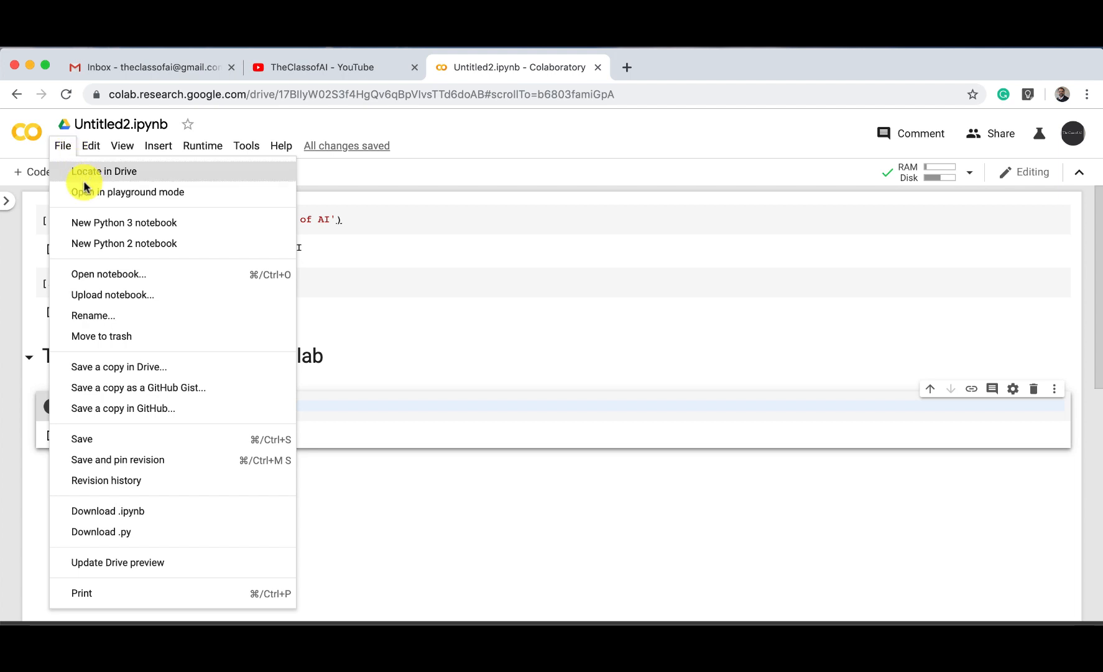
pyautogui.moveTo(102, 230)
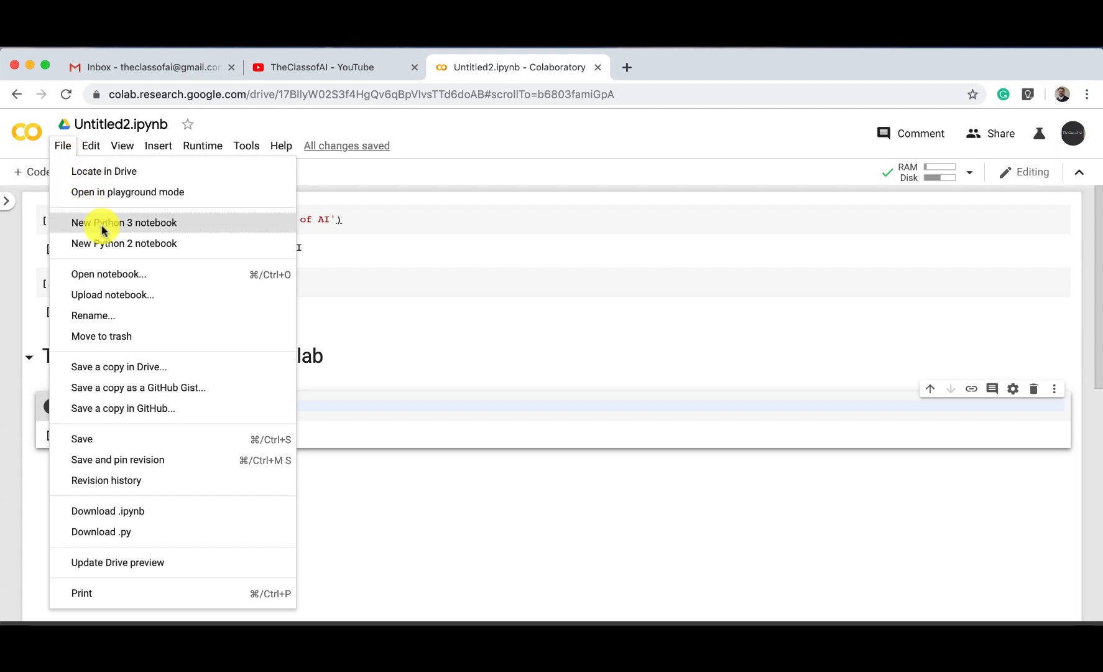
pyautogui.moveTo(109, 243)
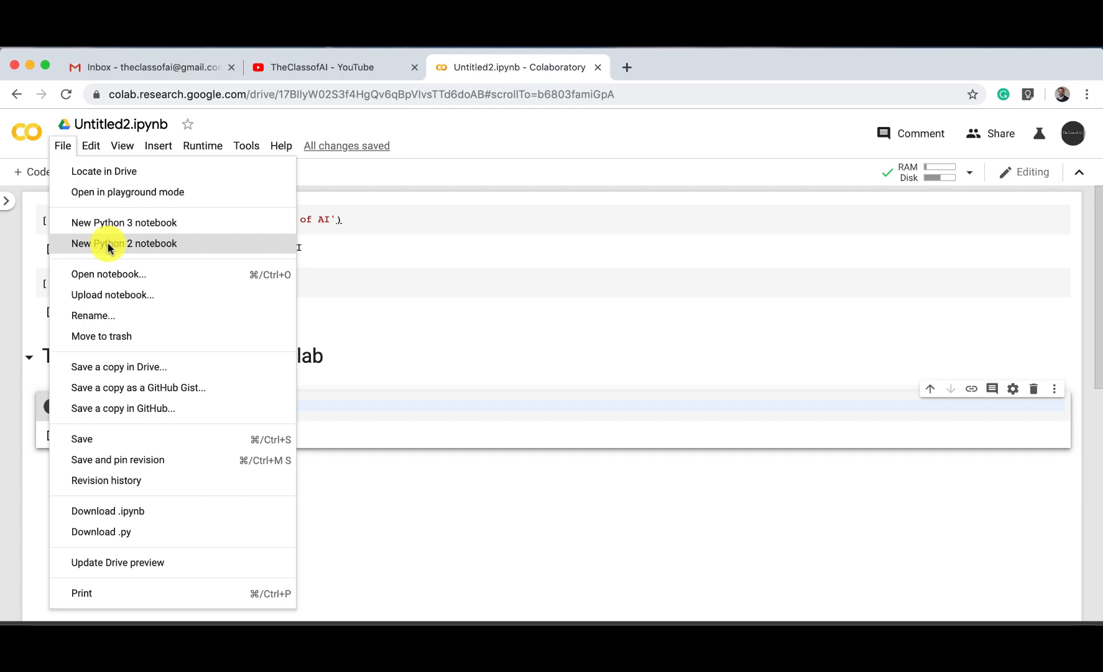
pyautogui.moveTo(108, 274)
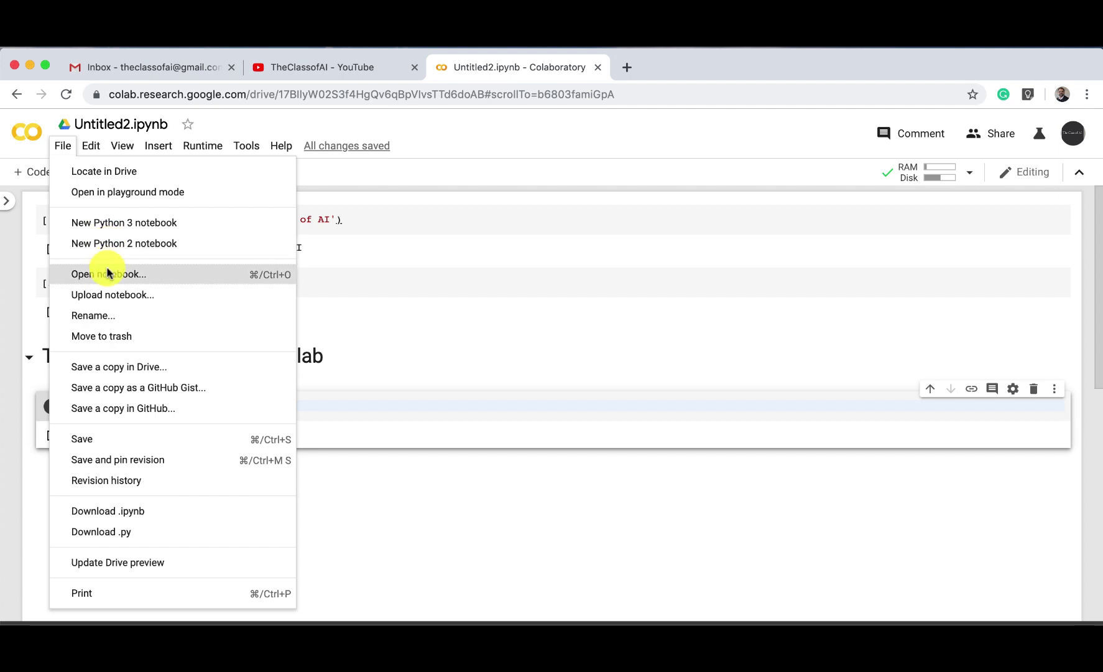
pyautogui.moveTo(116, 301)
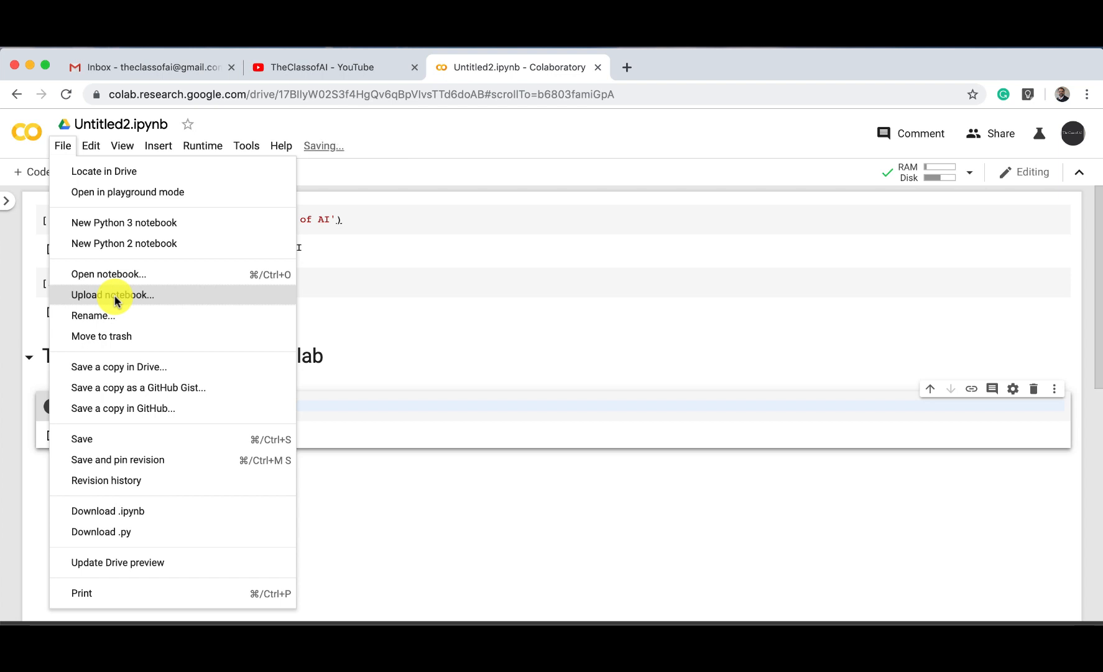
pyautogui.moveTo(116, 340)
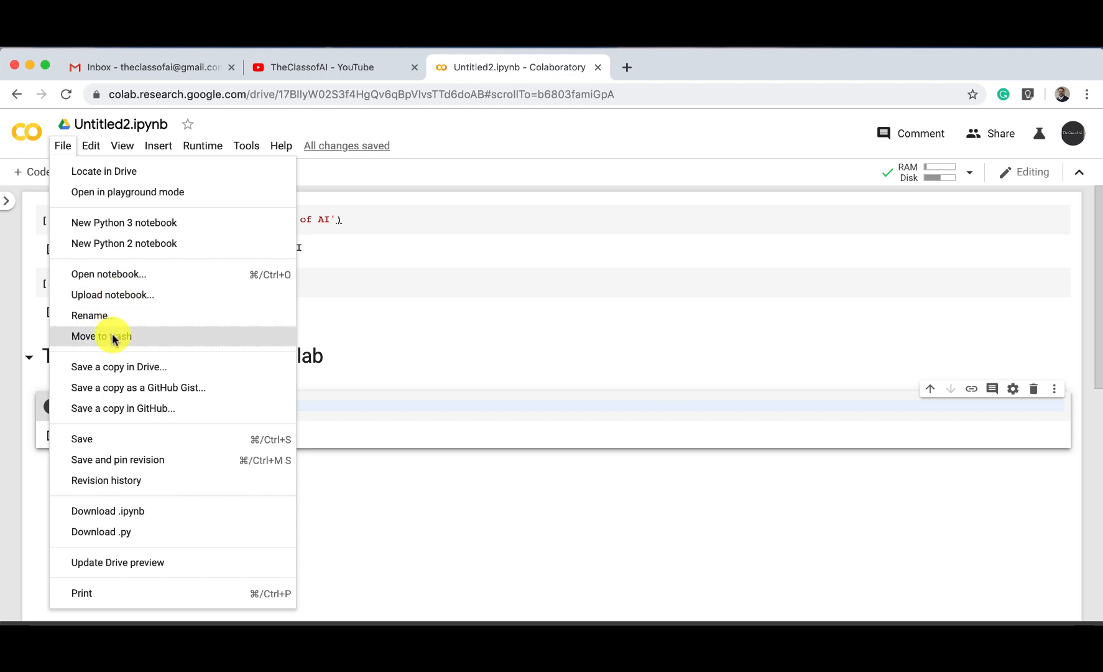
pyautogui.moveTo(112, 366)
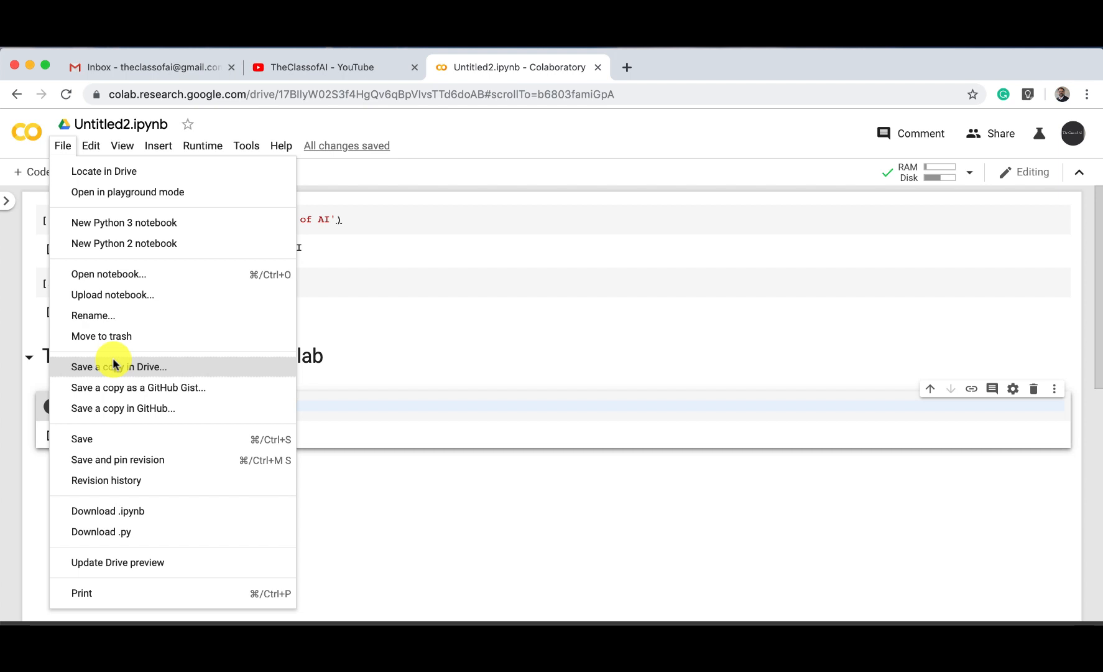
pyautogui.moveTo(123, 408)
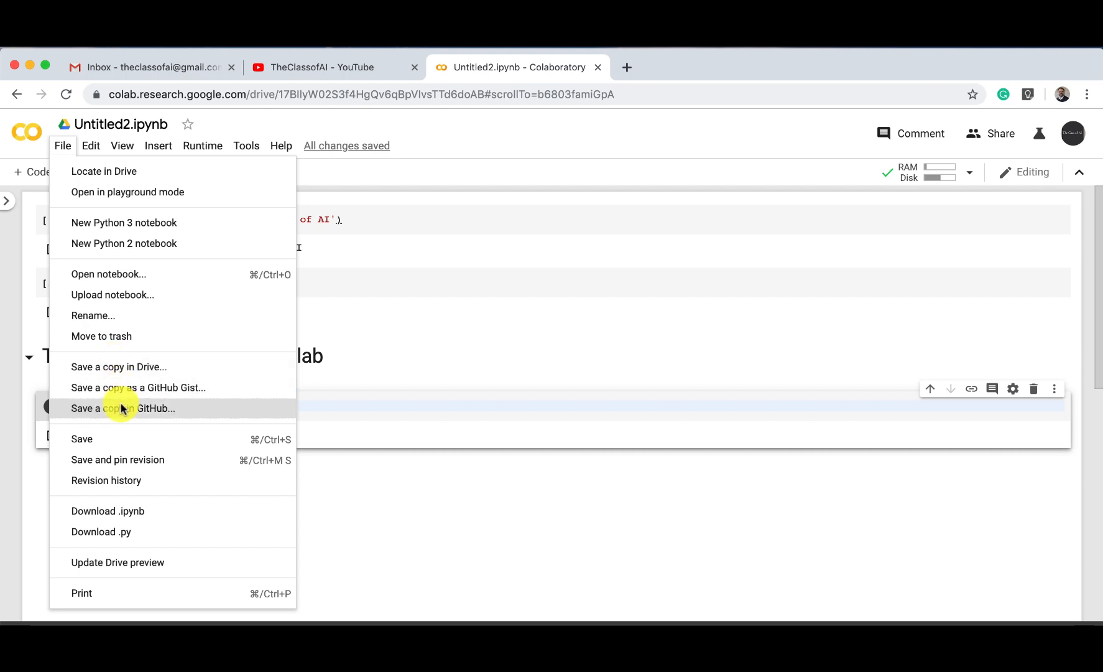
pyautogui.moveTo(117, 439)
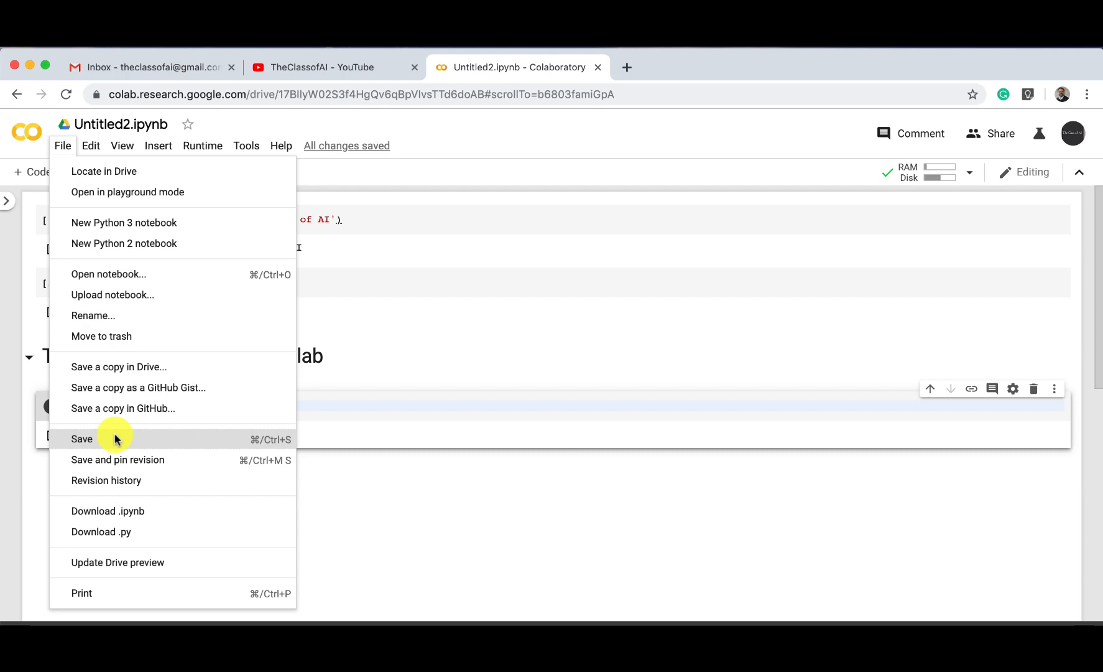
pyautogui.moveTo(112, 510)
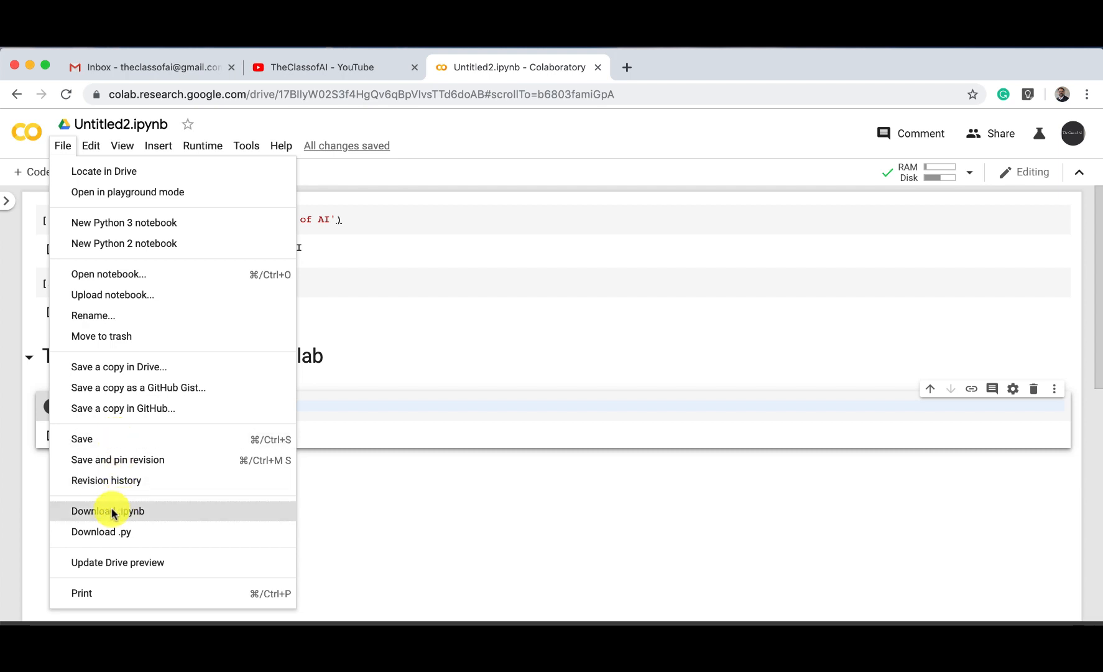
pyautogui.moveTo(119, 532)
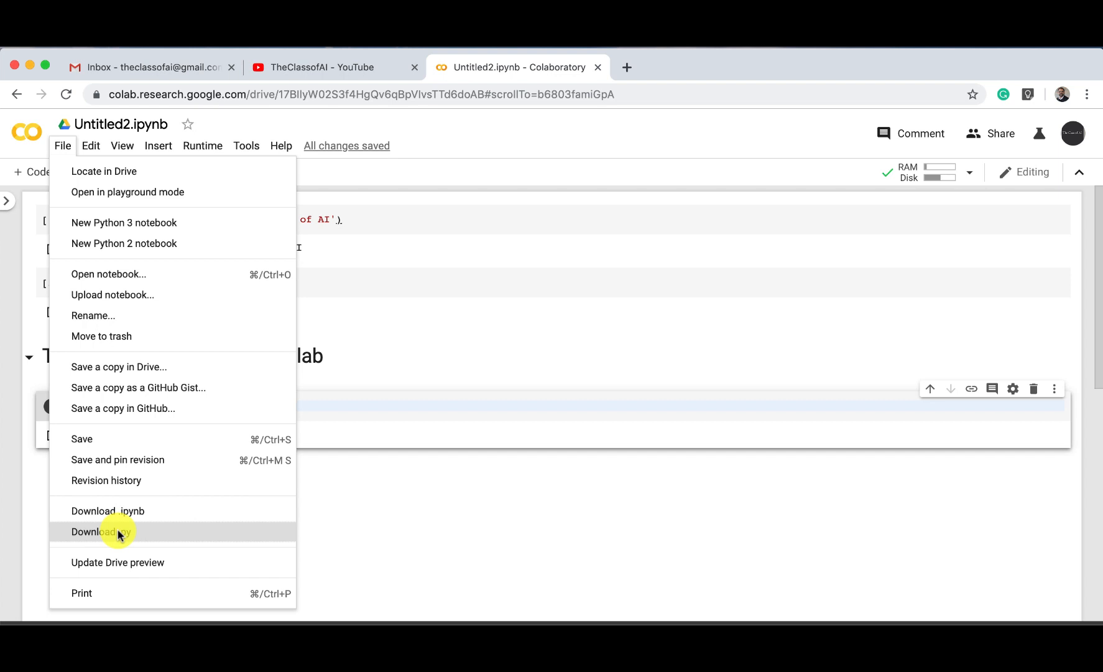
pyautogui.moveTo(140, 535)
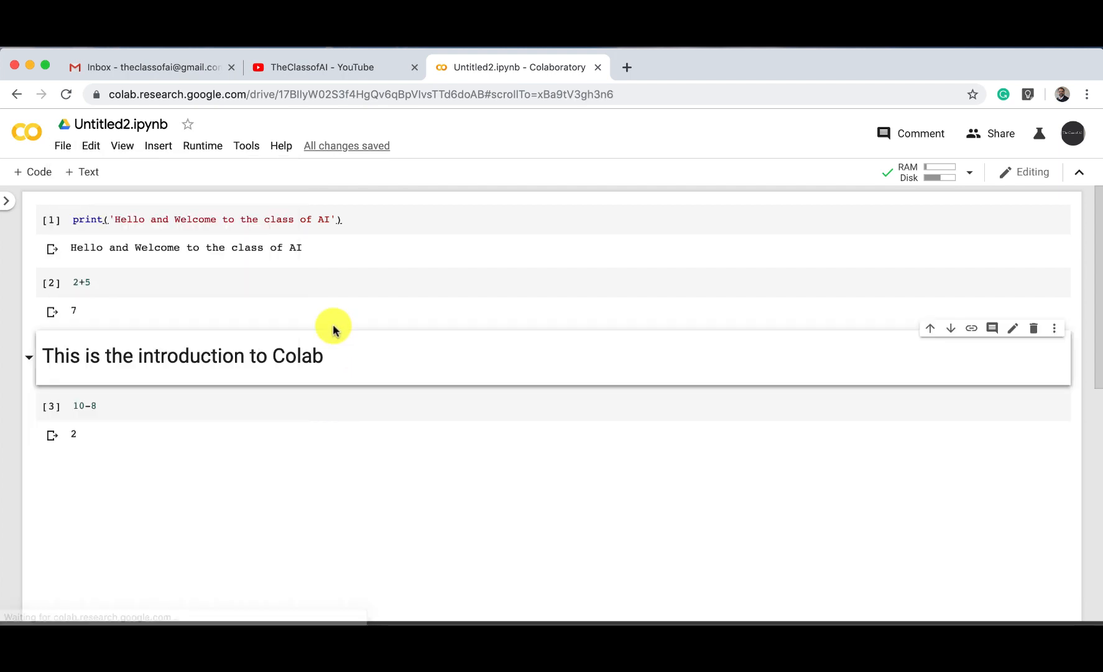
# Look through the Edit and View menus, ending on the Runtime menu
pyautogui.click(90, 145)
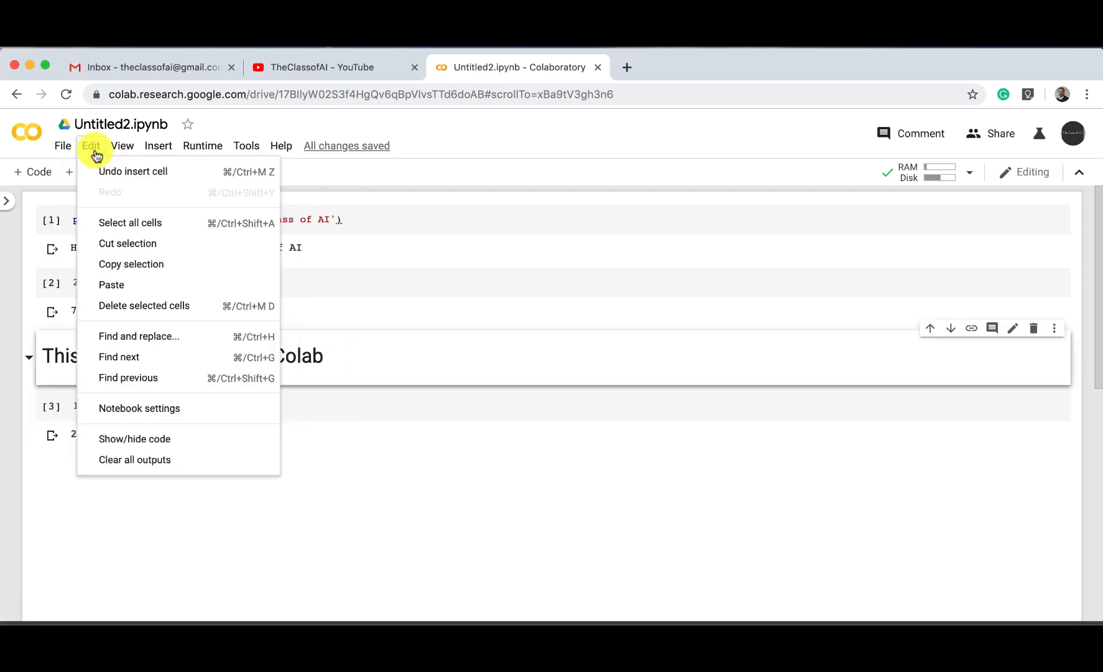
pyautogui.moveTo(130, 223)
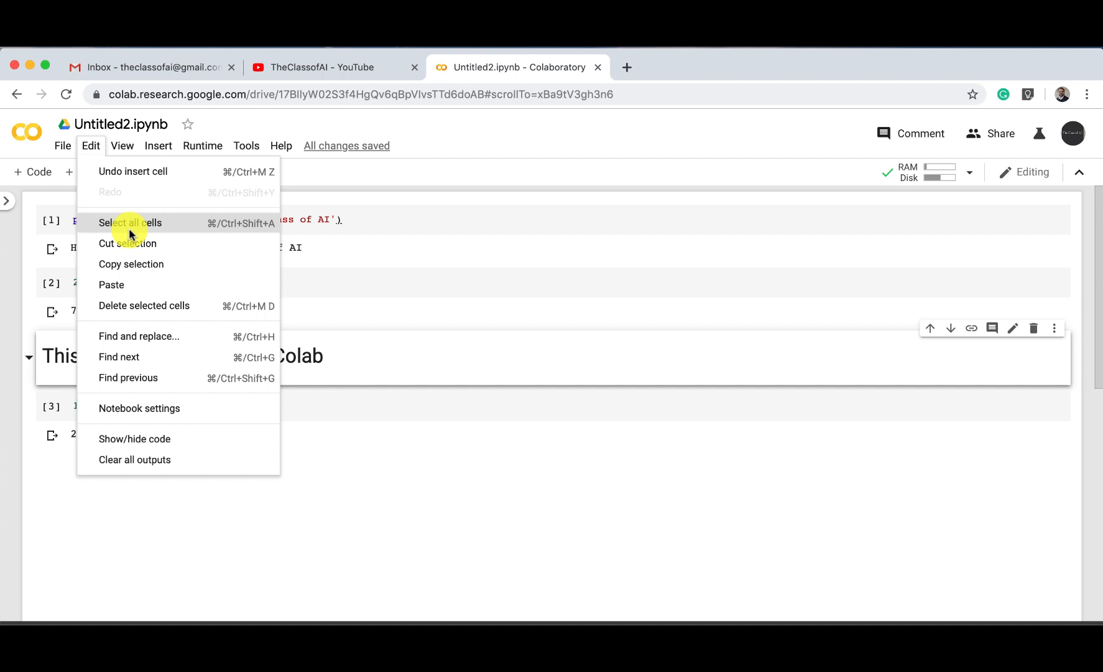
pyautogui.moveTo(137, 337)
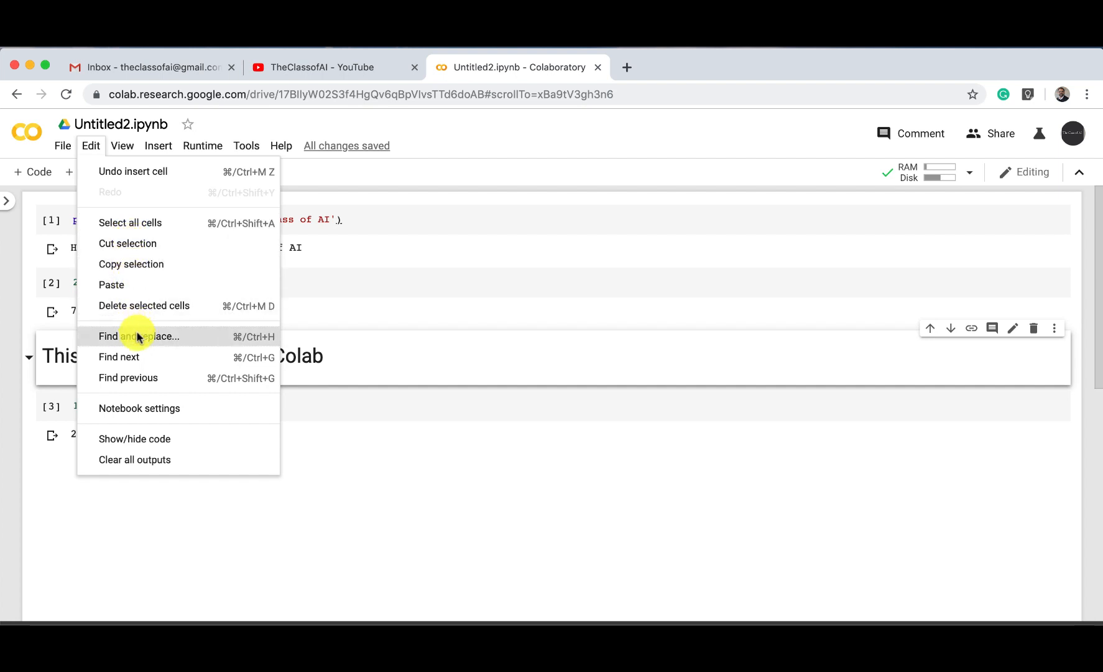
pyautogui.click(122, 146)
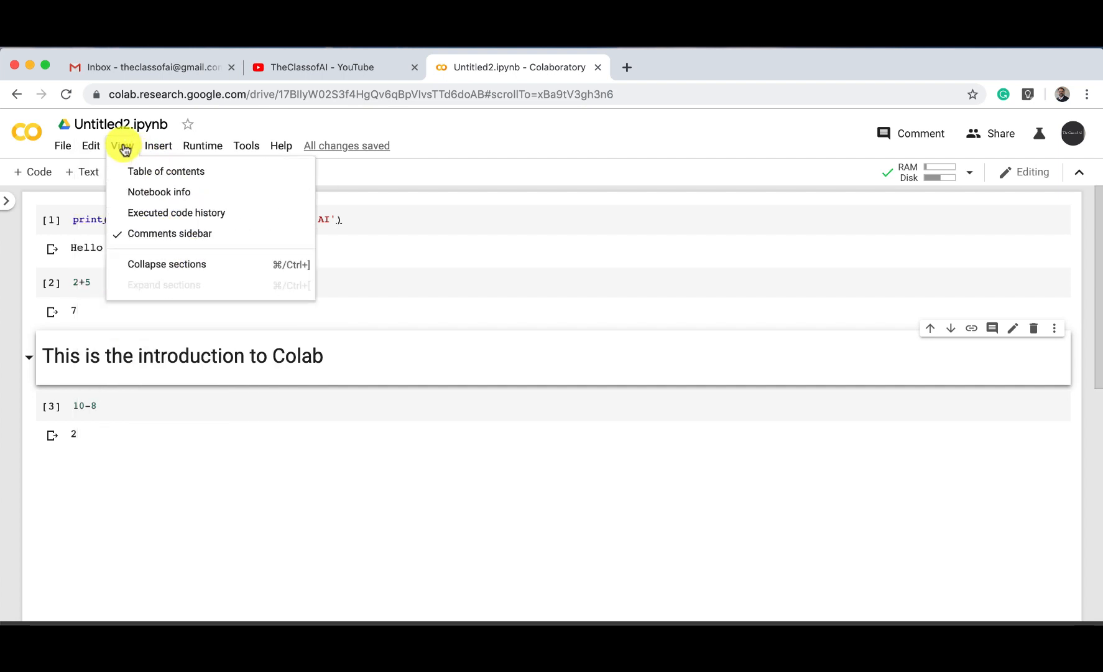
pyautogui.click(202, 145)
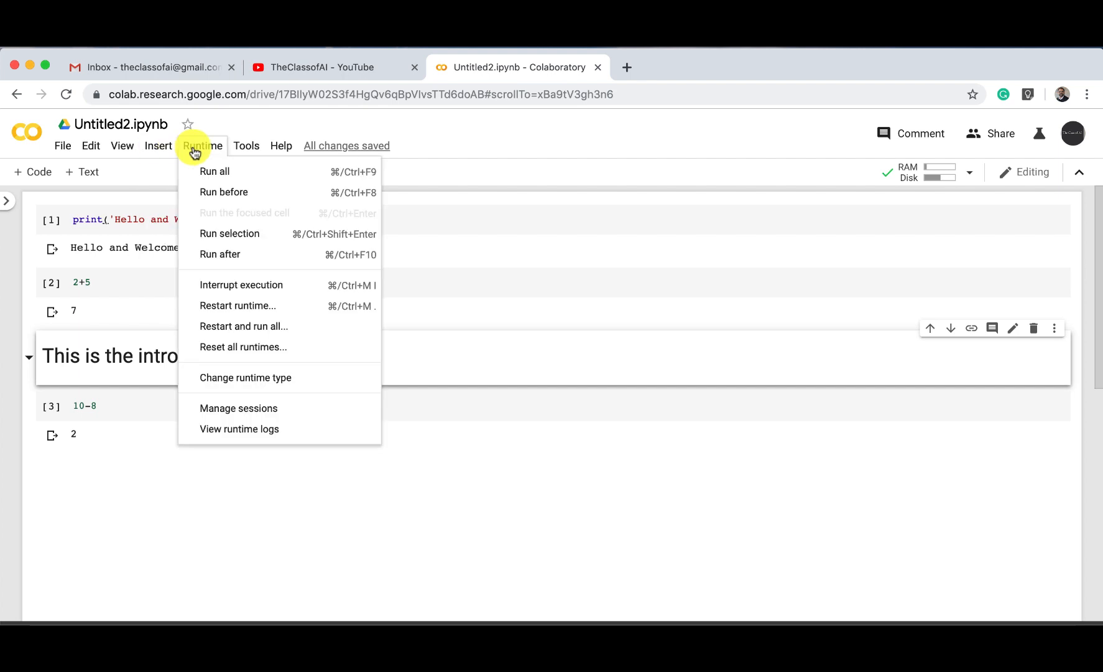
pyautogui.moveTo(245, 377)
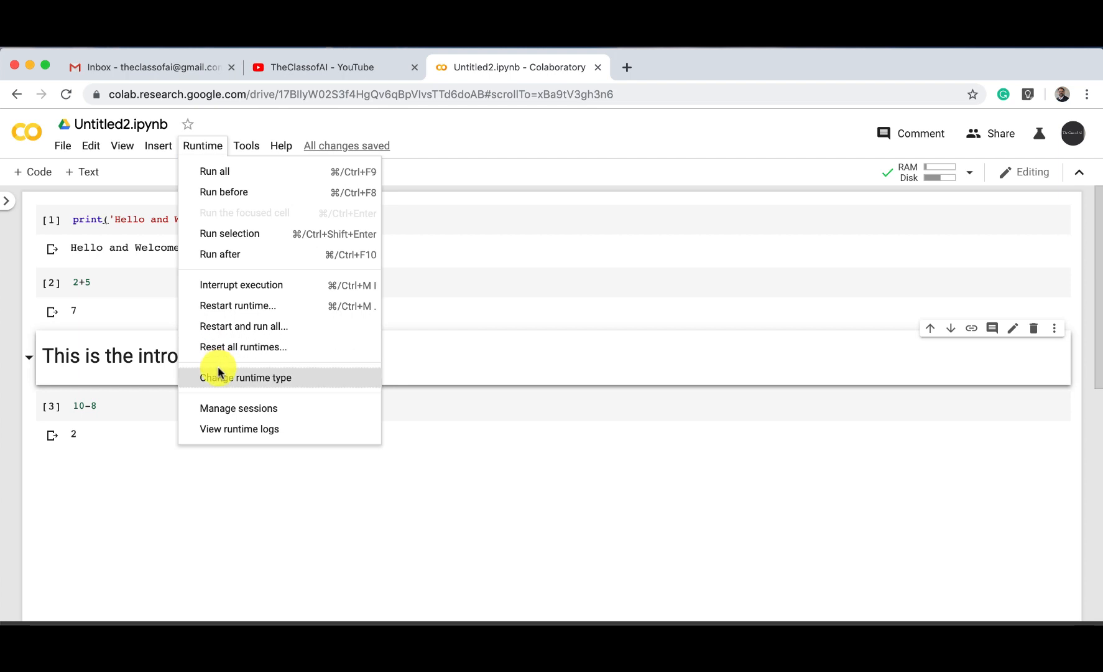
# Set the runtime type's hardware accelerator to GPU and save
pyautogui.click(246, 377)
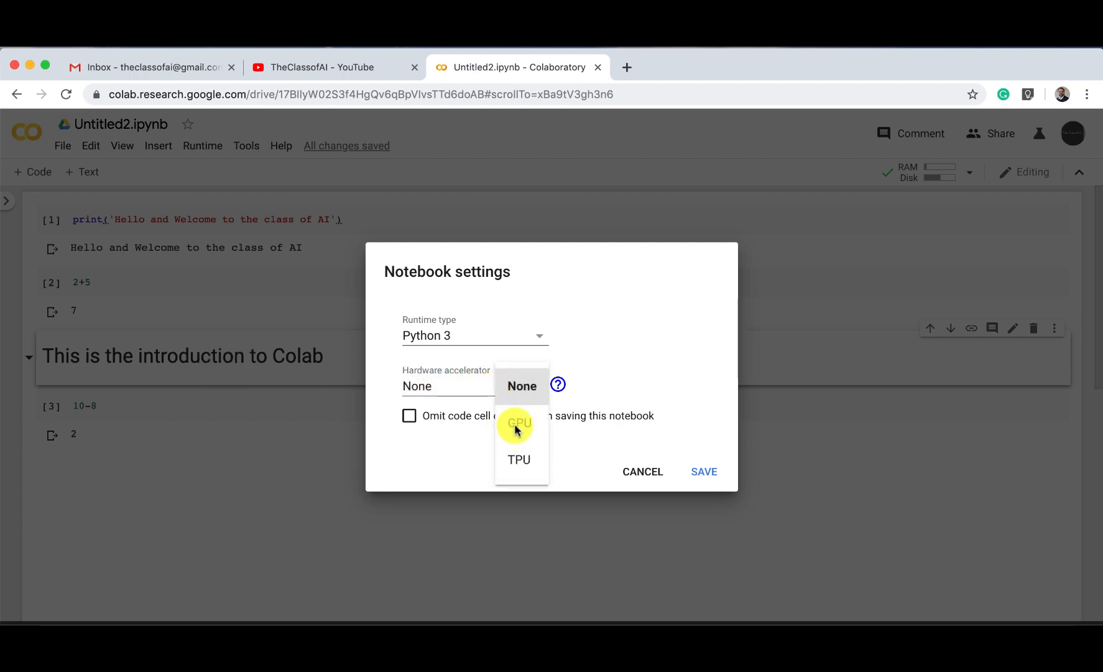
pyautogui.click(519, 425)
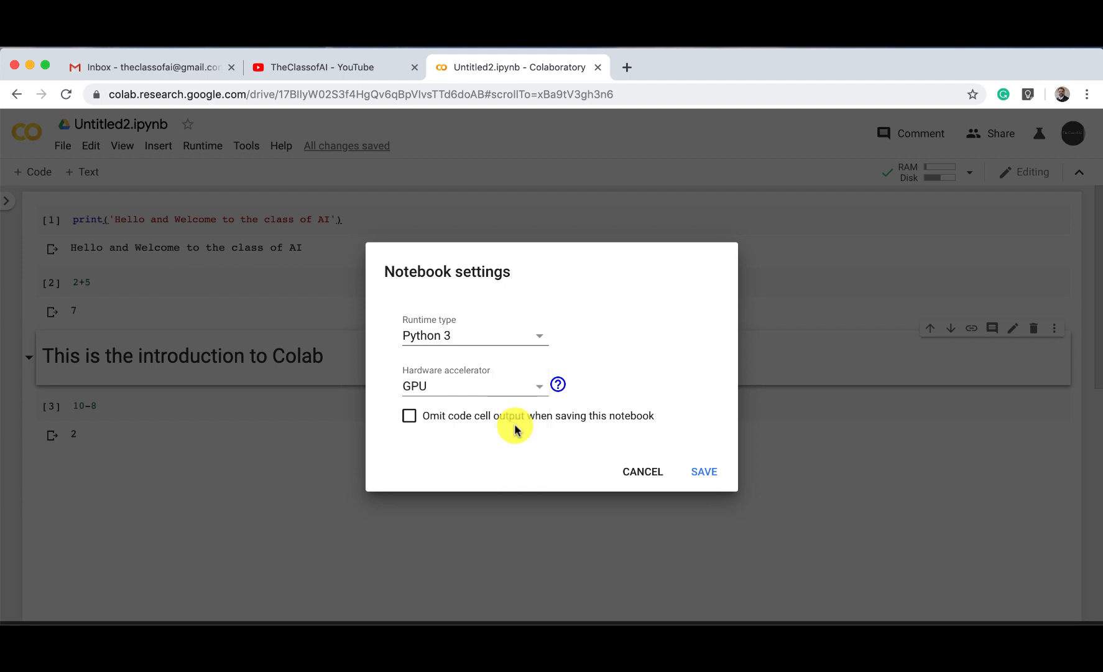
pyautogui.moveTo(706, 471)
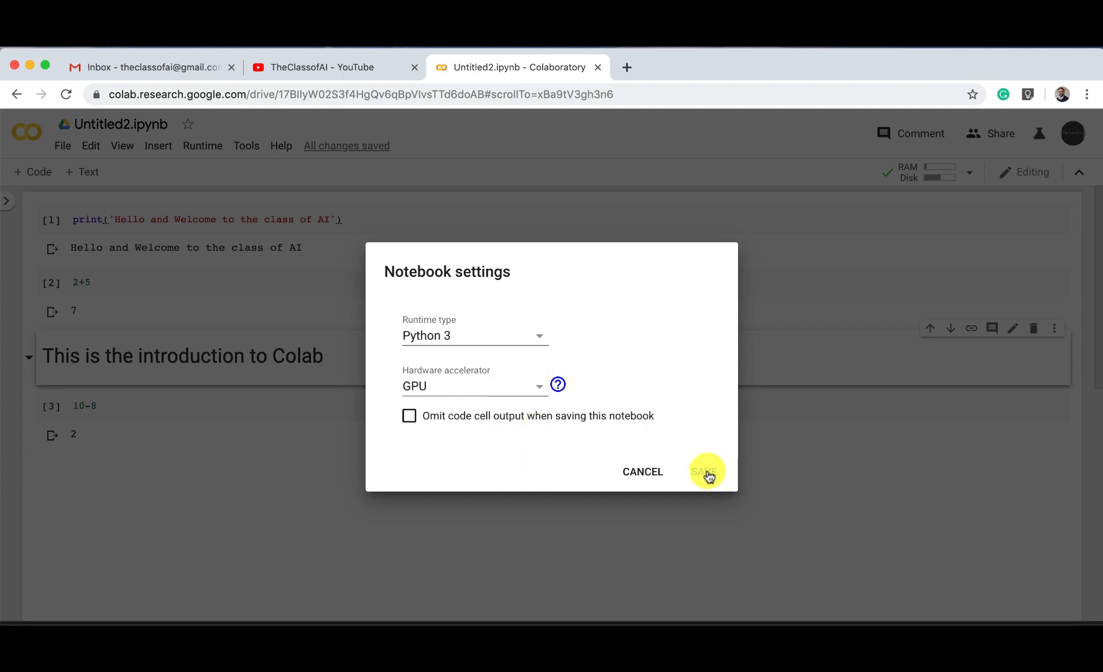
pyautogui.click(707, 471)
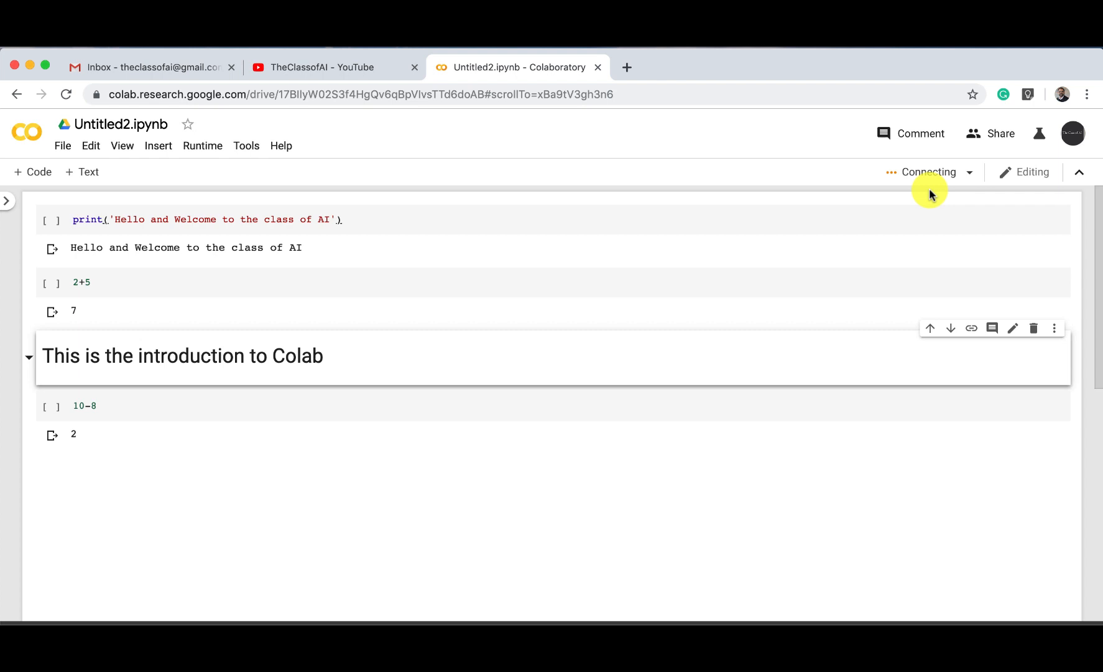
pyautogui.moveTo(928, 172)
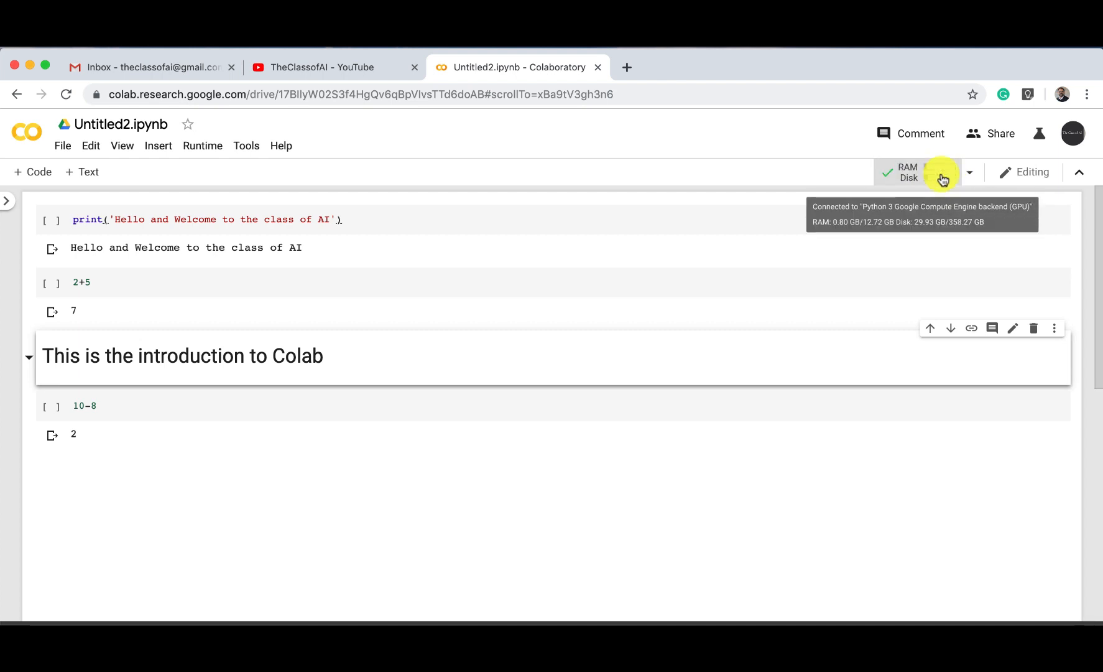
pyautogui.moveTo(814, 298)
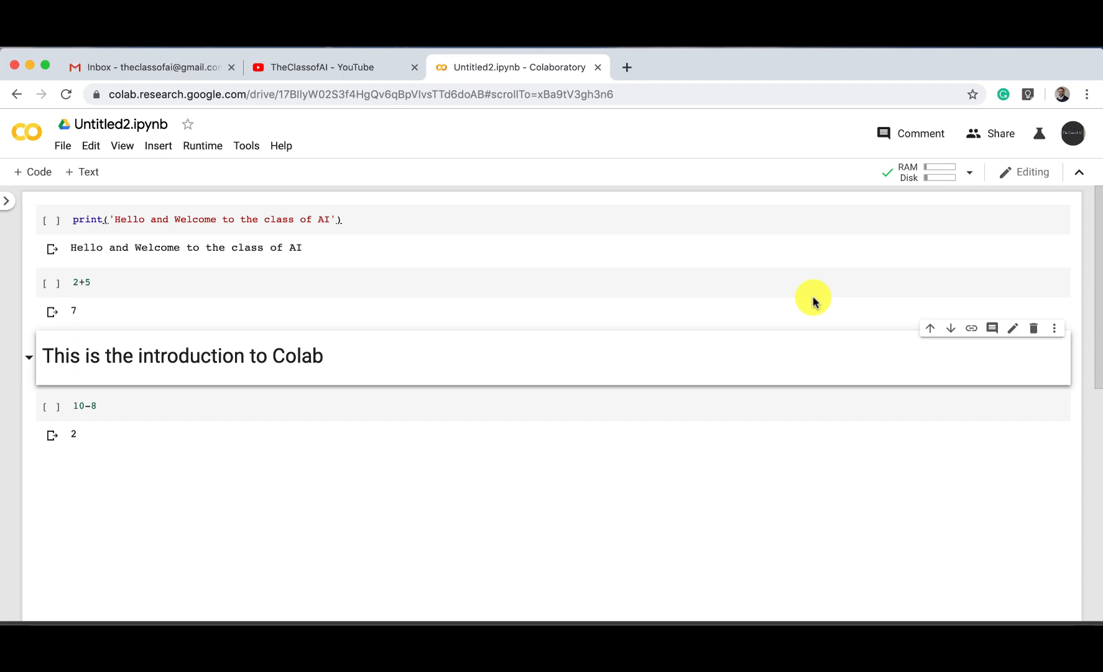
# Enter !pip install tensorflow-gpu into a new code cell at the bottom, without running it
pyautogui.click(148, 434)
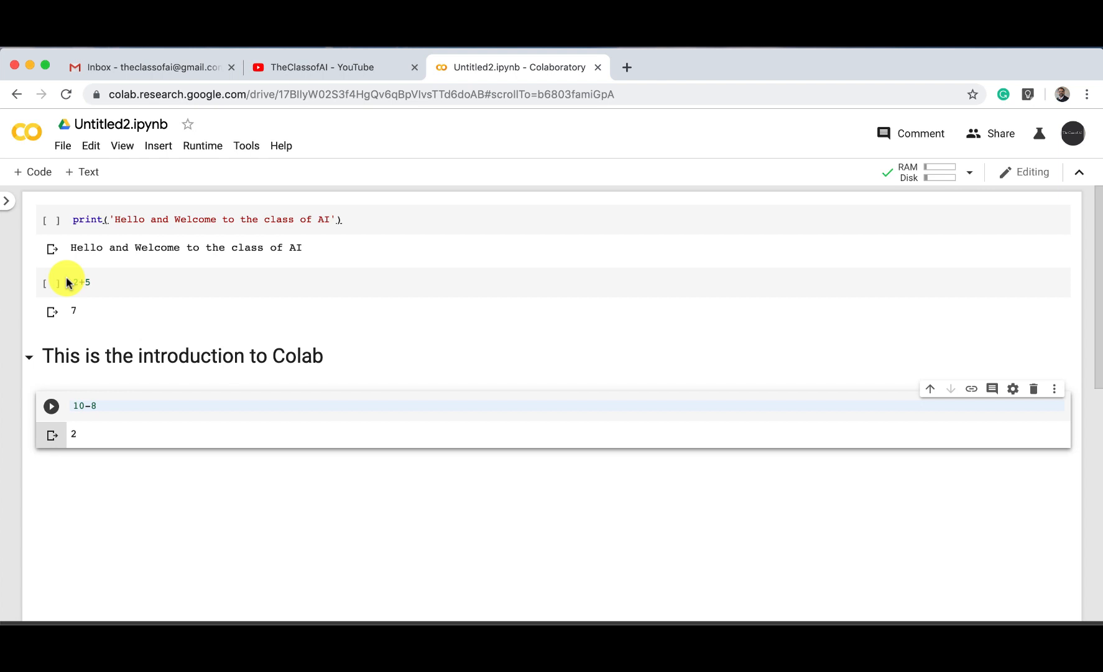
pyautogui.click(32, 171)
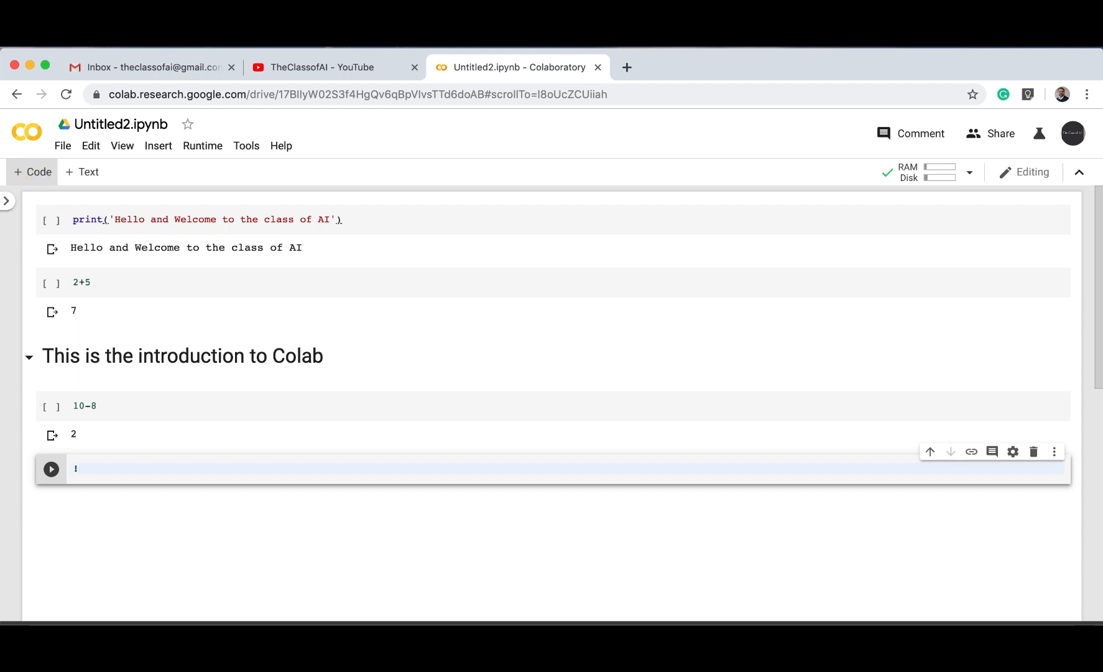
pyautogui.write('pip insta')
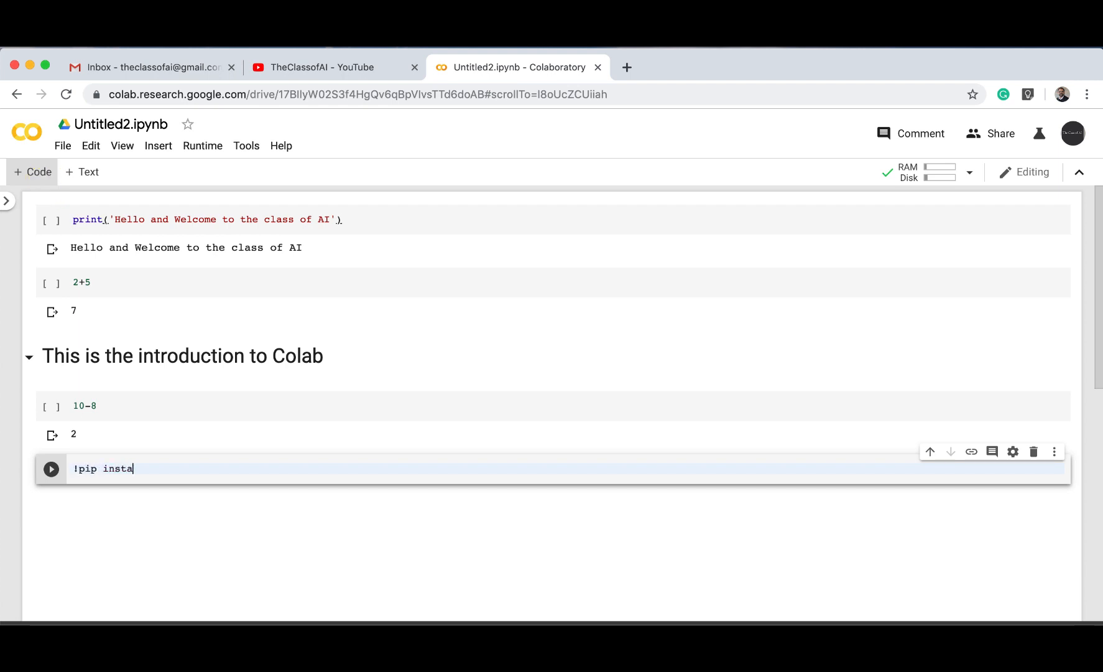
pyautogui.write('ll tenso')
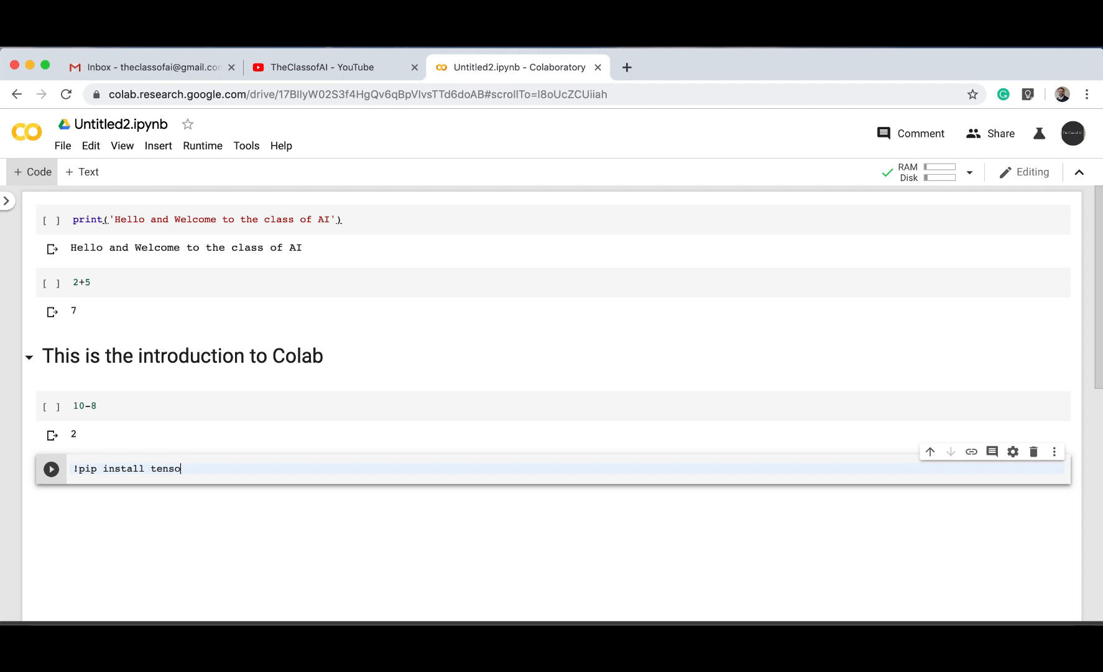
pyautogui.write('rflow-')
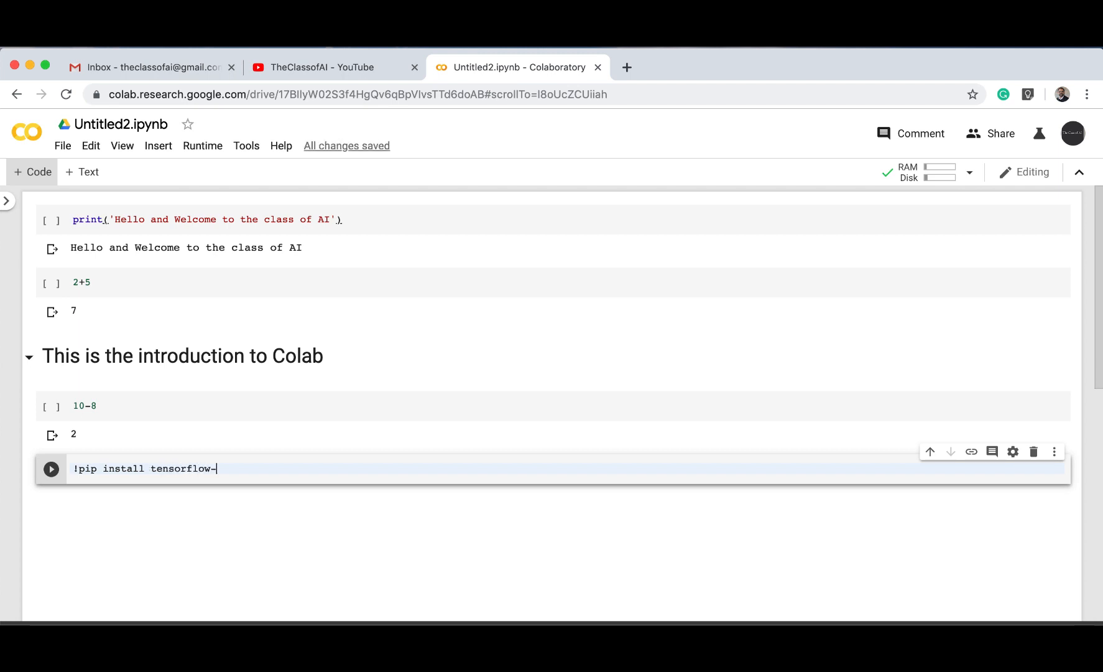
pyautogui.write('gpu')
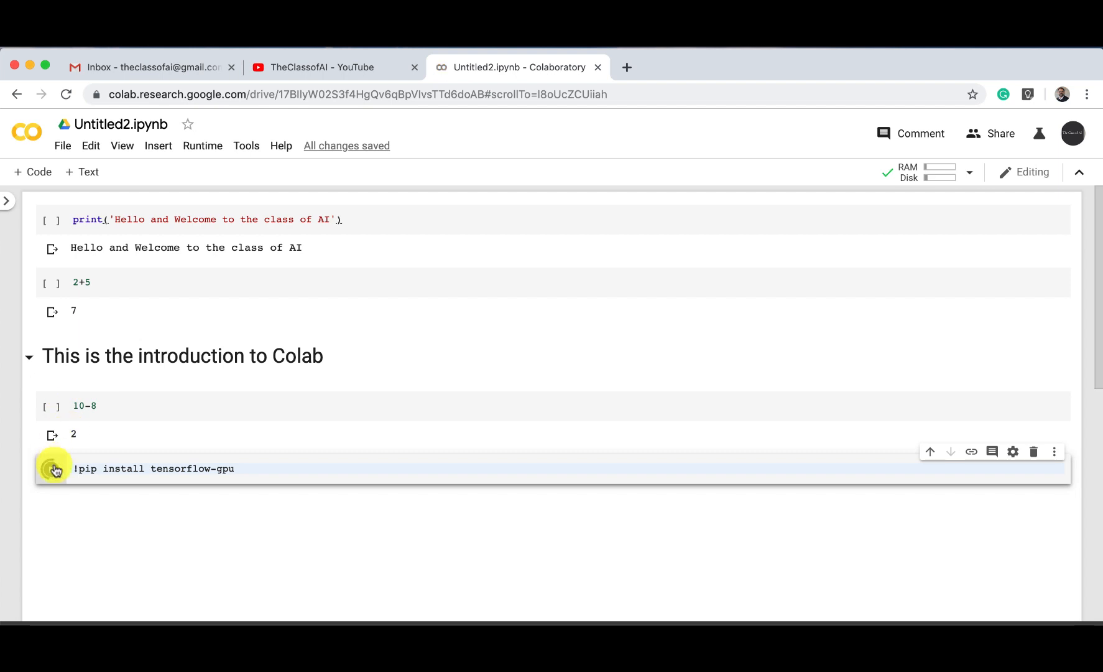
# Run the pip install cell and review its output confirming tensorflow-gpu 2.0.0 installed
pyautogui.click(52, 469)
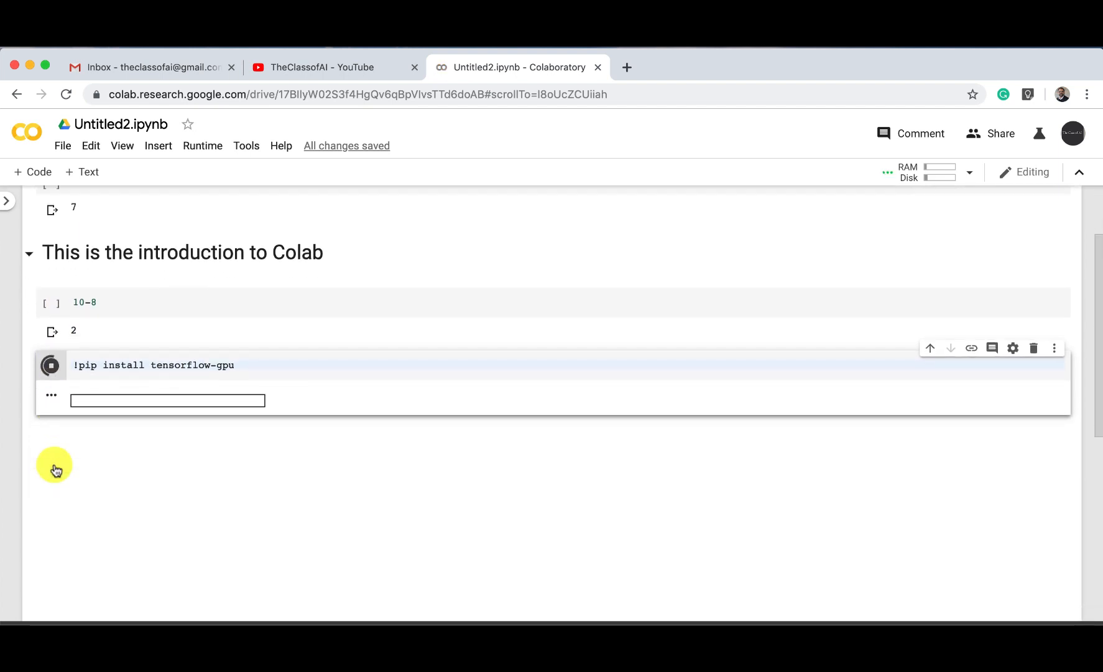
pyautogui.click(50, 365)
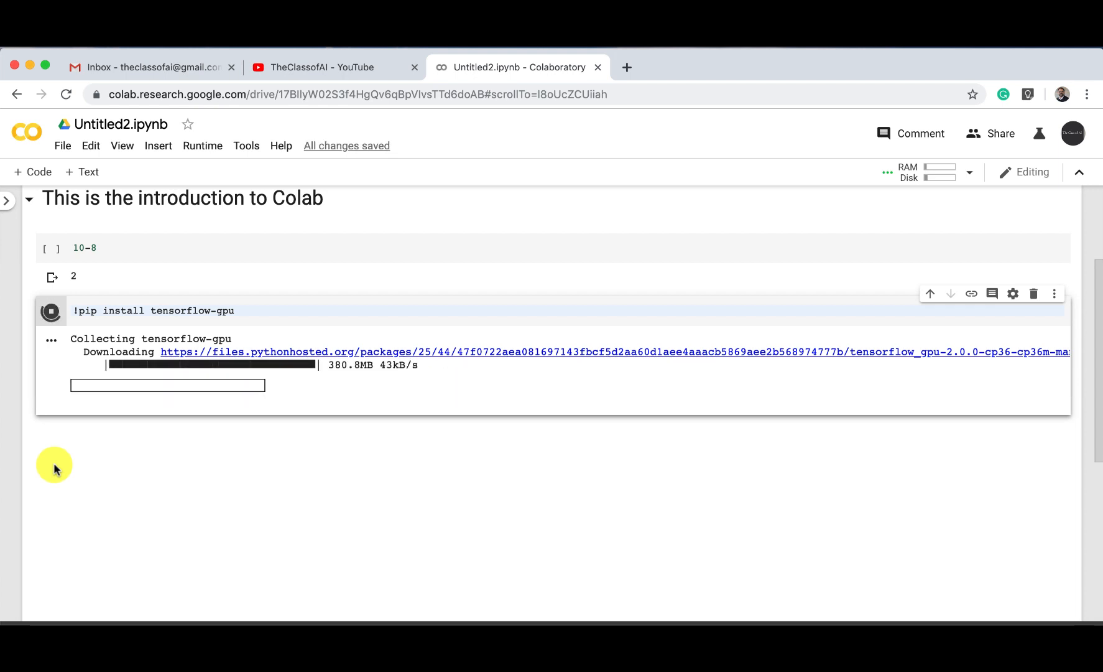
pyautogui.scroll(-3)
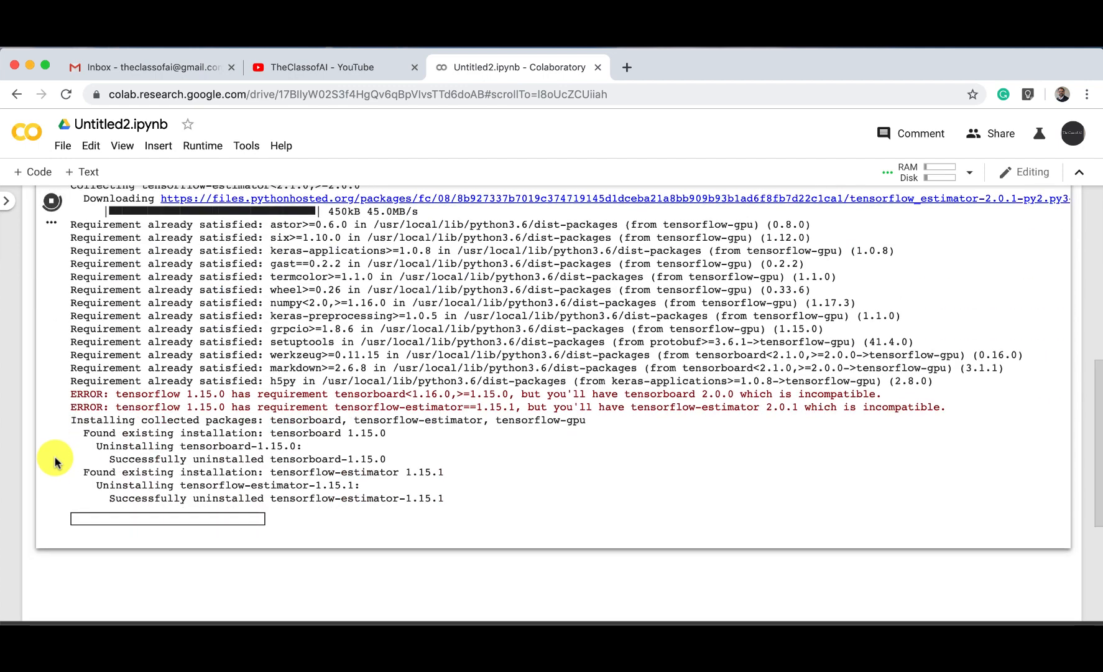
pyautogui.moveTo(122, 465)
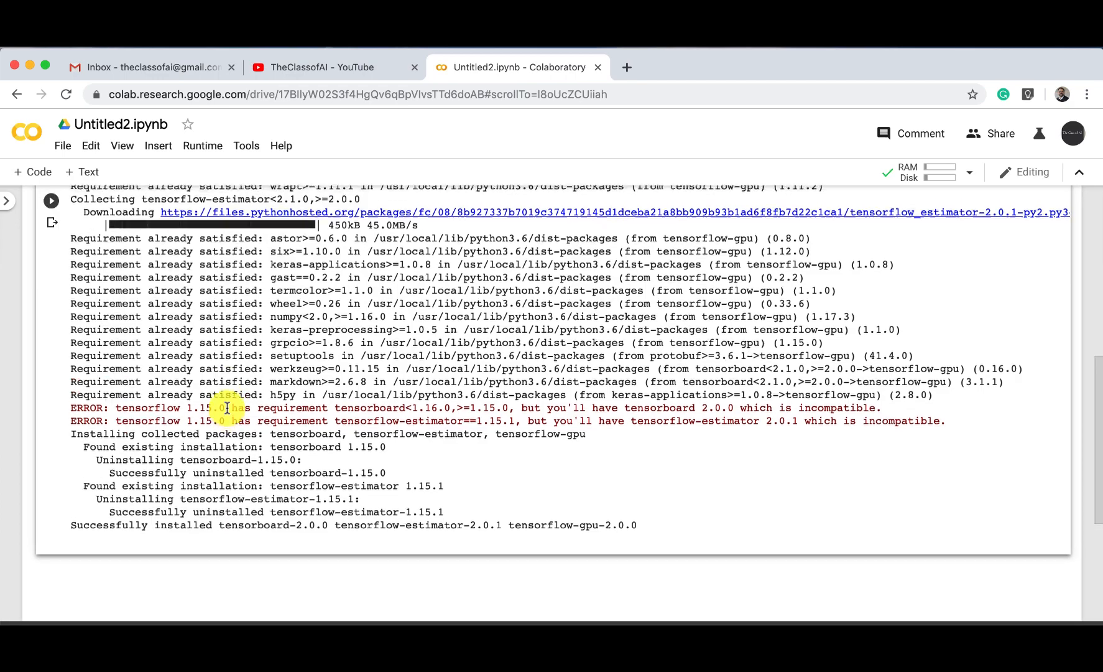
pyautogui.scroll(-3)
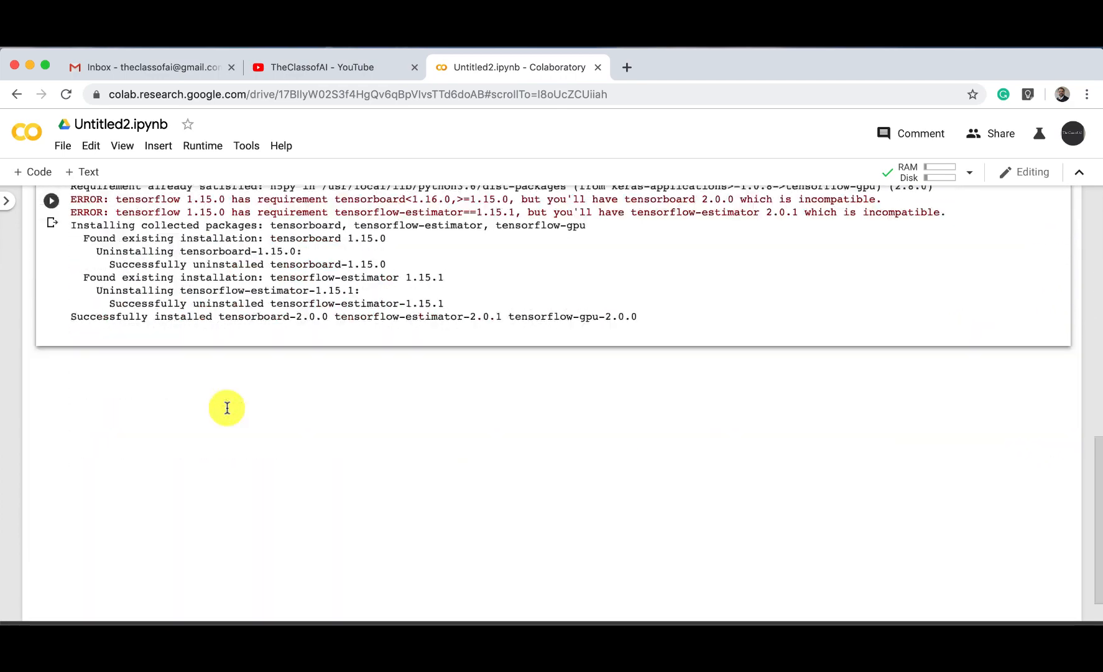
pyautogui.scroll(3)
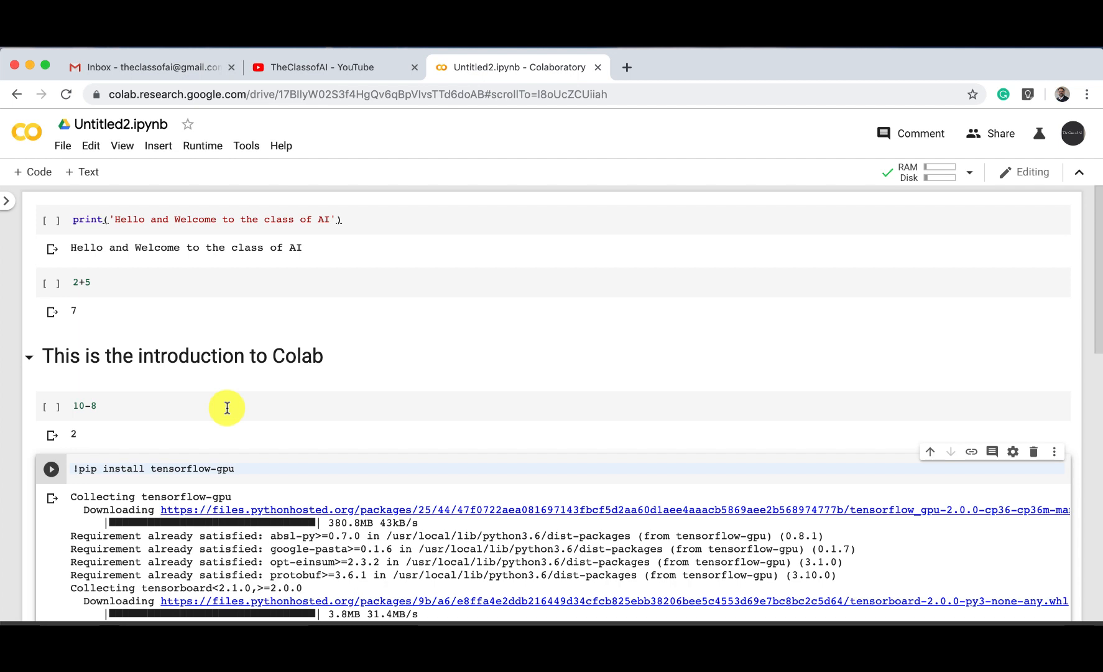
pyautogui.moveTo(198, 194)
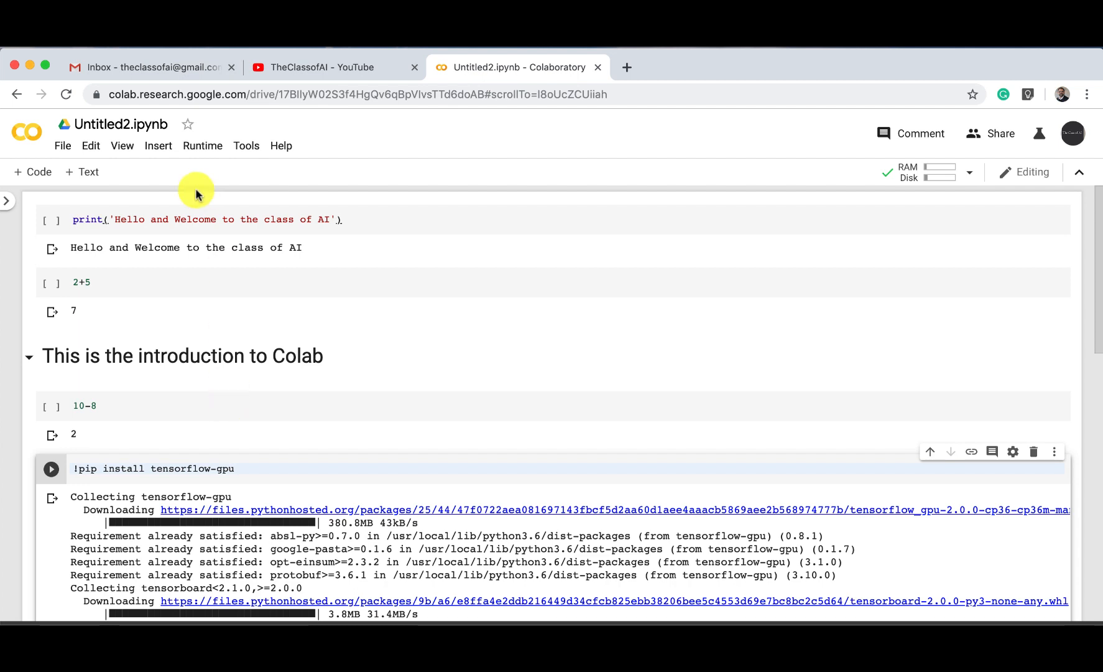
# Change the notebook title from Untitled2.ipynb to Intro2Colab
pyautogui.click(121, 124)
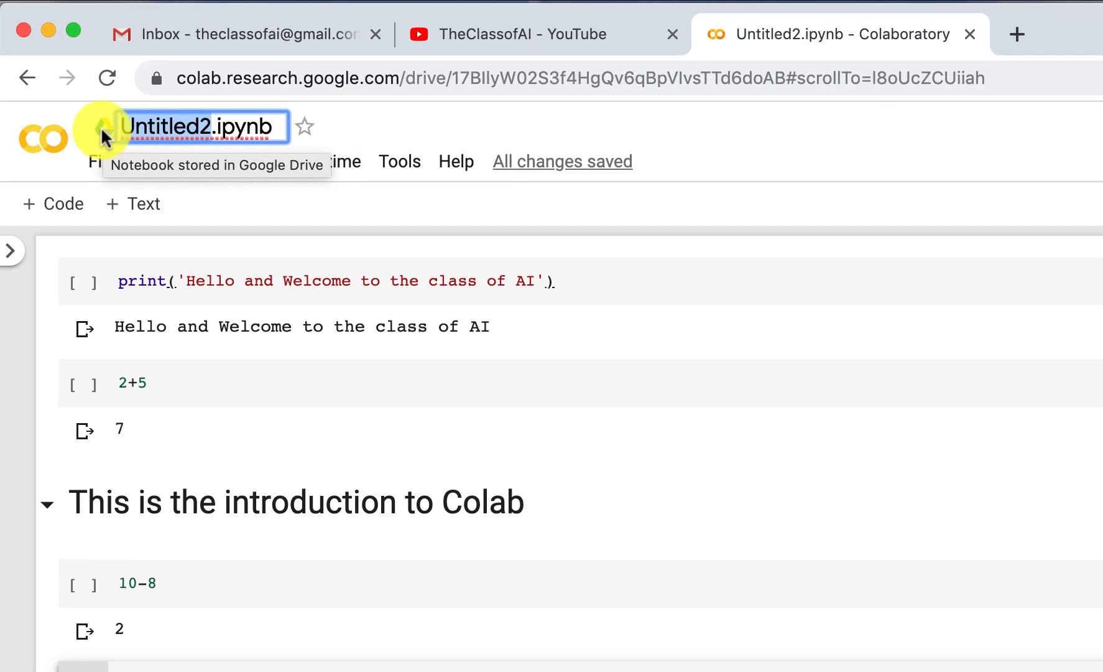
pyautogui.write('Intro')
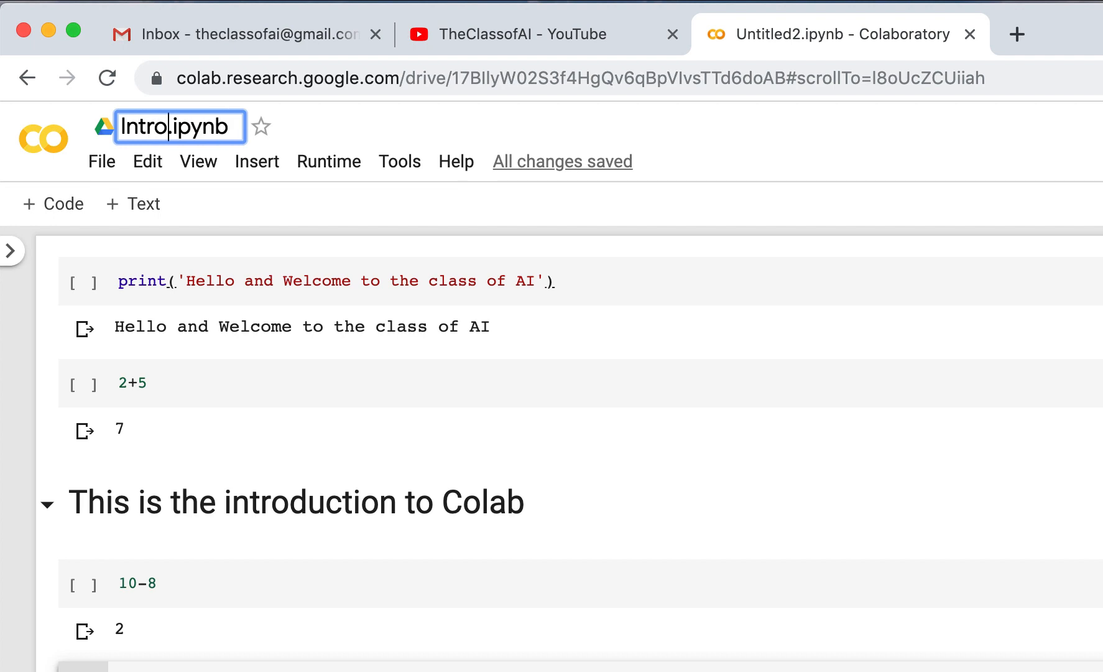
pyautogui.write('2')
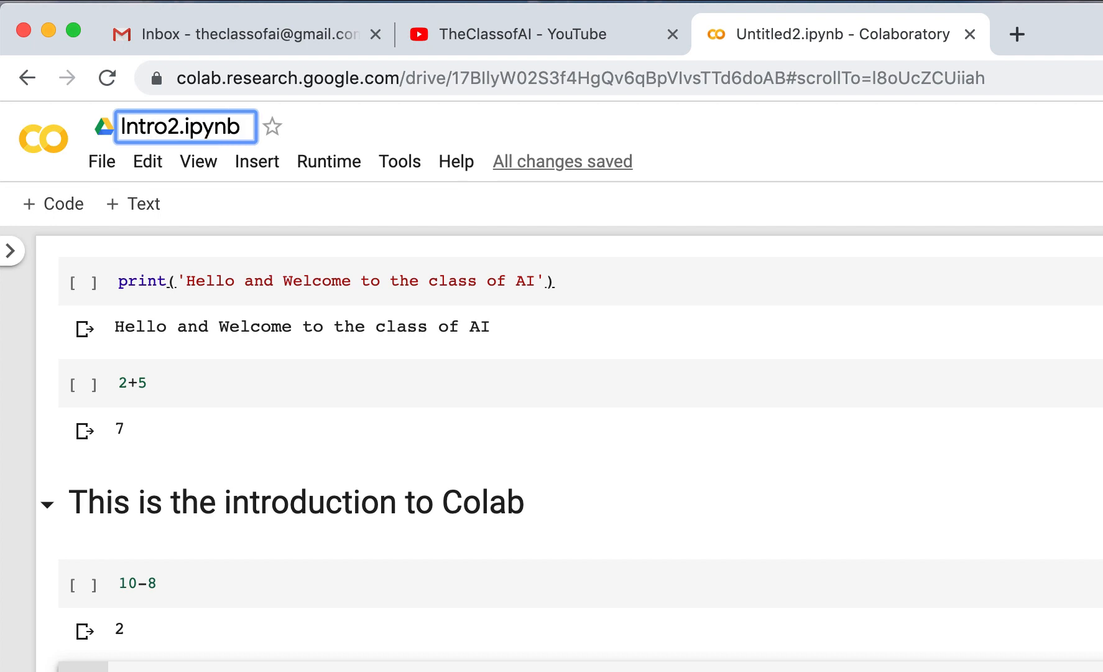
pyautogui.write('Colab')
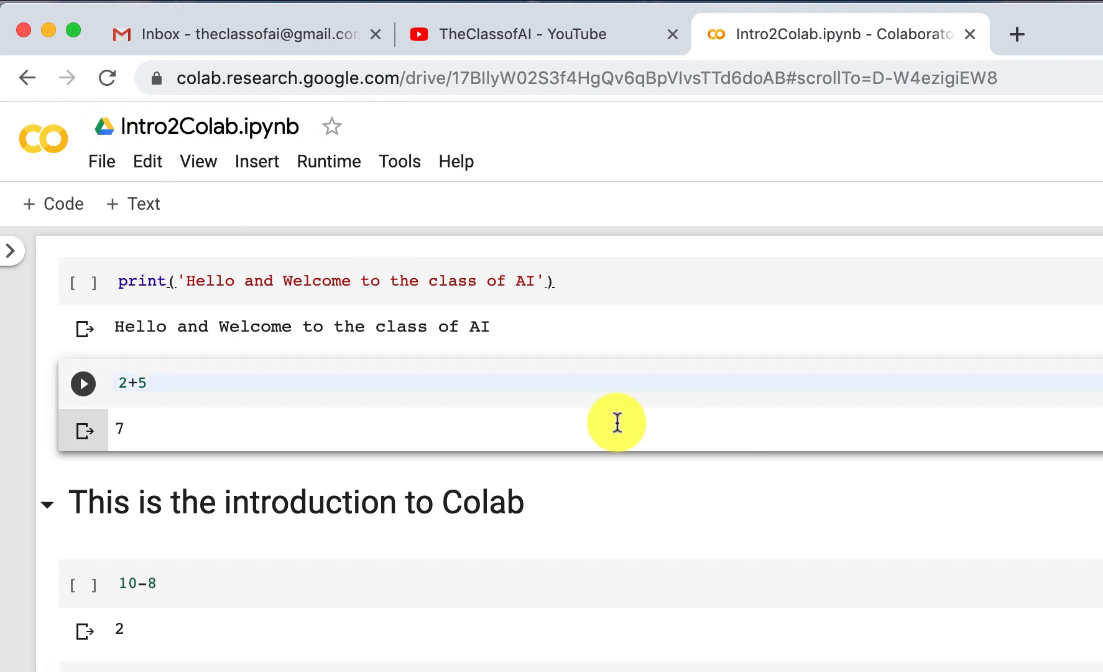
# Save a copy to GitHub repository Intro_2_Colab, branch master, as Intro2Colab.ipynb
pyautogui.click(101, 161)
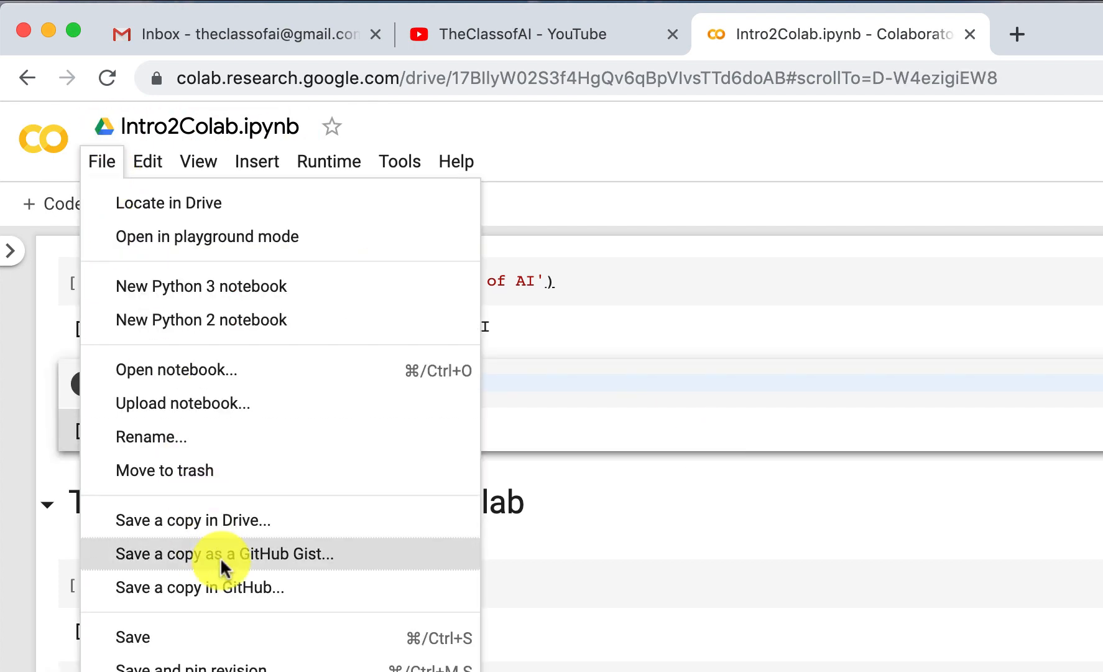
pyautogui.click(198, 587)
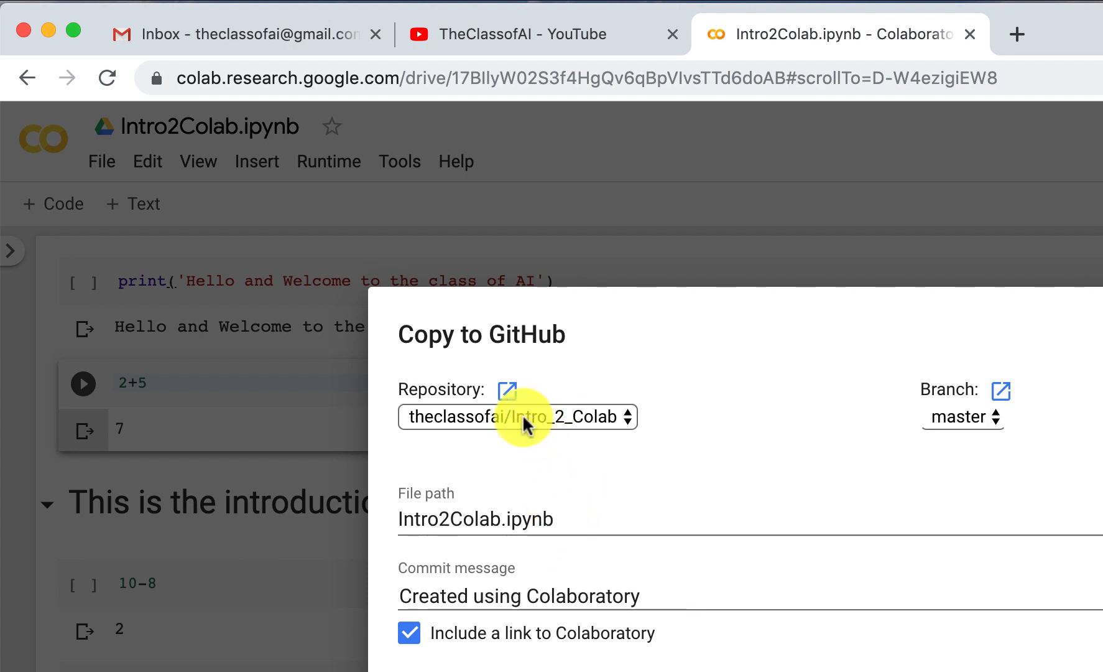
pyautogui.moveTo(542, 441)
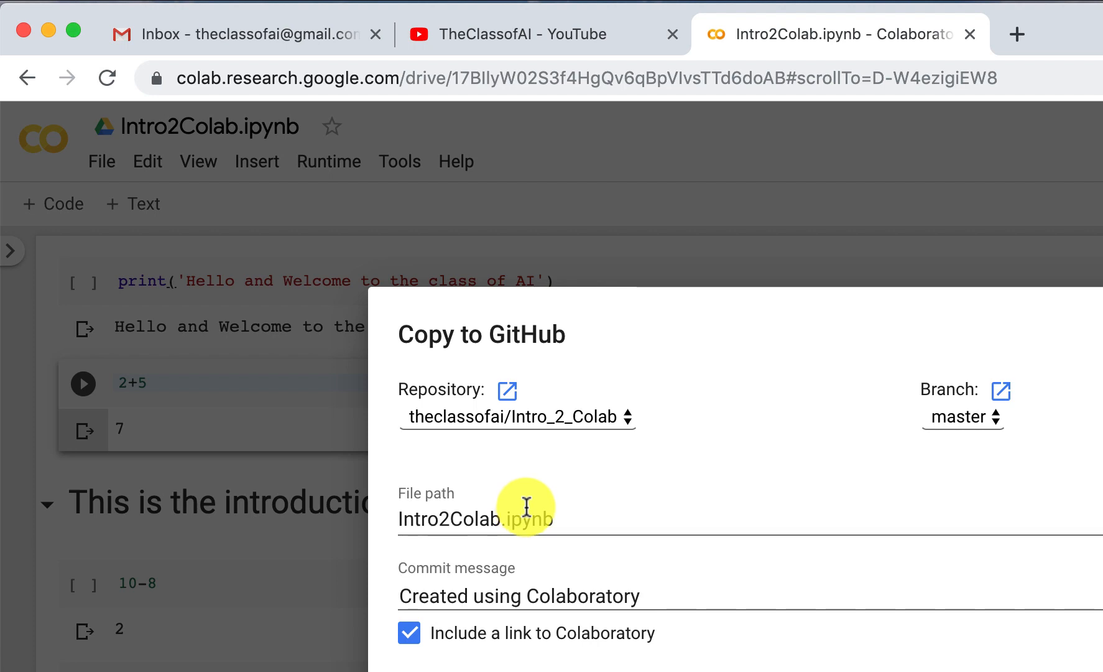
pyautogui.moveTo(435, 520)
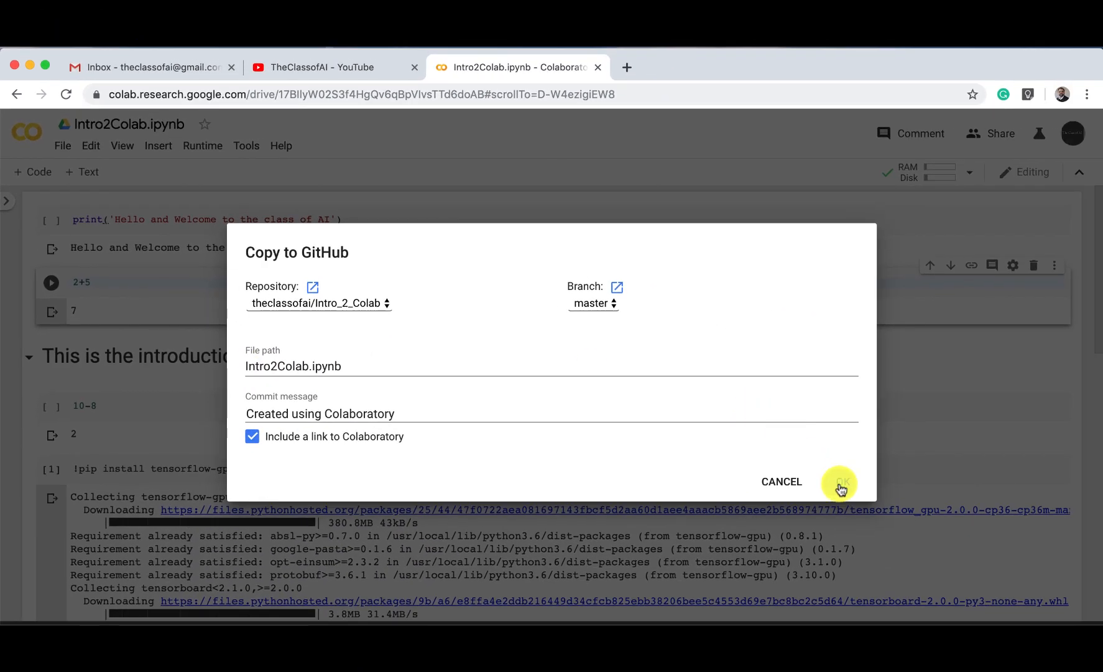
pyautogui.click(841, 487)
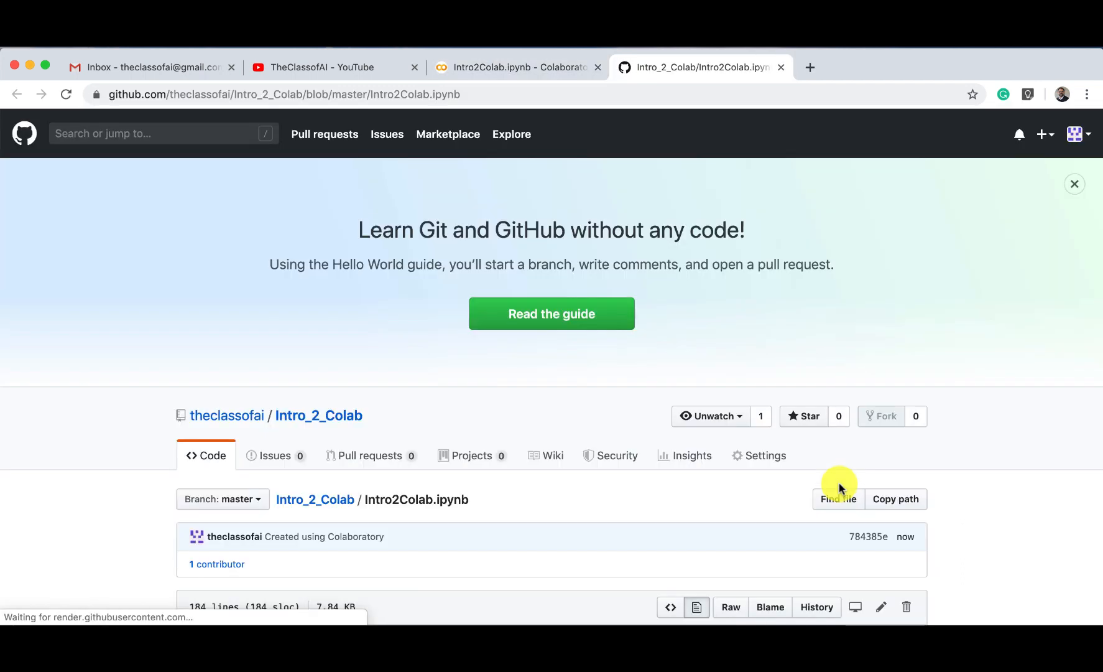
# View the Intro_2_Colab repository listing Intro2Colab.ipynb, then return to the Colab notebook
pyautogui.scroll(-3)
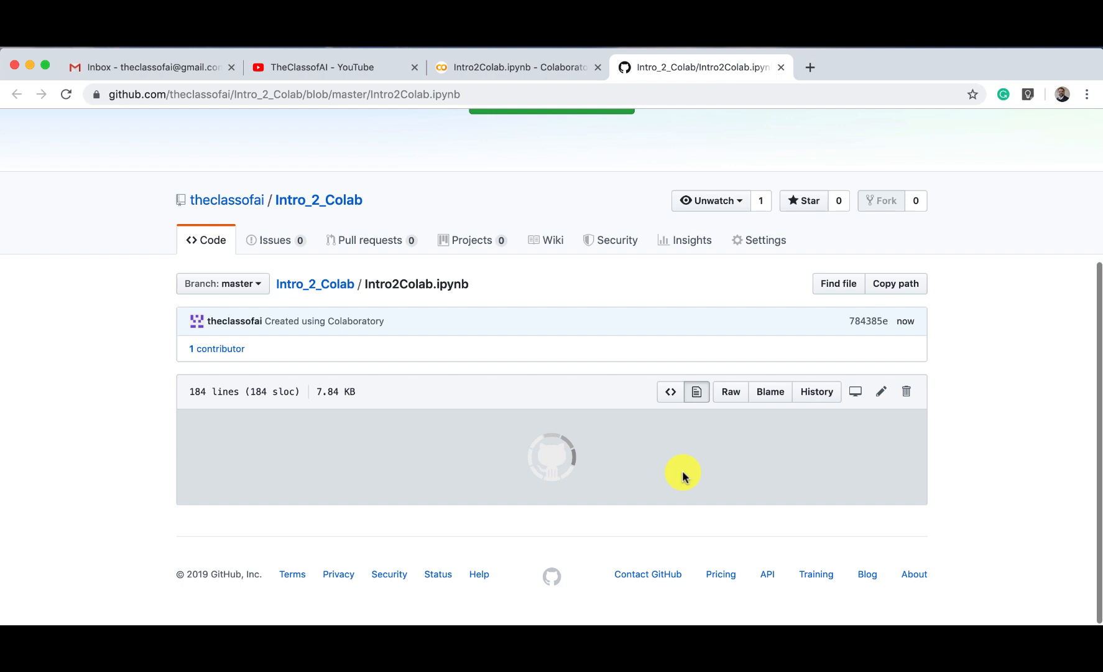
pyautogui.moveTo(314, 283)
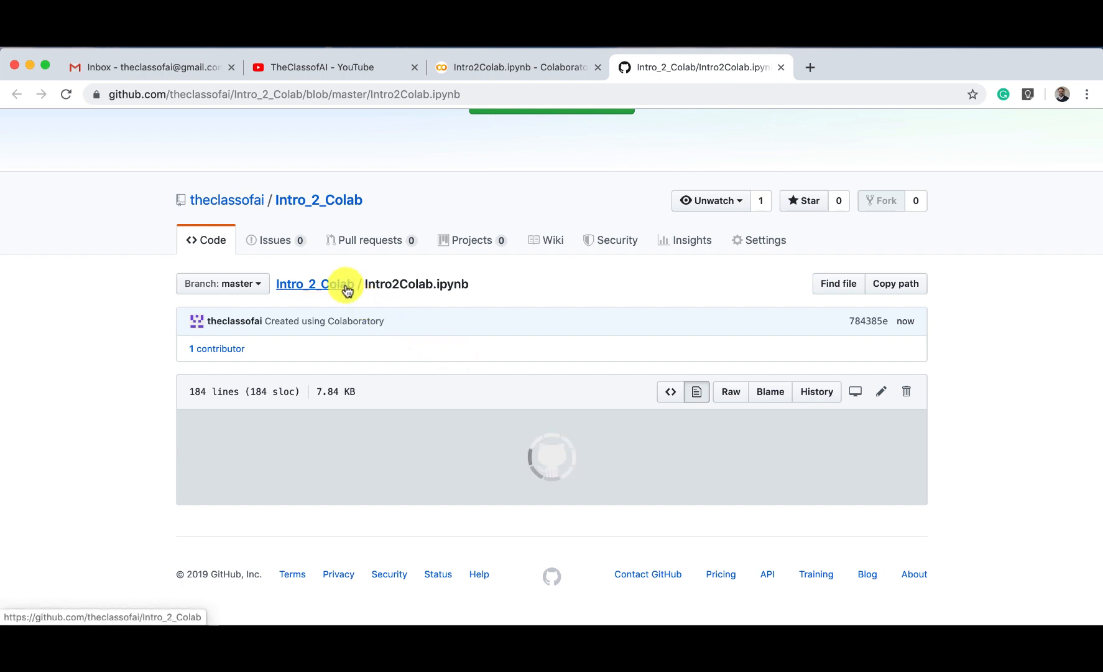
pyautogui.click(317, 283)
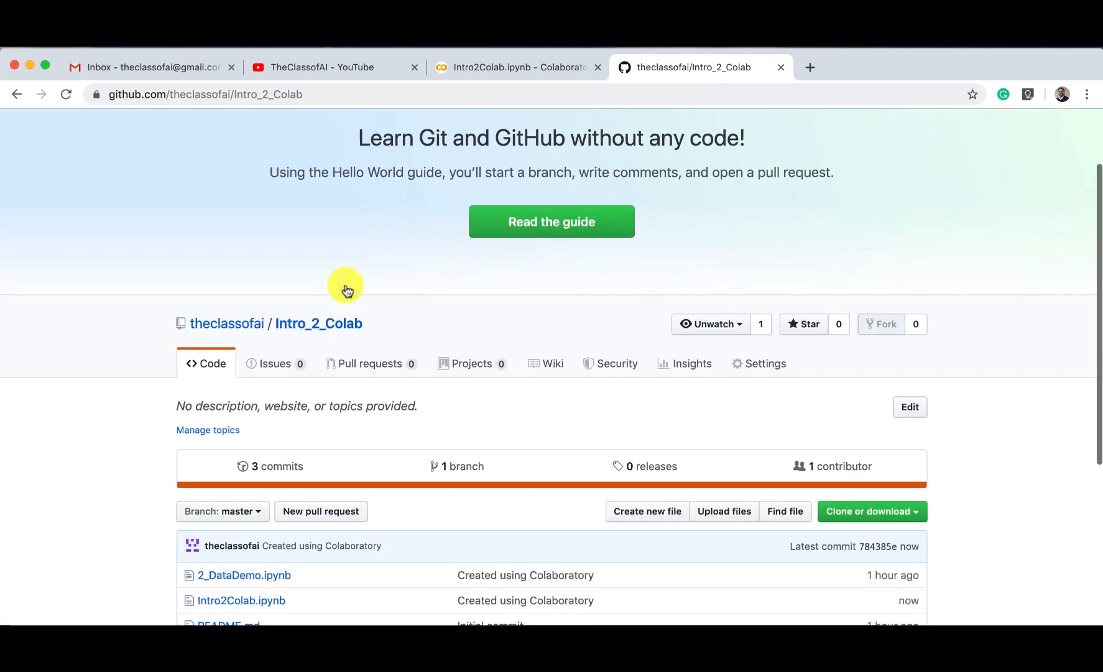
pyautogui.scroll(-3)
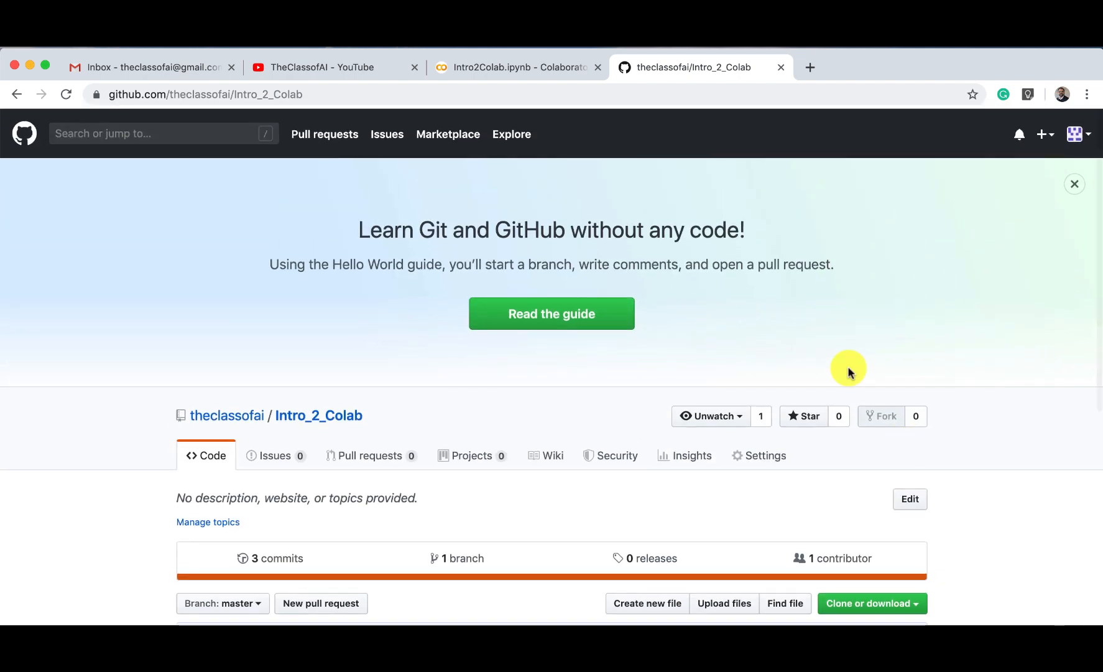
pyautogui.click(519, 67)
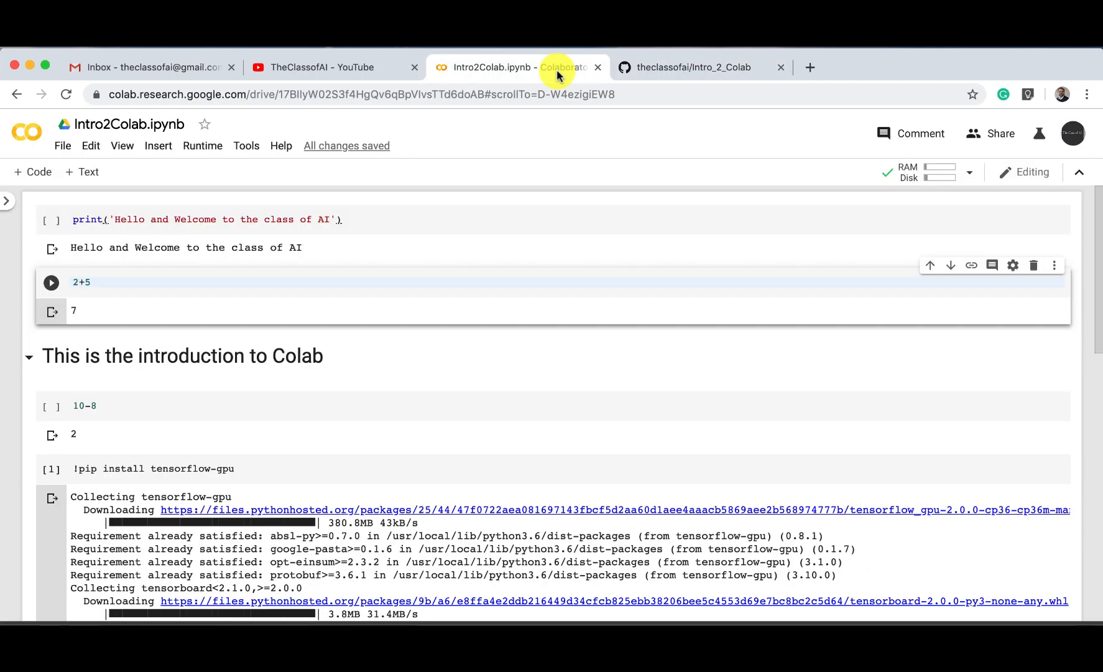